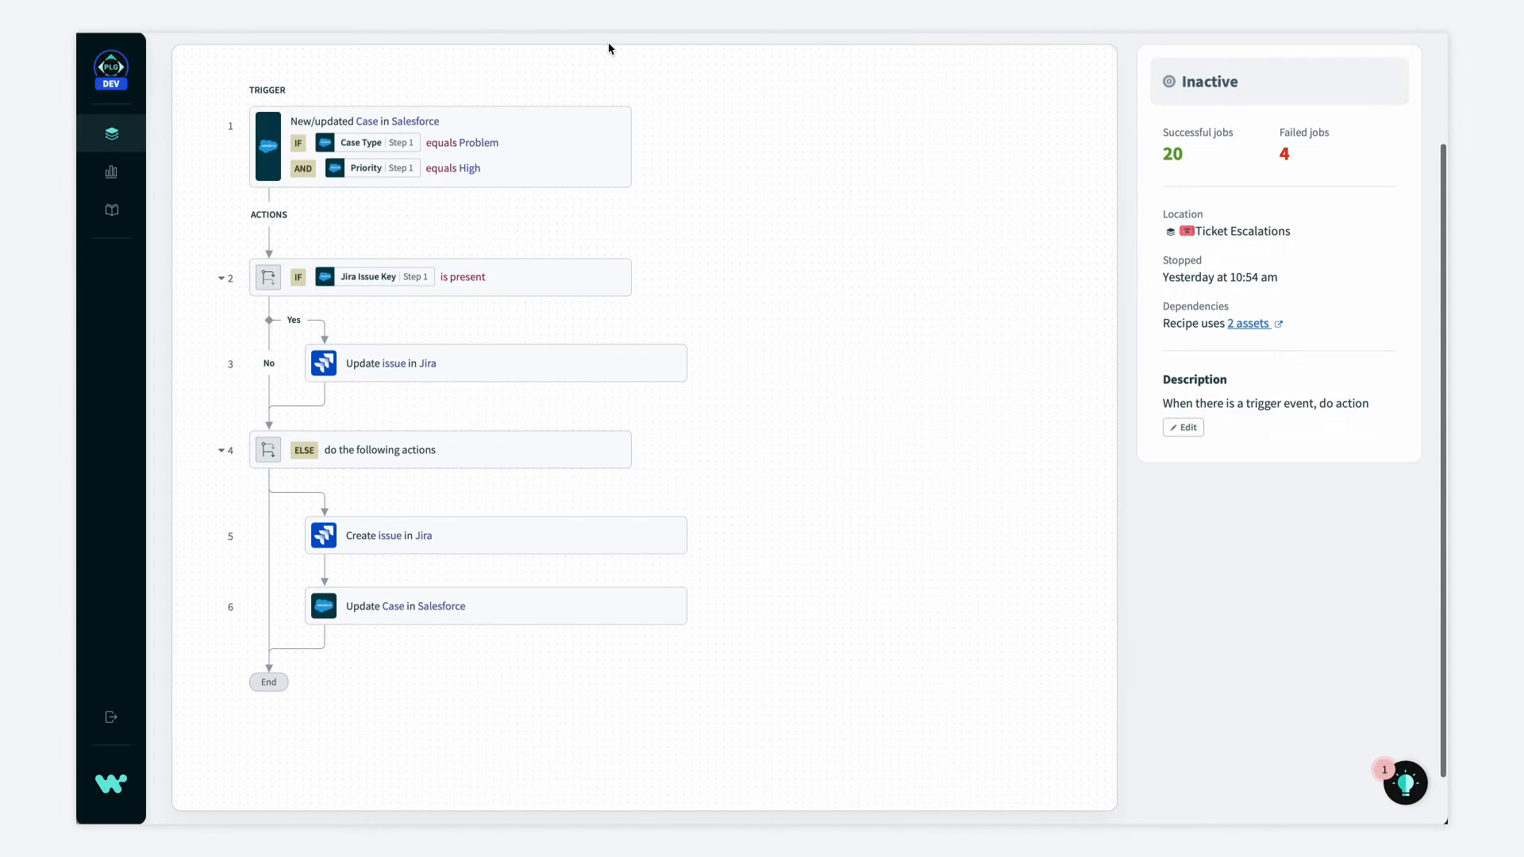
{"action": "mouse_move", "coordinate": [668, 86]}
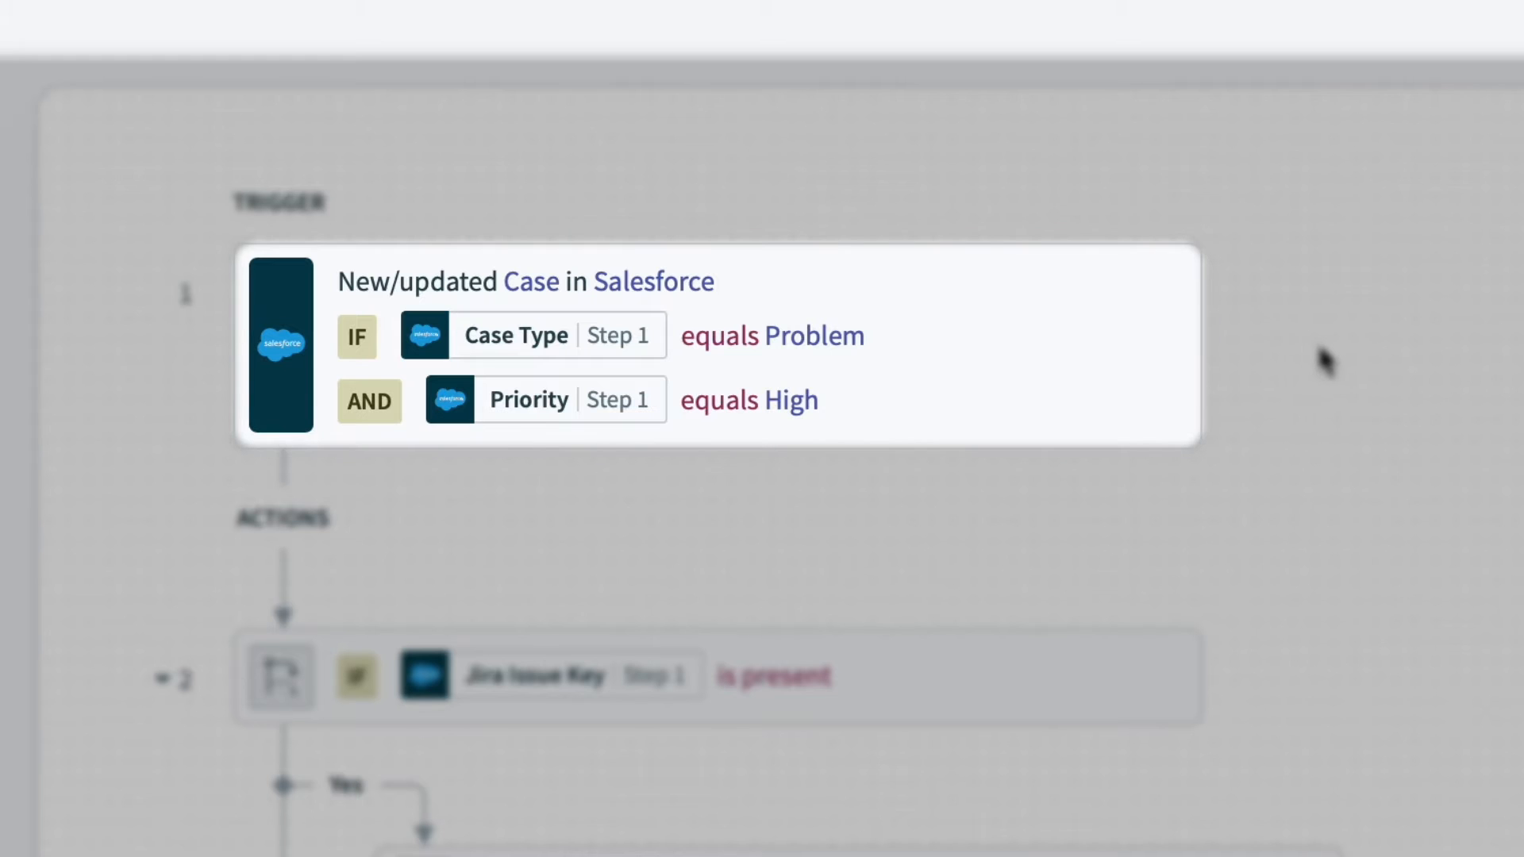
{"action": "mouse_move", "coordinate": [1379, 394]}
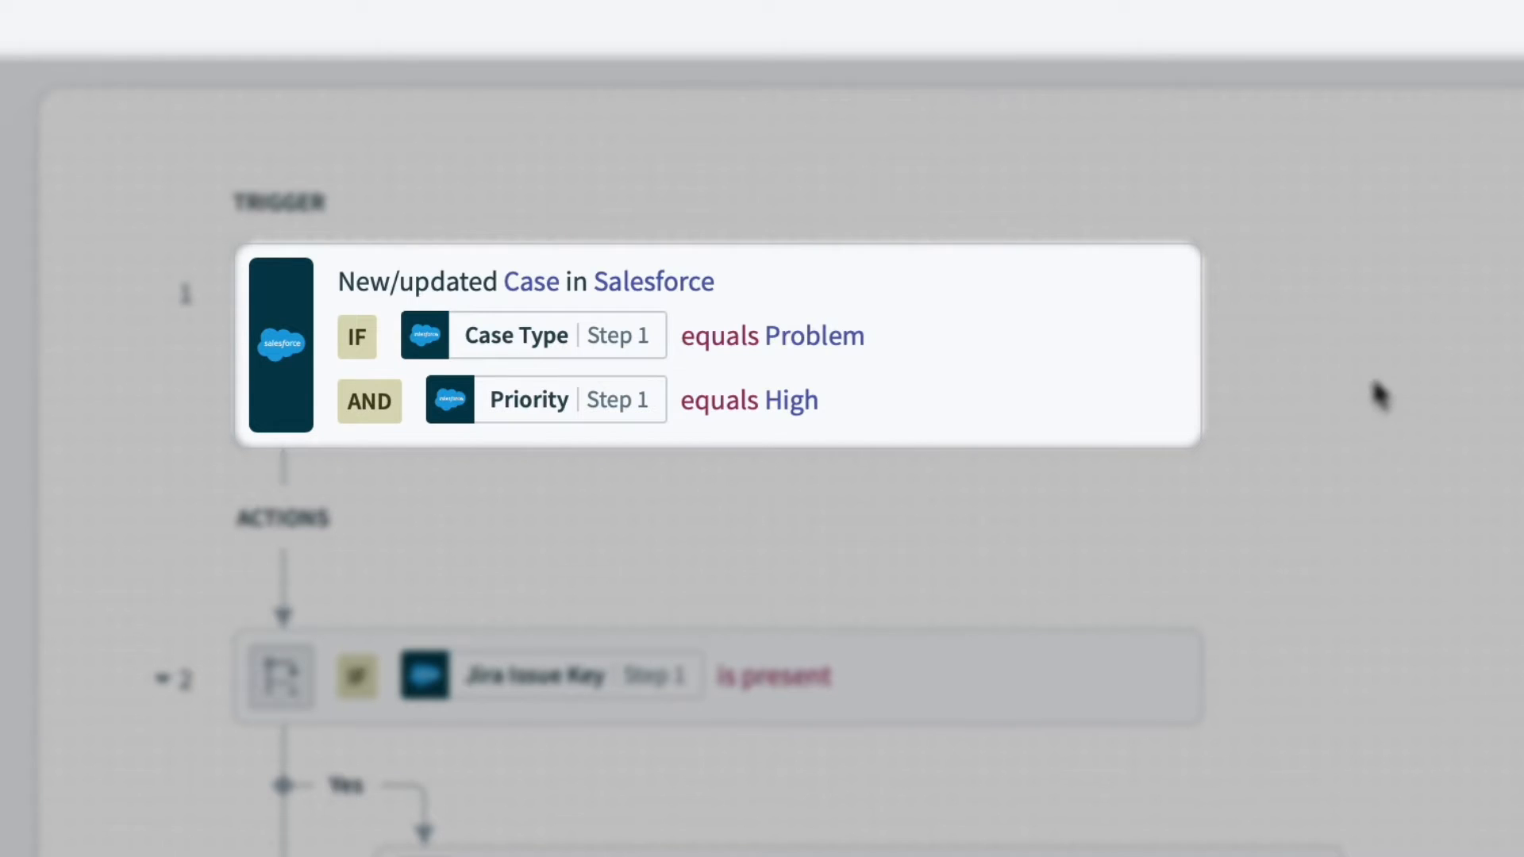
Step: Name the recipe 'Updated Jira Issue Updates Salesforce Case' with an app trigger and start building
{"action": "scroll", "scroll_direction": "down", "scroll_amount": 3}
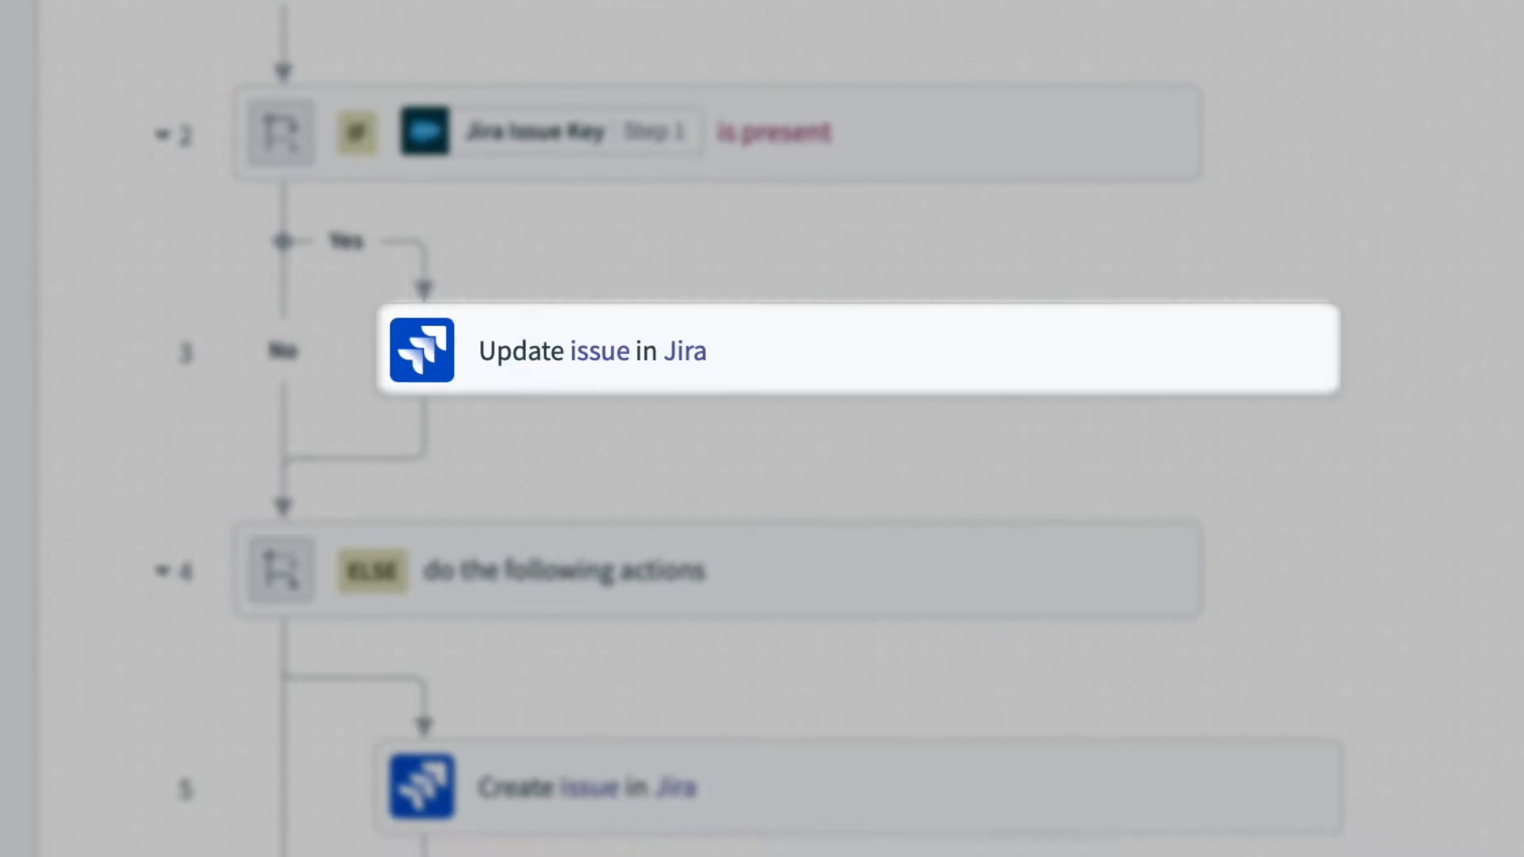
{"action": "scroll", "scroll_direction": "down", "scroll_amount": 3}
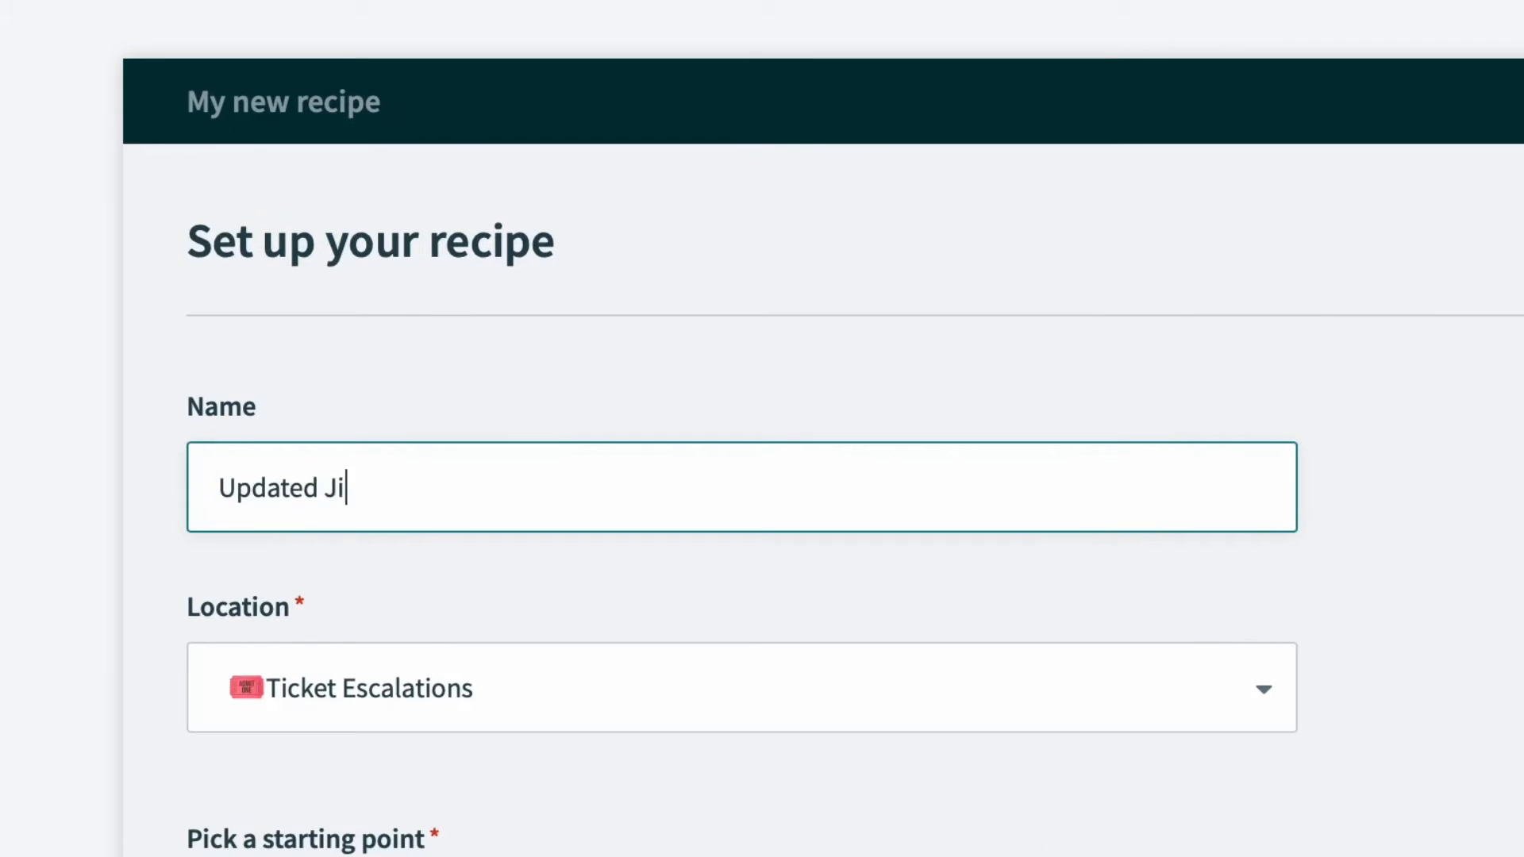
{"action": "type", "text": "ra Issue Updates"}
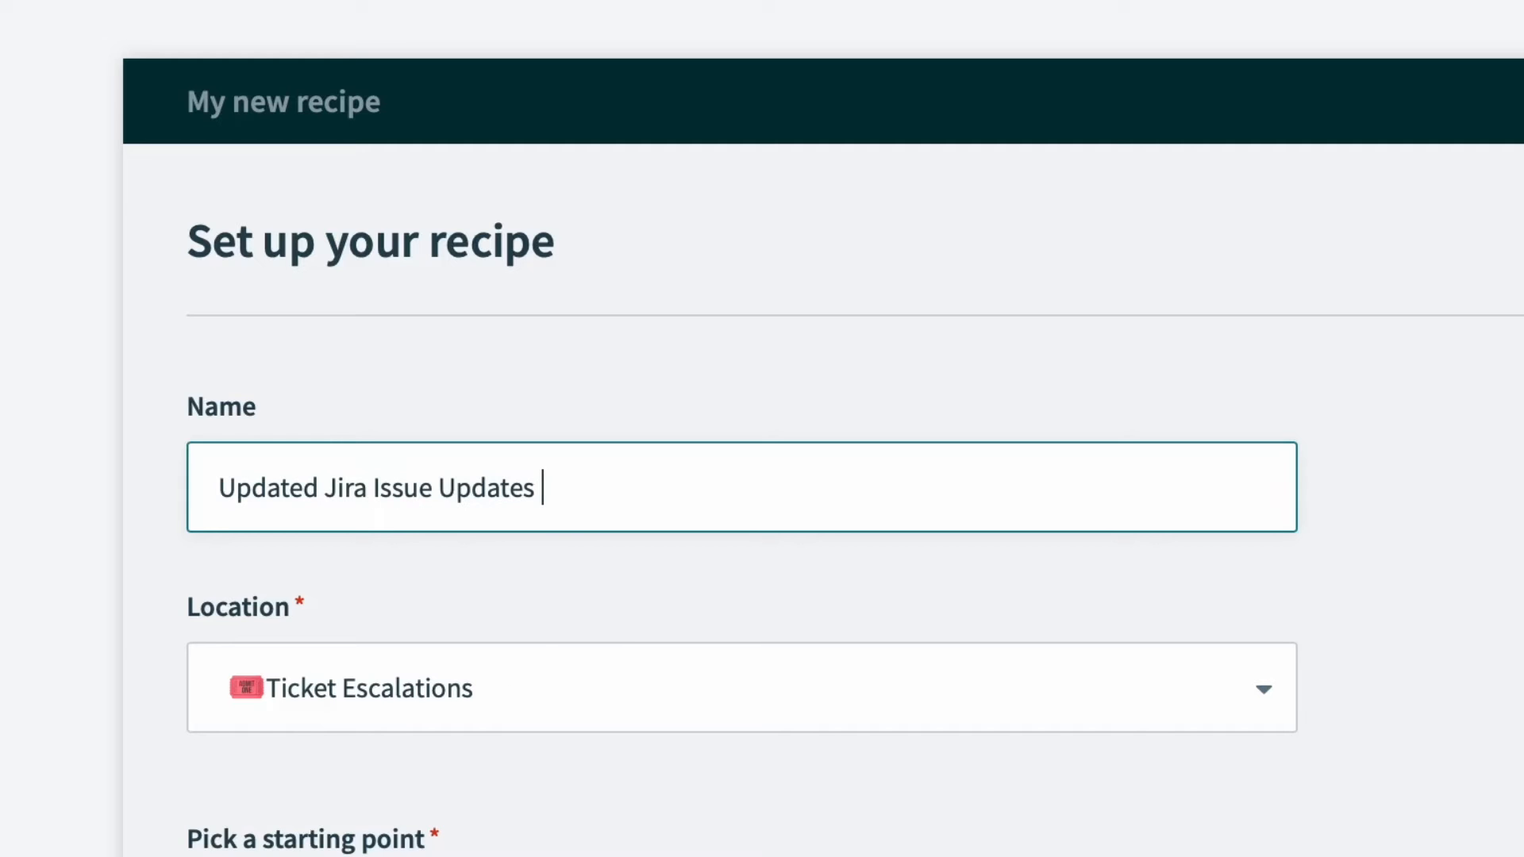
{"action": "type", "text": "Salesforce Case"}
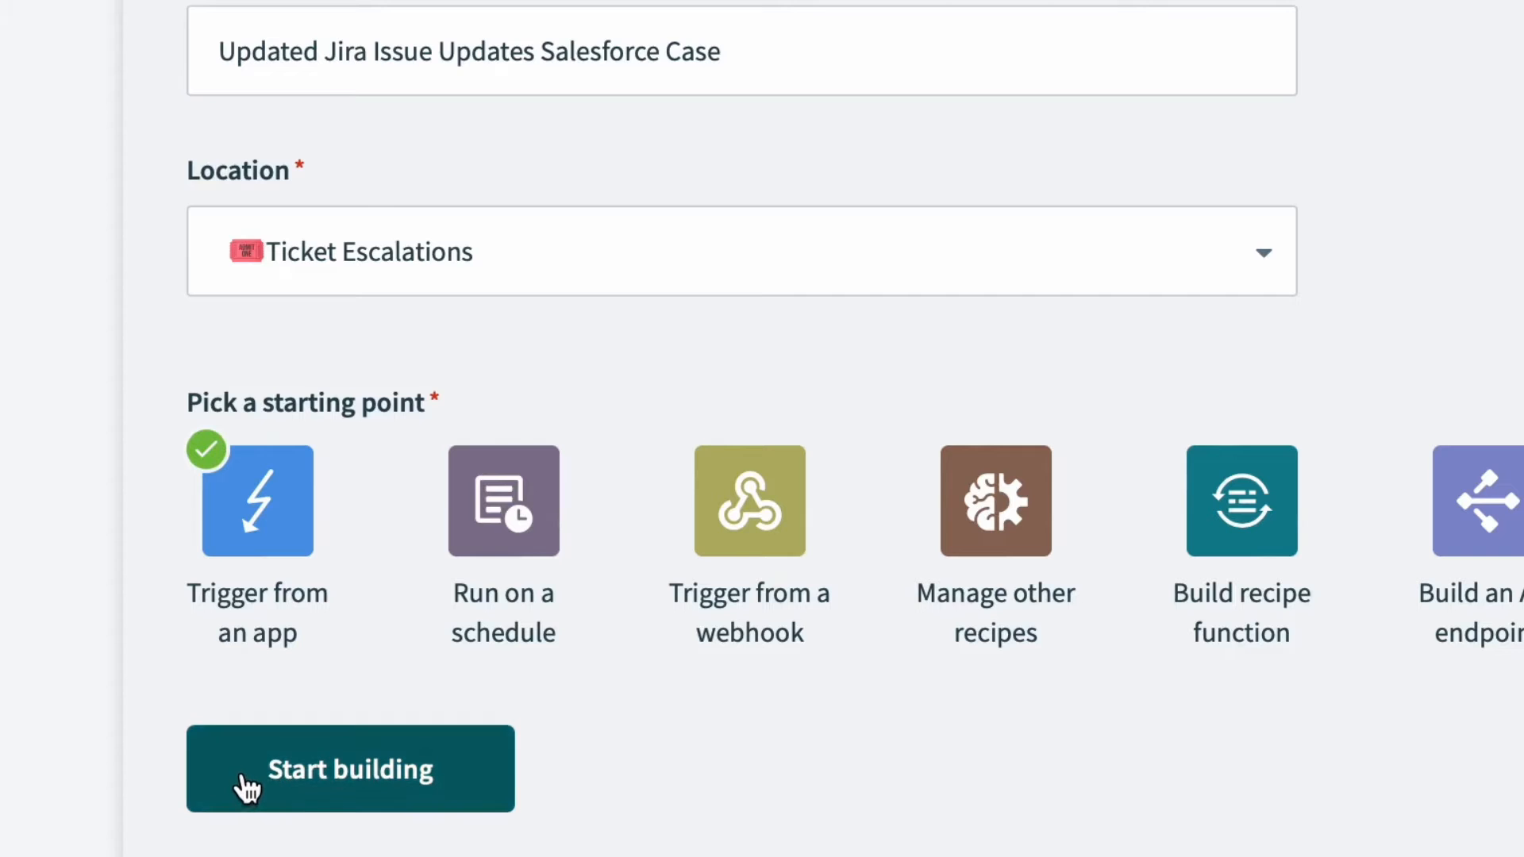
{"action": "left_click", "coordinate": [350, 768]}
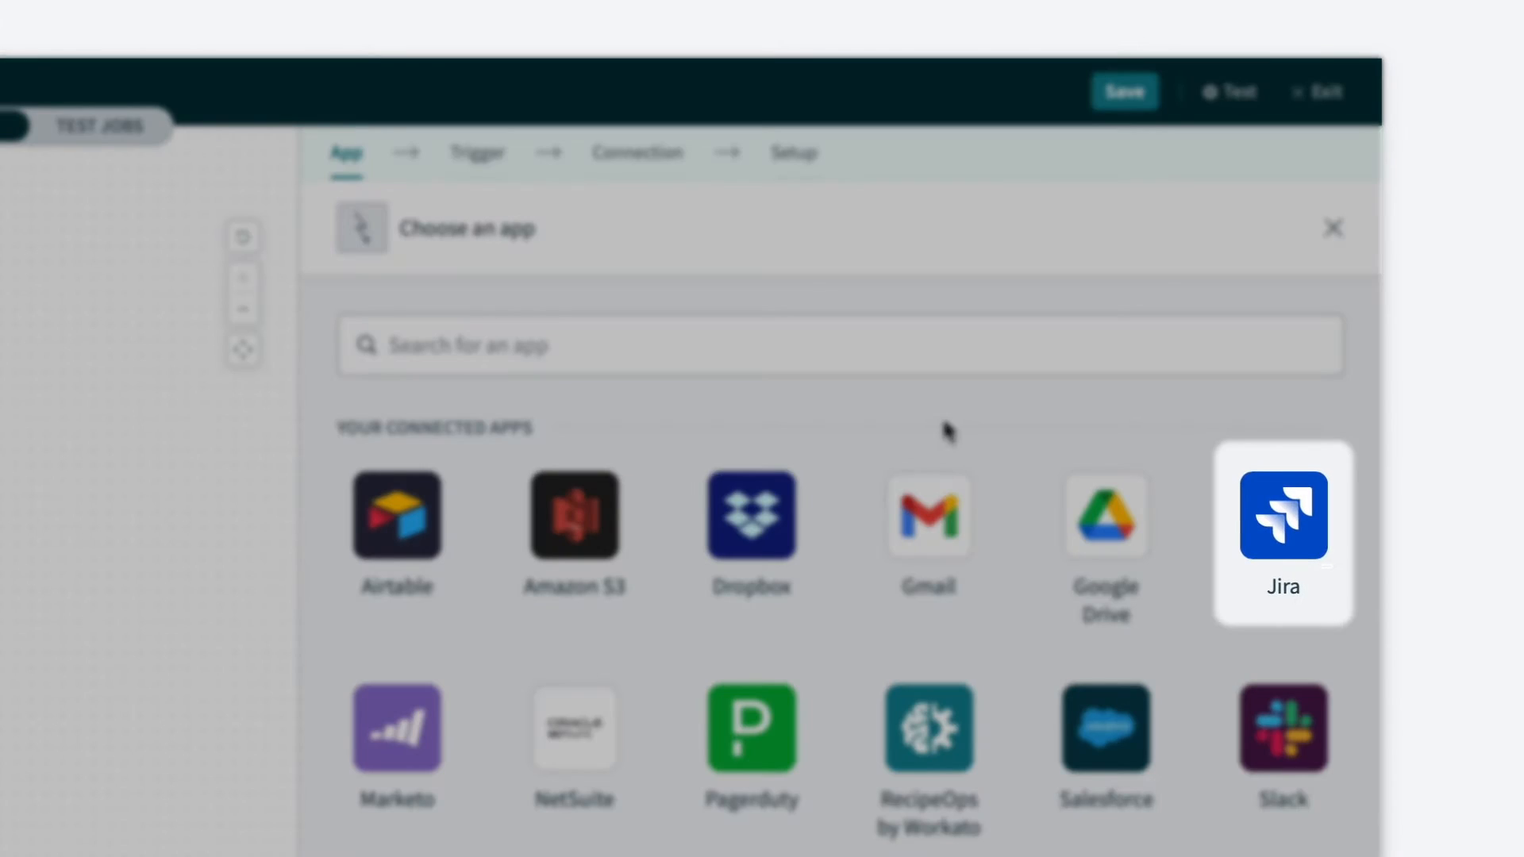
Step: Choose Jira's Updated issue trigger using the Test Jira connection
{"action": "left_click", "coordinate": [1283, 515]}
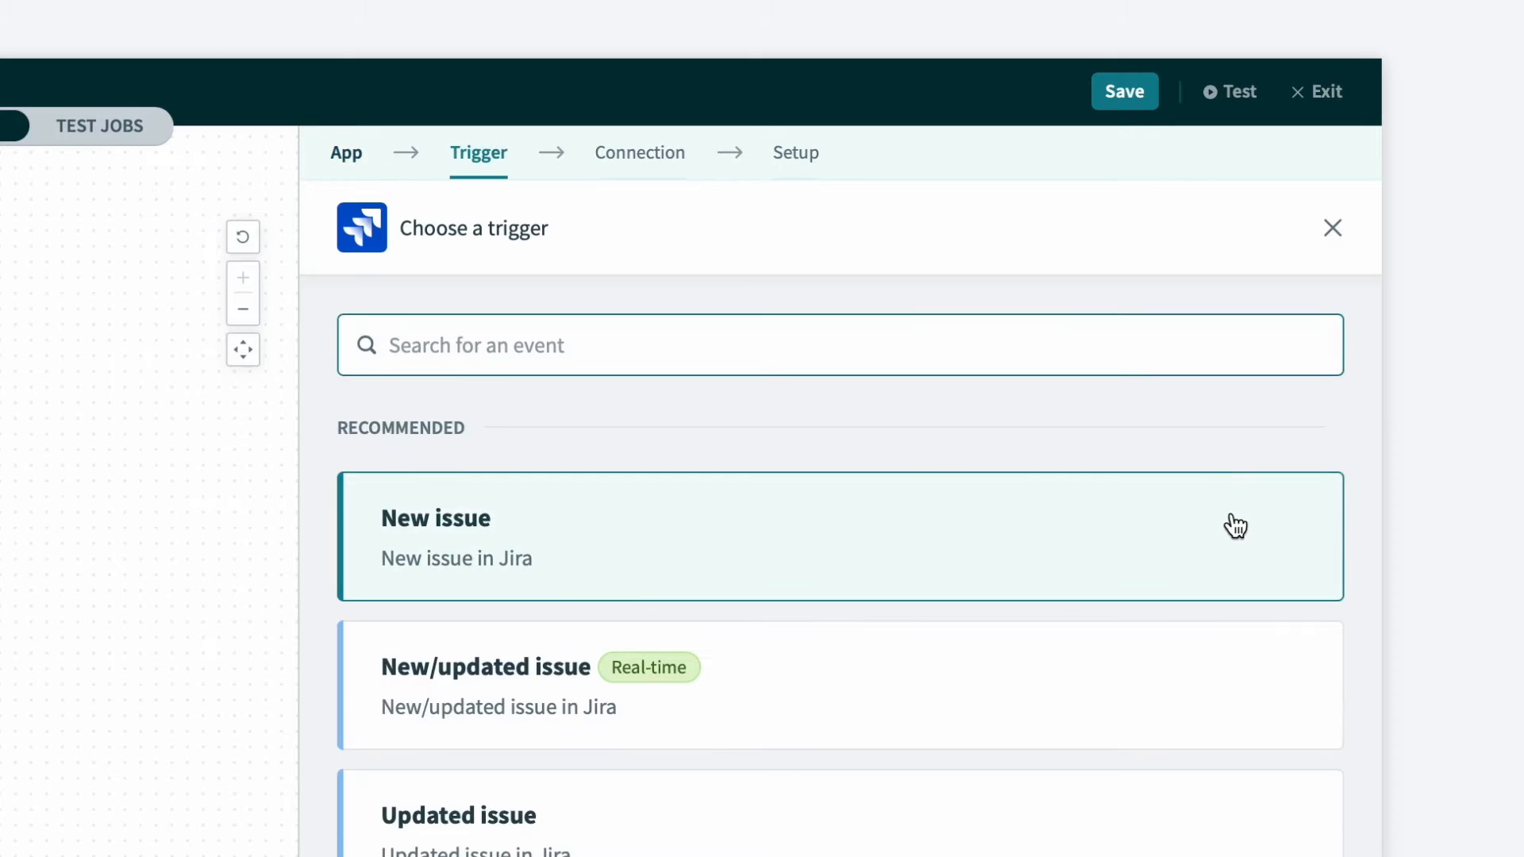
{"action": "mouse_move", "coordinate": [765, 838]}
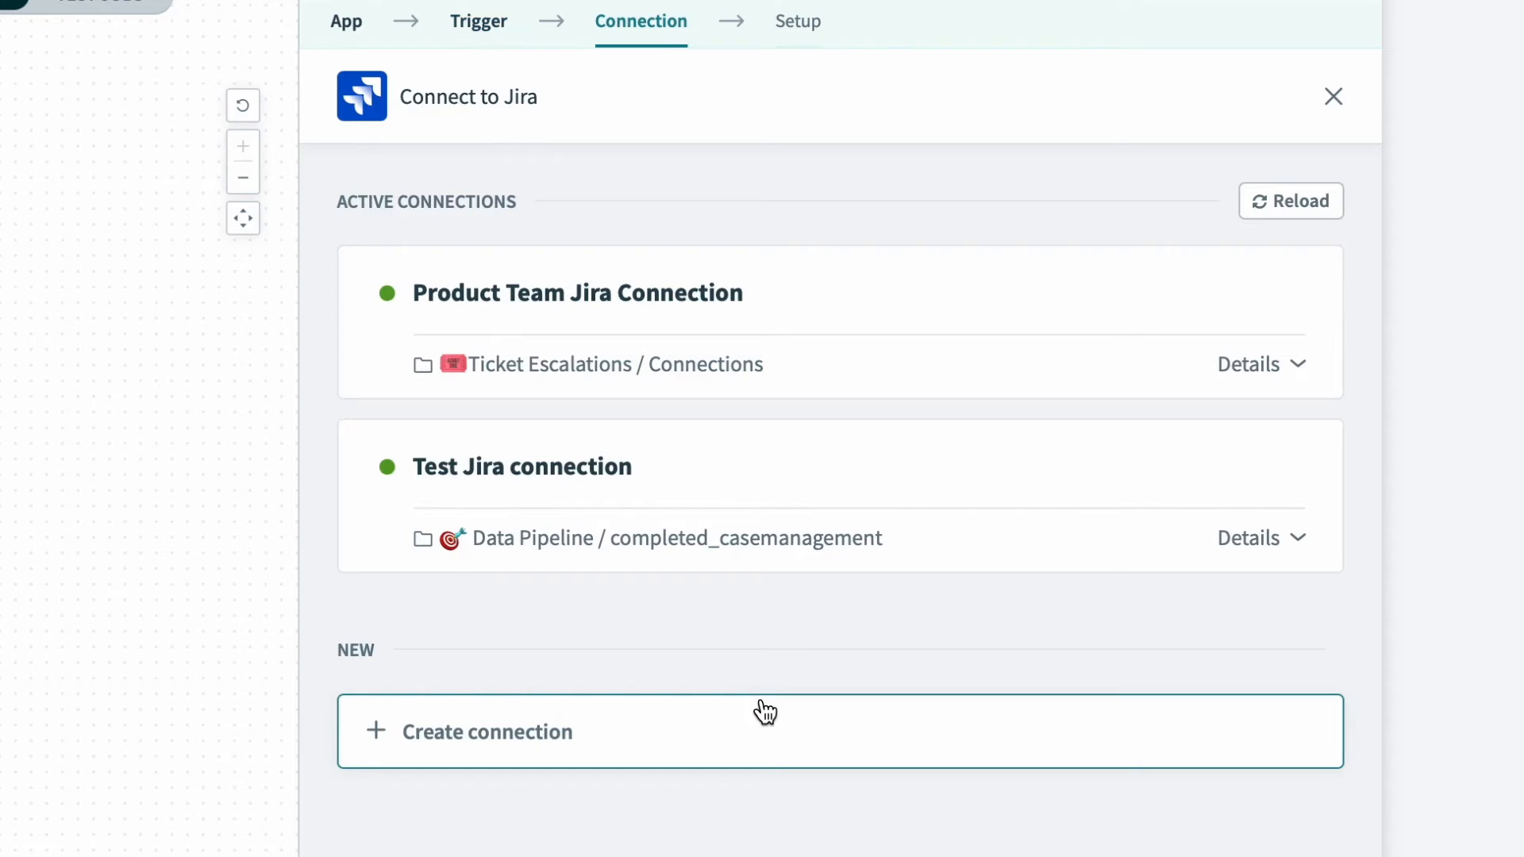
{"action": "mouse_move", "coordinate": [797, 565]}
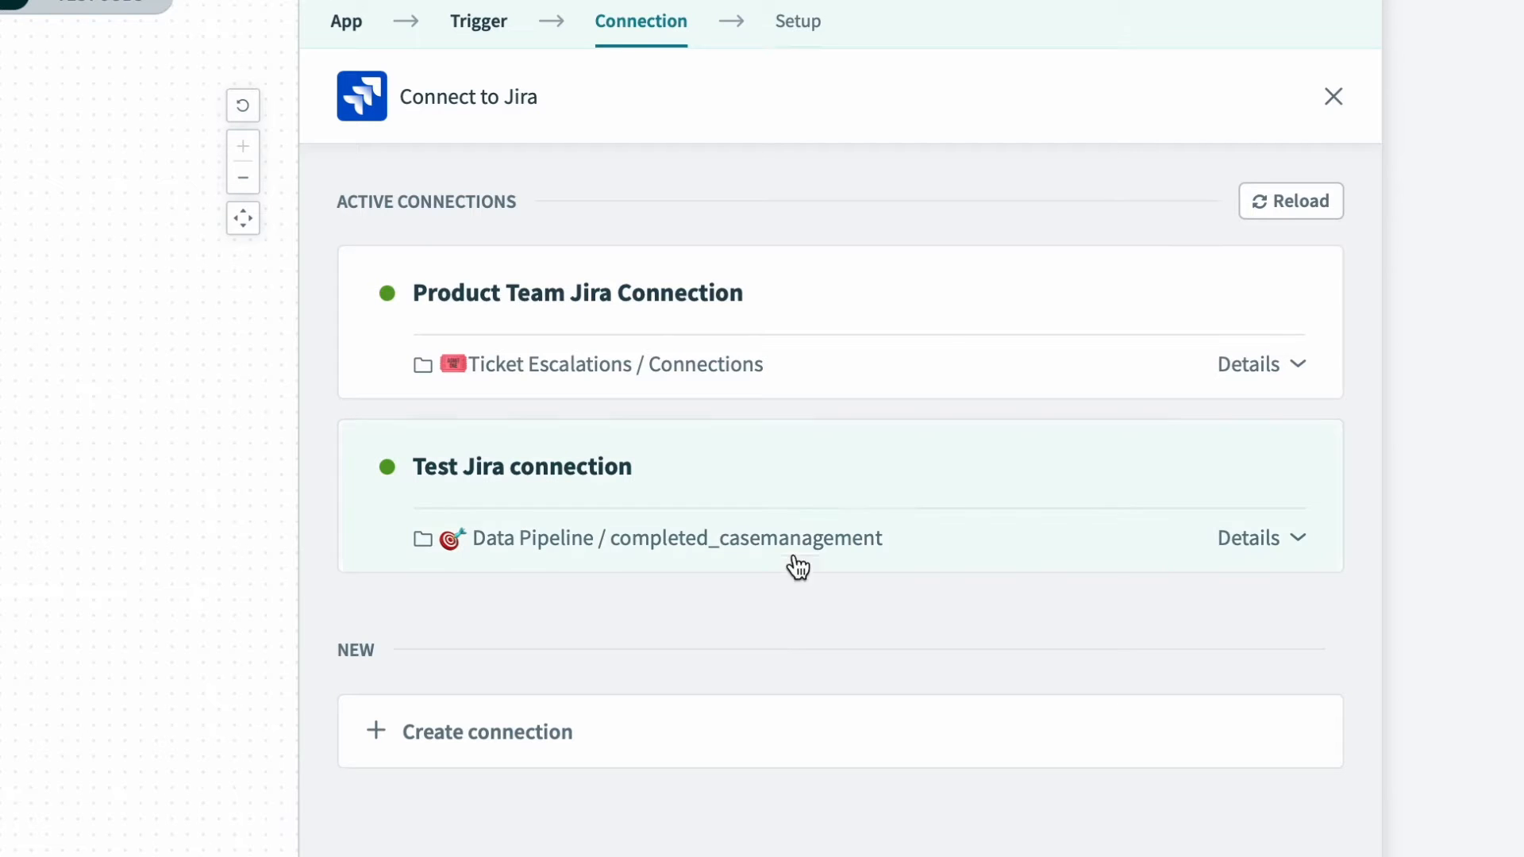
{"action": "left_click", "coordinate": [522, 467]}
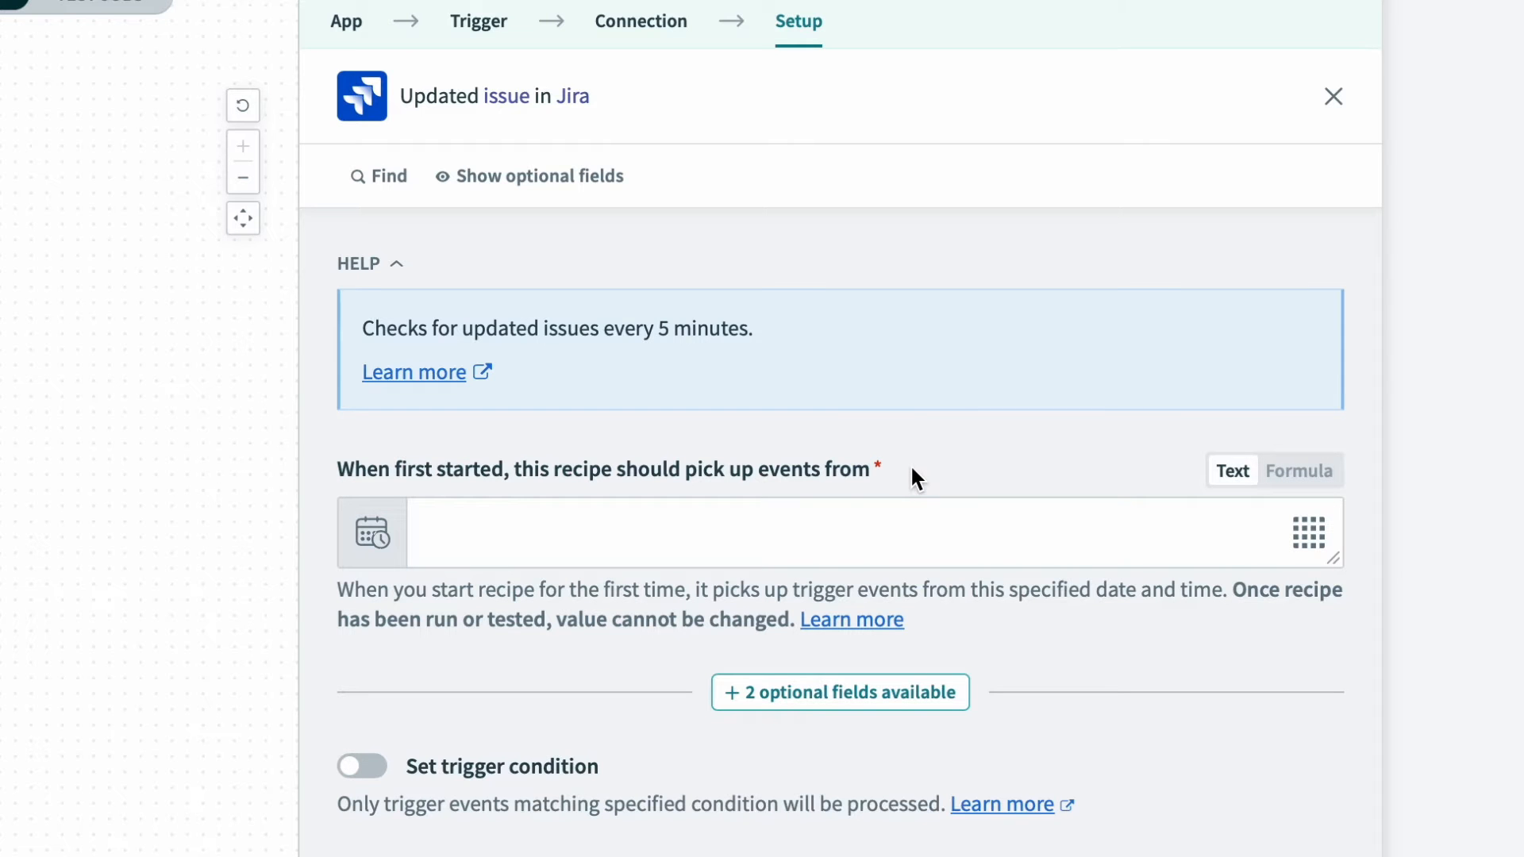
{"action": "mouse_move", "coordinate": [937, 483]}
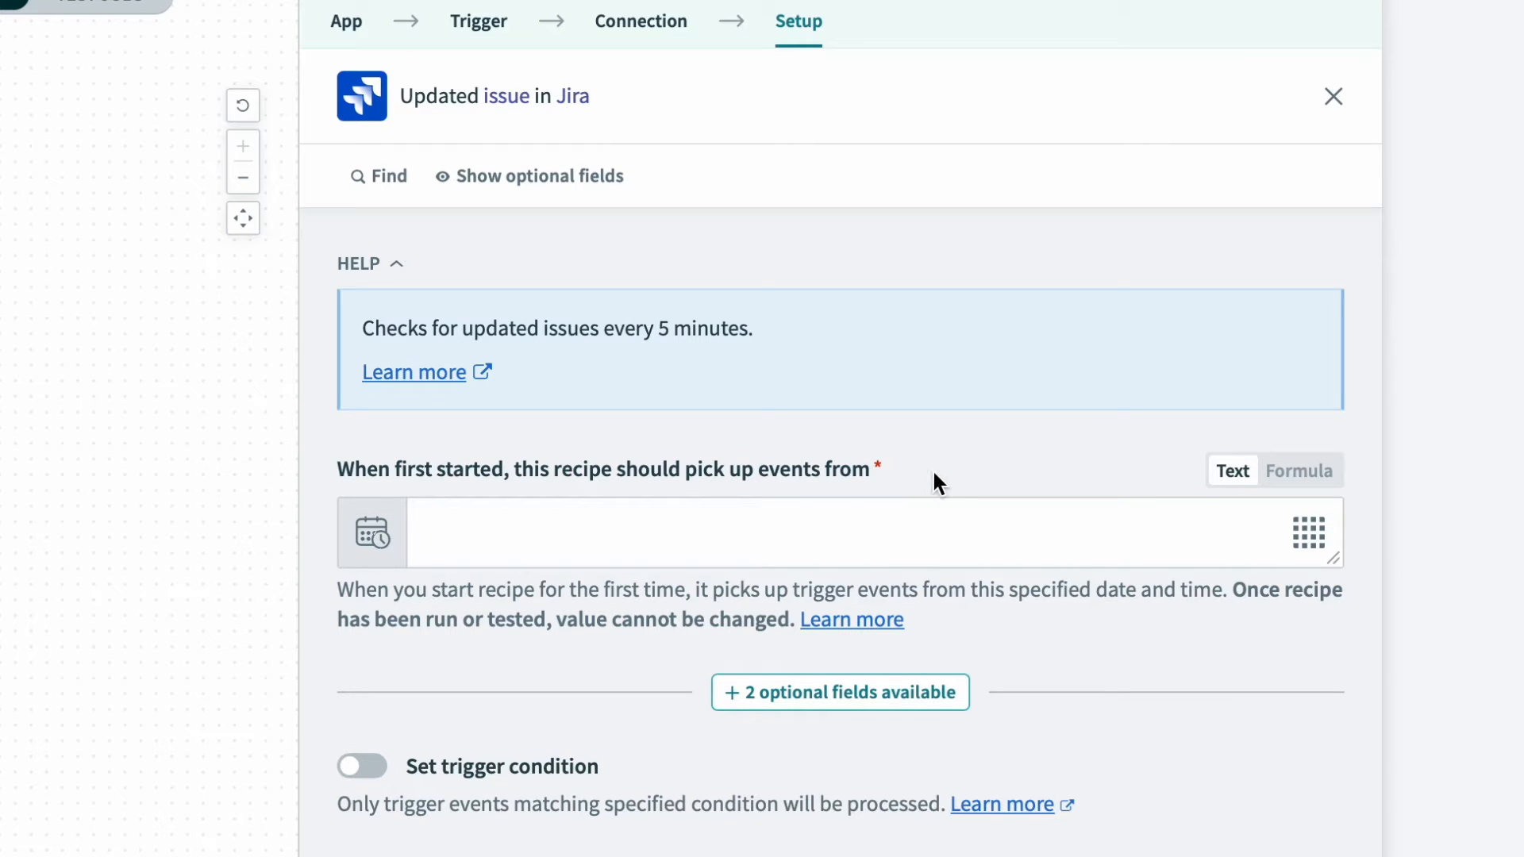
Step: Set the trigger to pick up events from April 14, 2022 at 12:00 PM
{"action": "left_click", "coordinate": [1308, 533]}
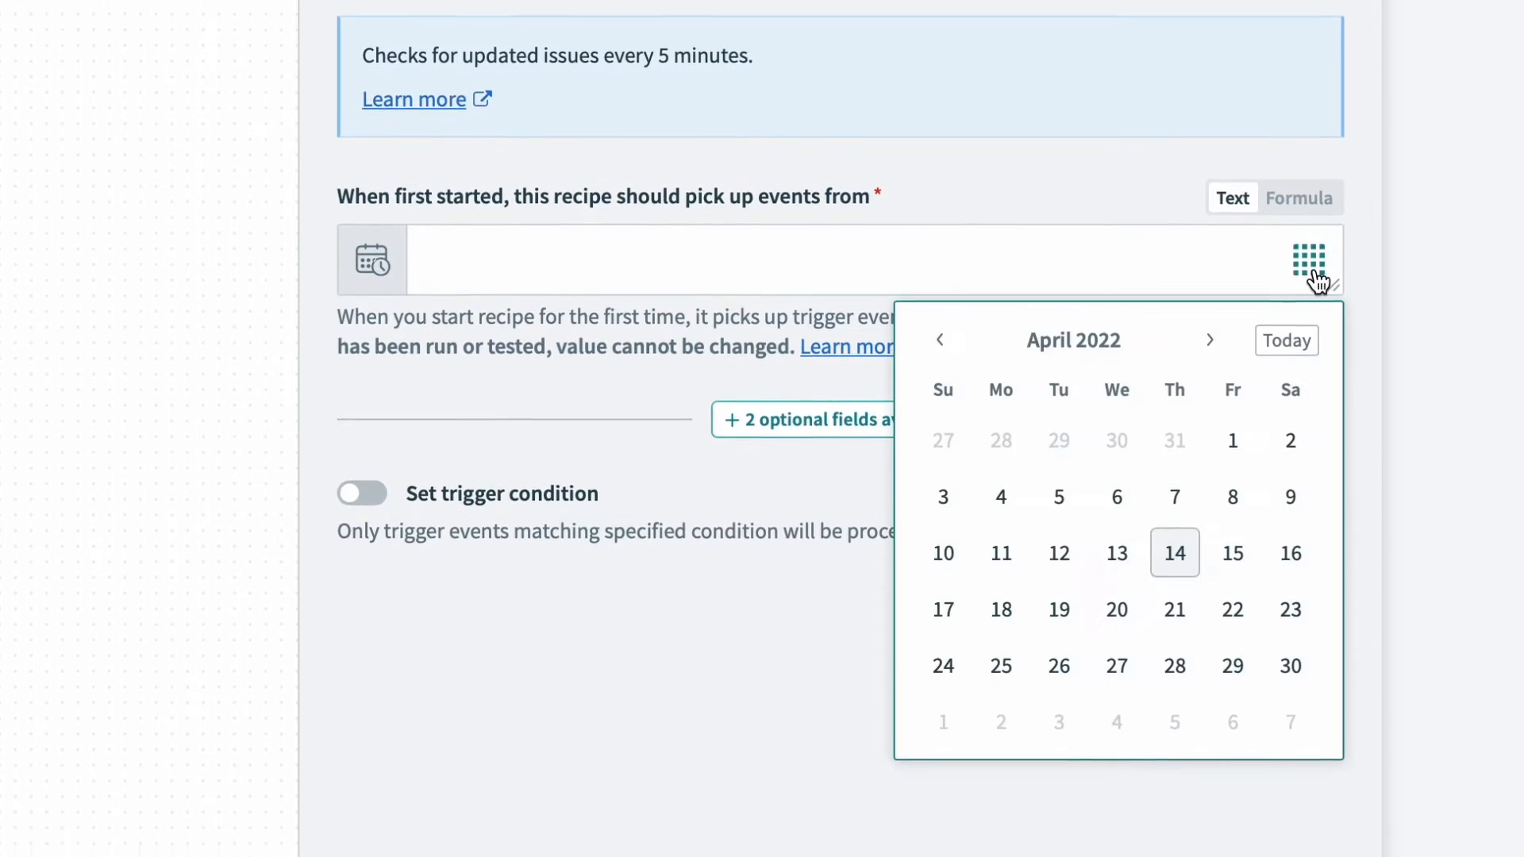
{"action": "scroll", "scroll_direction": "up", "scroll_amount": 3}
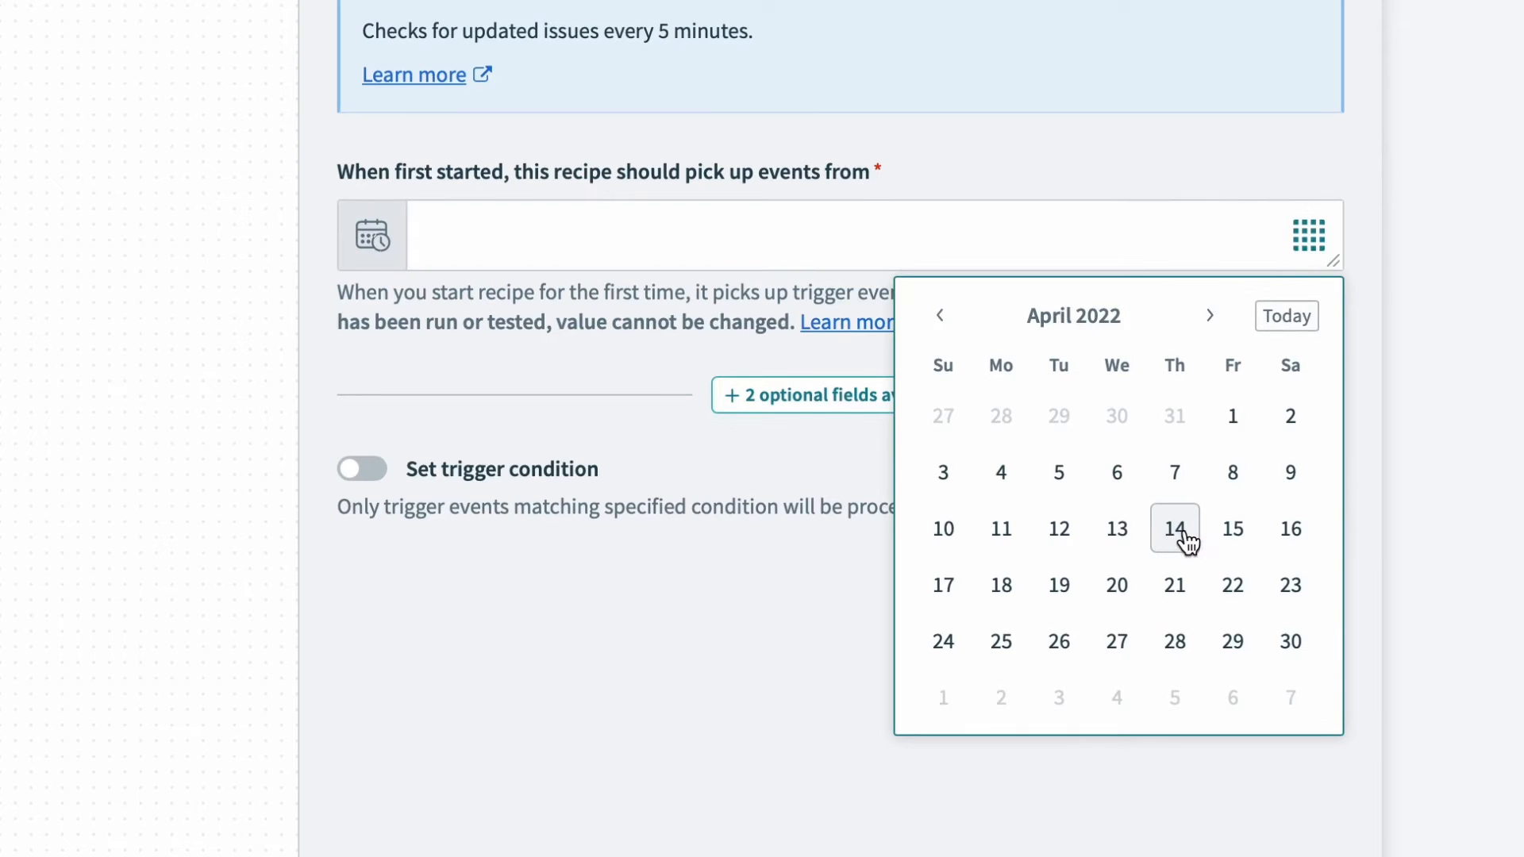
{"action": "left_click", "coordinate": [1173, 528]}
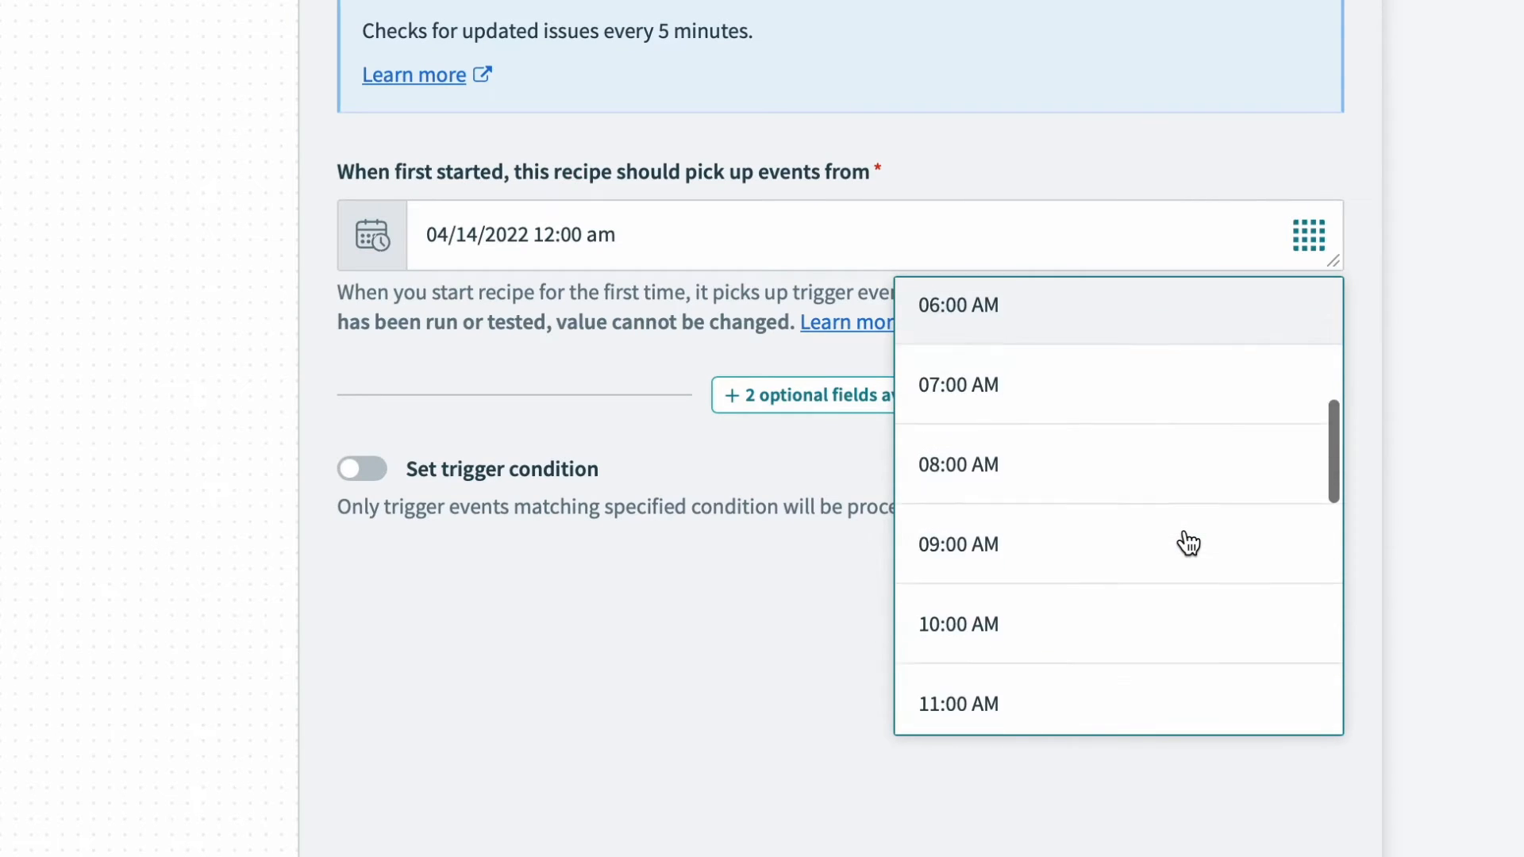
{"action": "scroll", "scroll_direction": "down", "scroll_amount": 3}
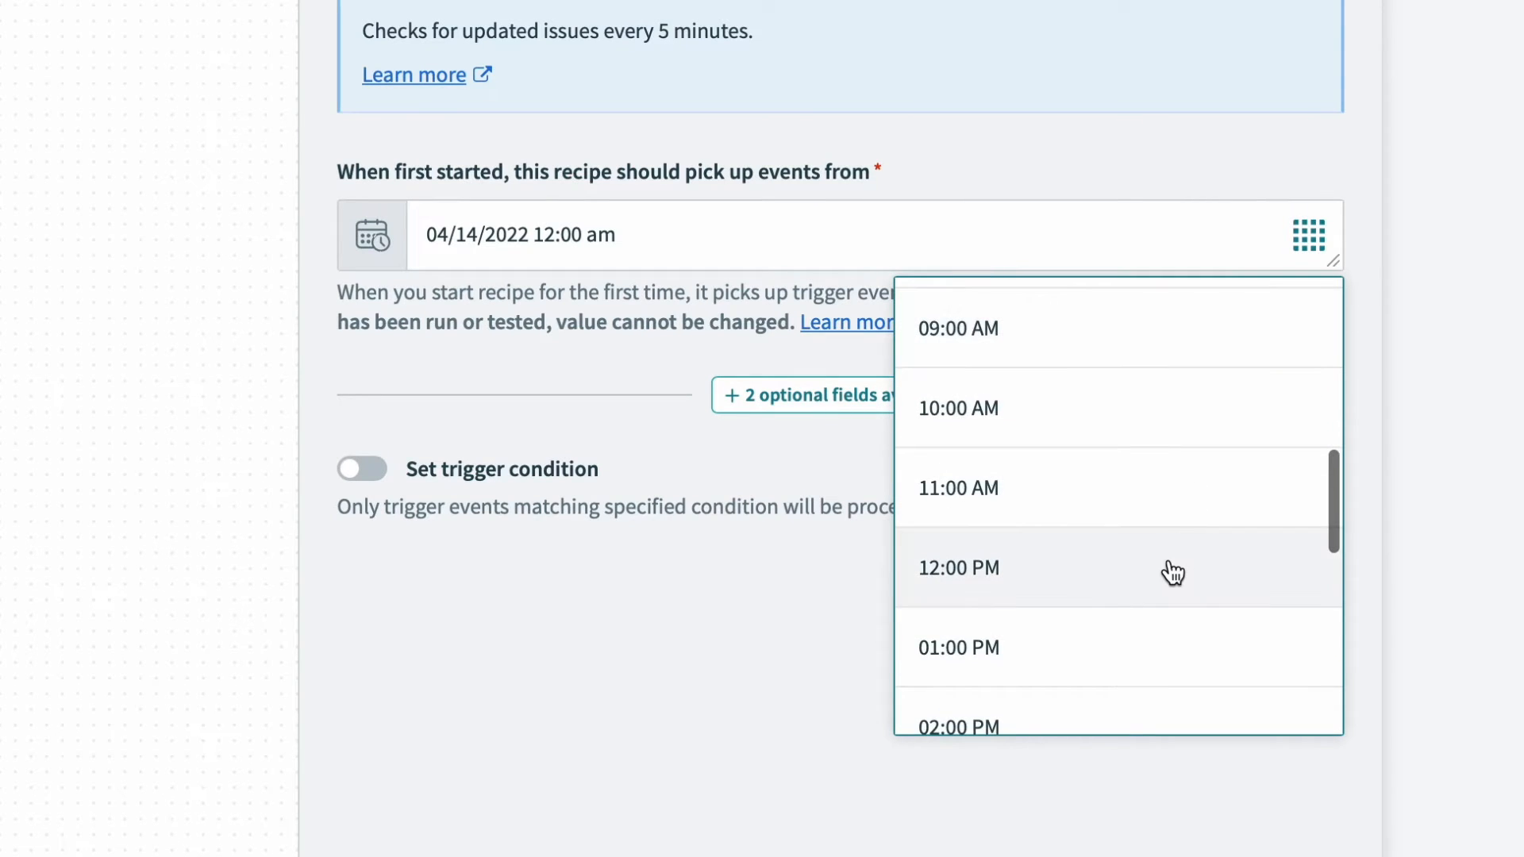
{"action": "left_click", "coordinate": [959, 569]}
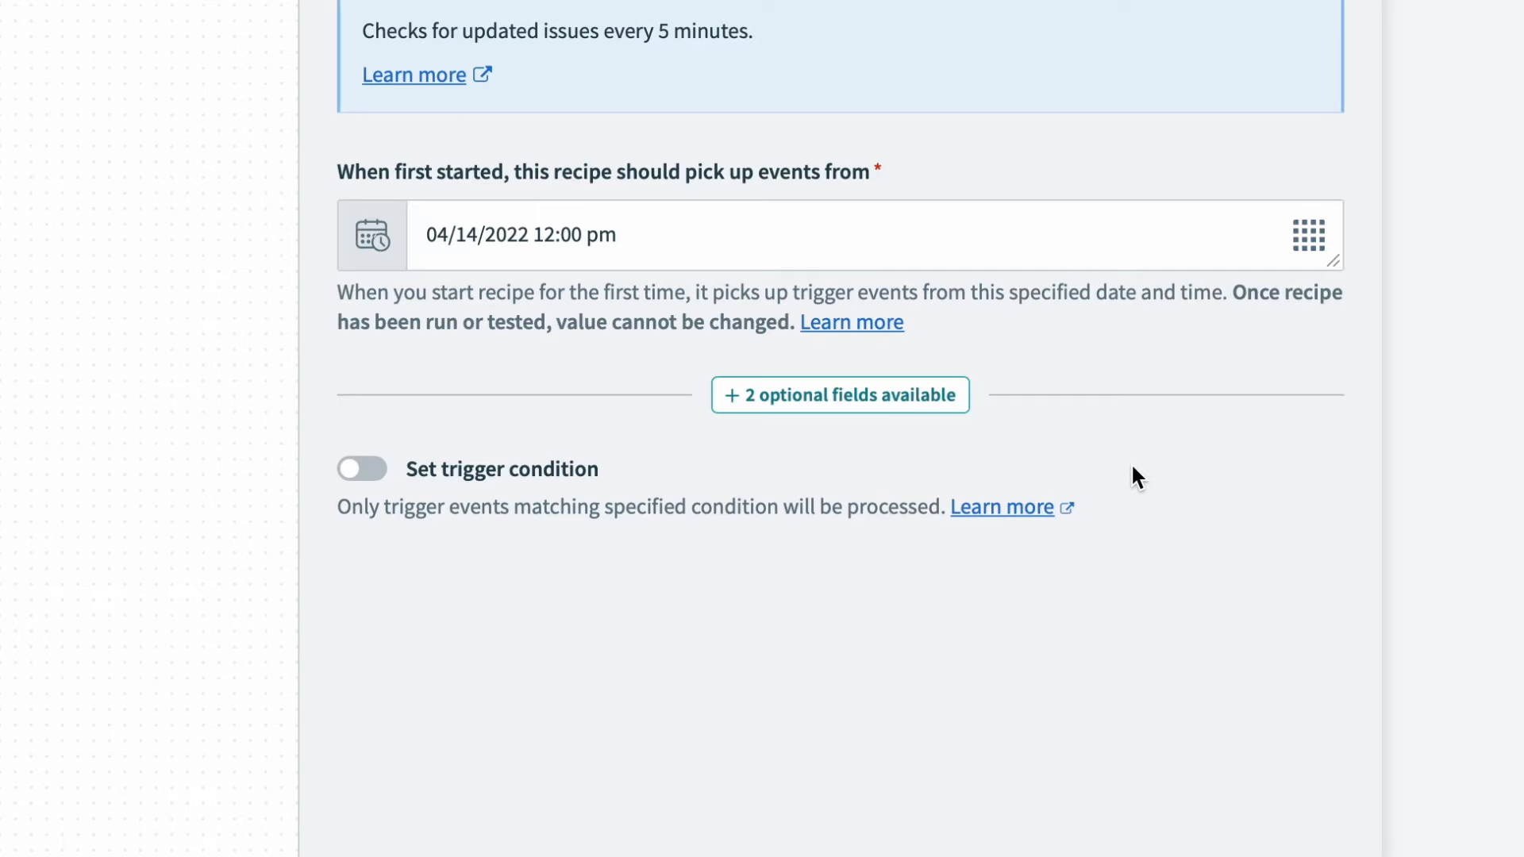
{"action": "mouse_move", "coordinate": [389, 556]}
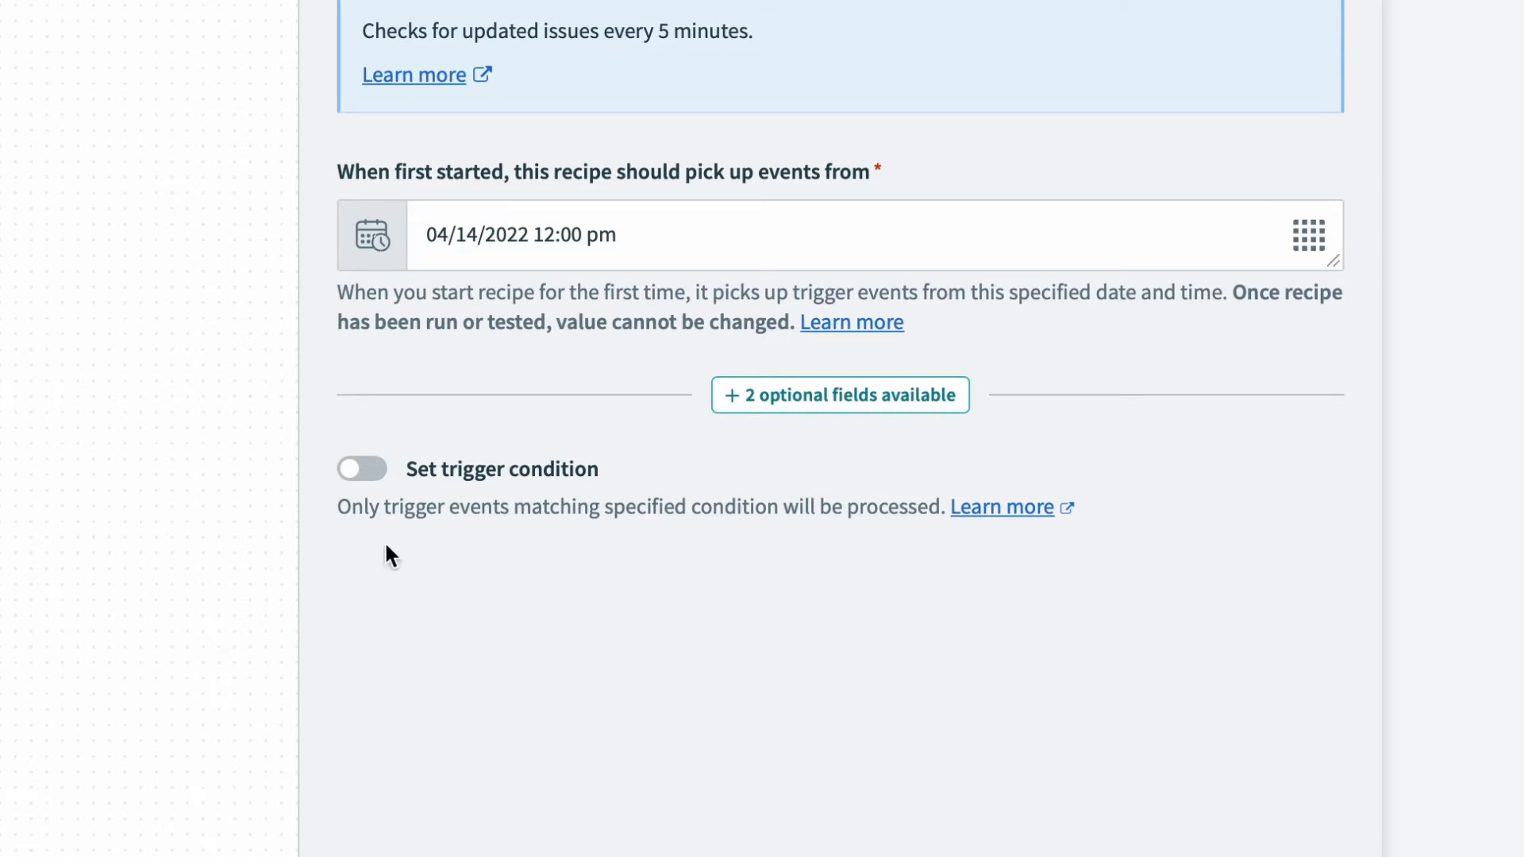
{"action": "mouse_move", "coordinate": [324, 487]}
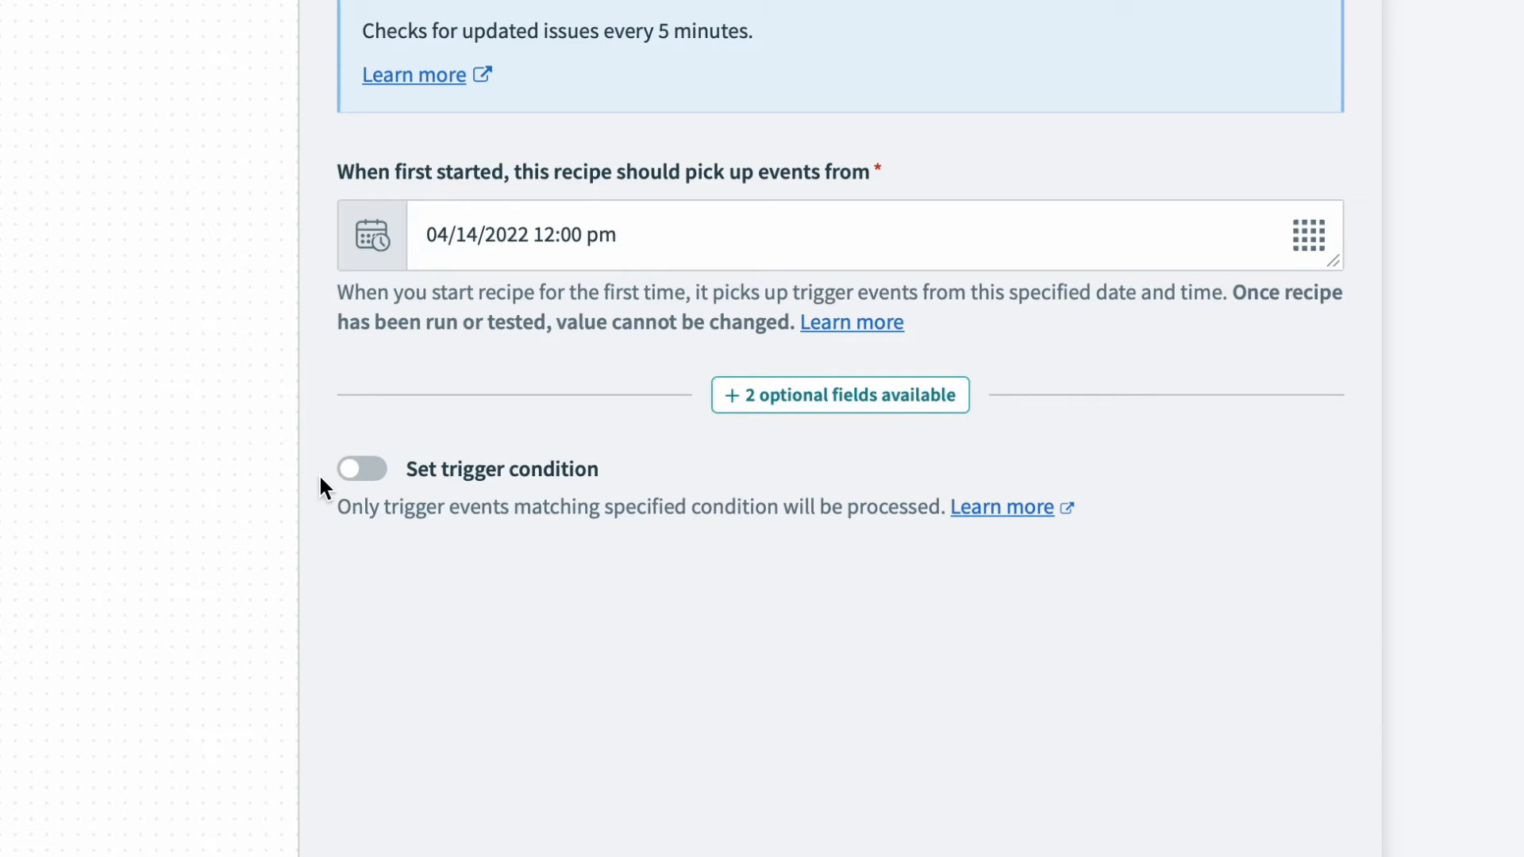
Step: Add a trigger condition that Salesforce_Case_ID is present
{"action": "left_click", "coordinate": [360, 469]}
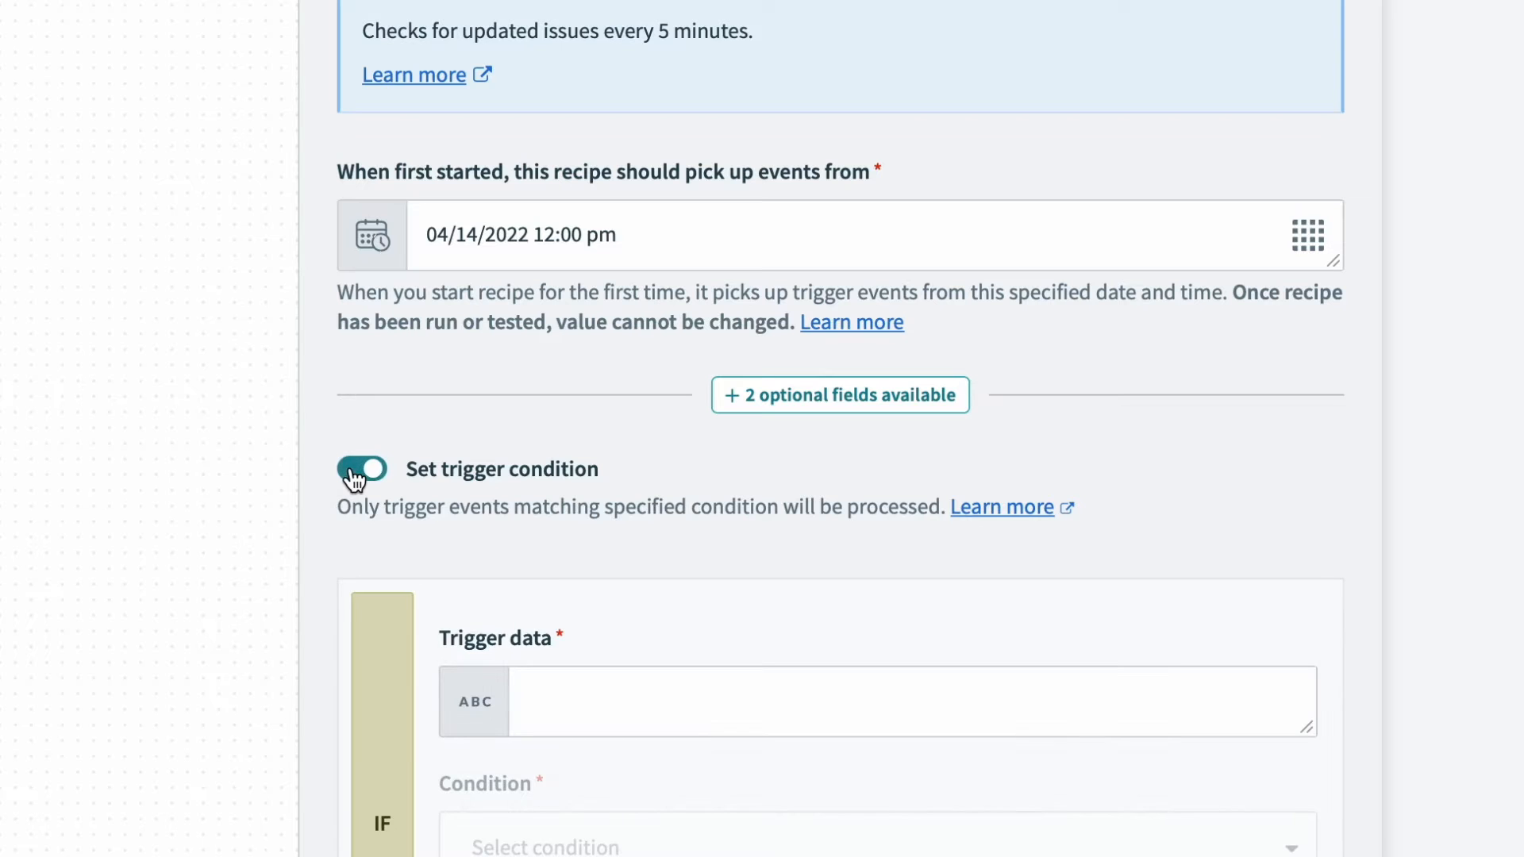
{"action": "scroll", "scroll_direction": "down", "scroll_amount": 3}
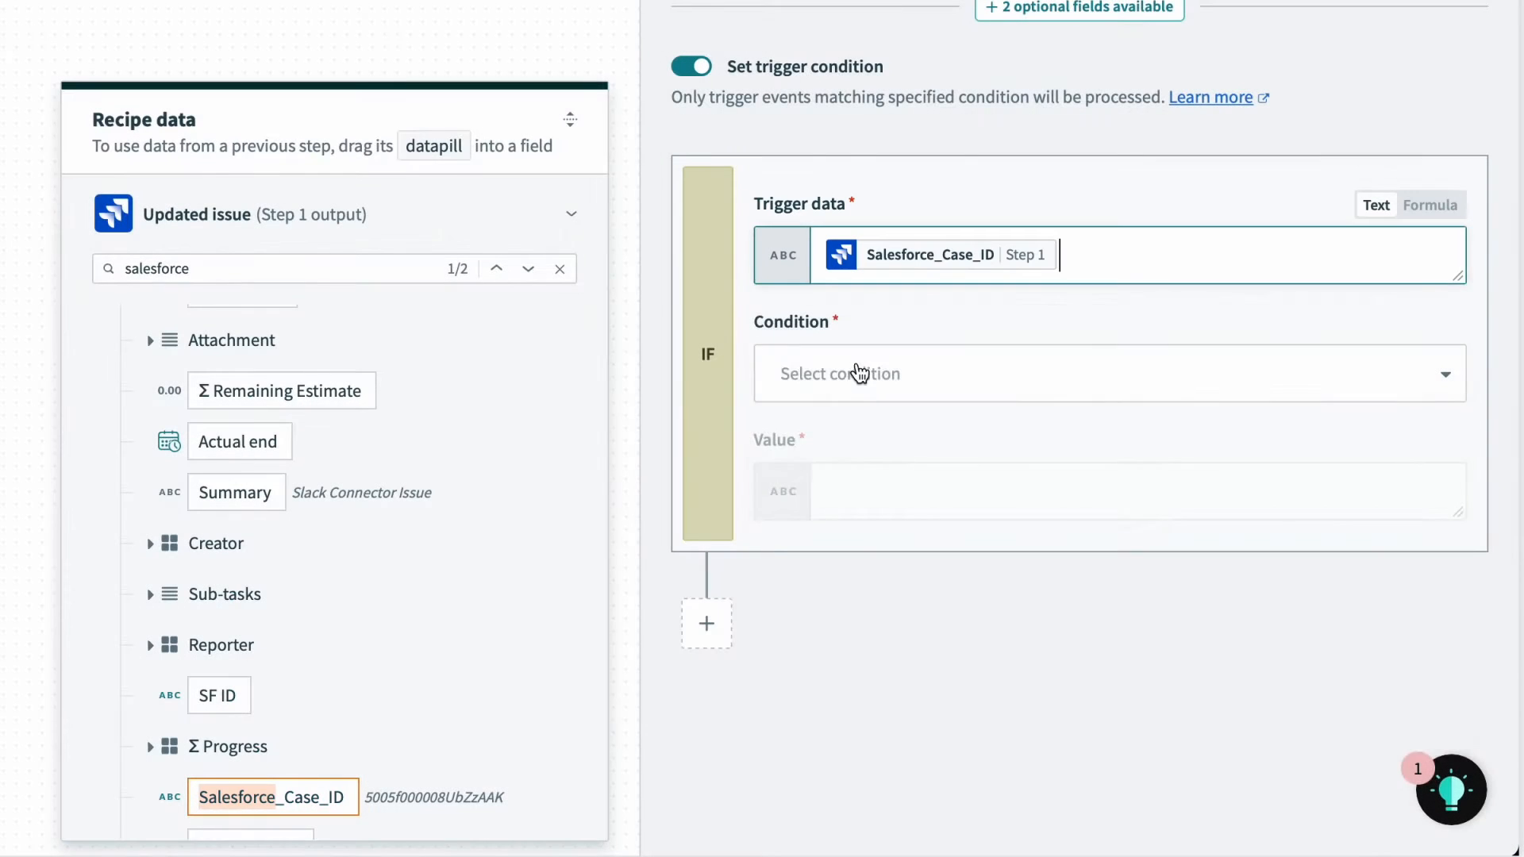
{"action": "type", "text": "is present"}
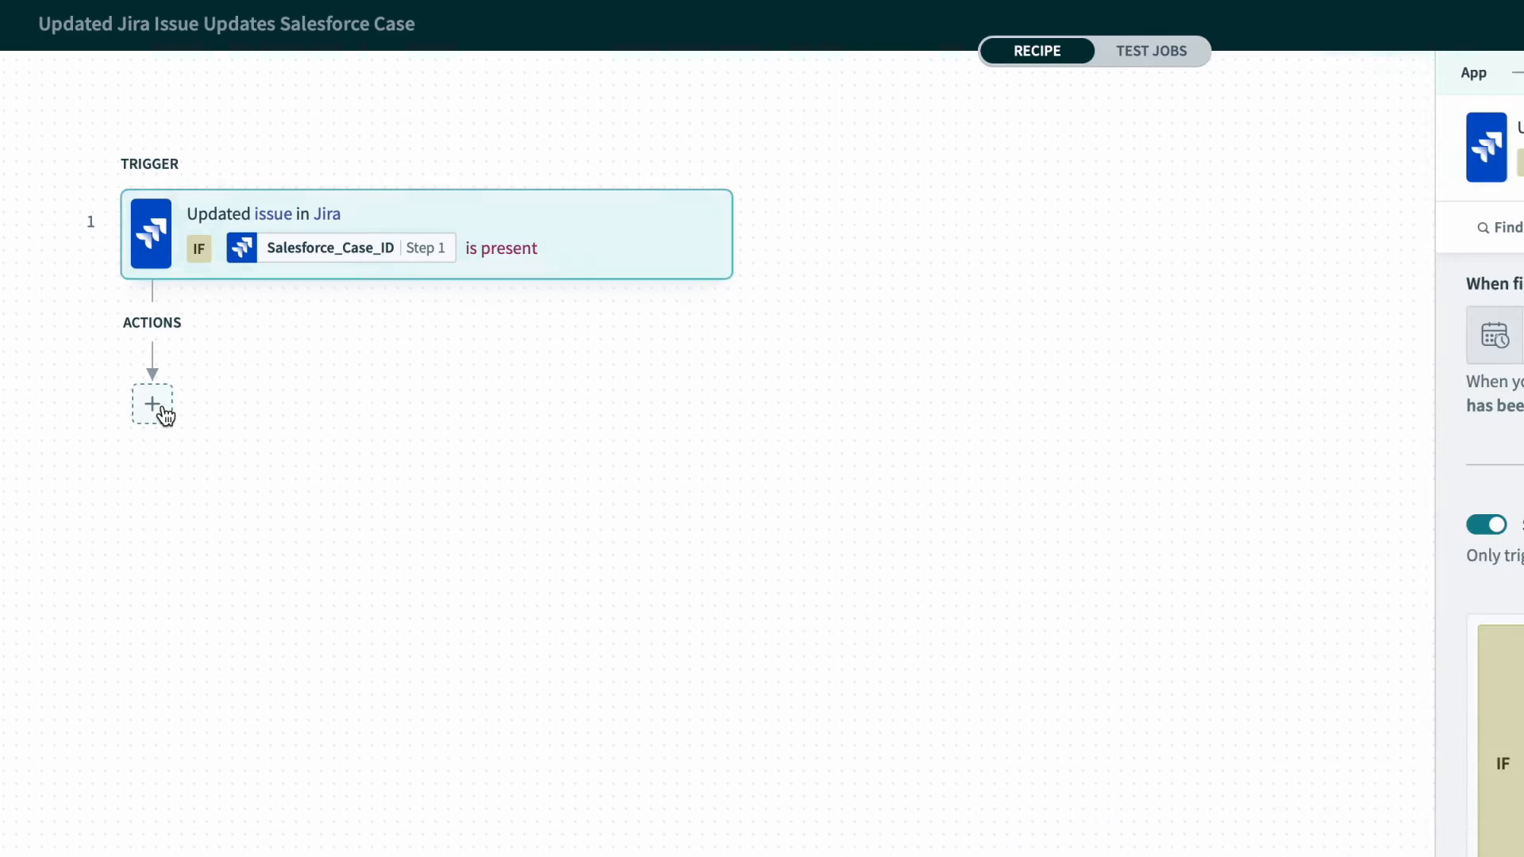
Step: Add a Salesforce 'Search records' action after the Jira trigger
{"action": "left_click", "coordinate": [152, 405]}
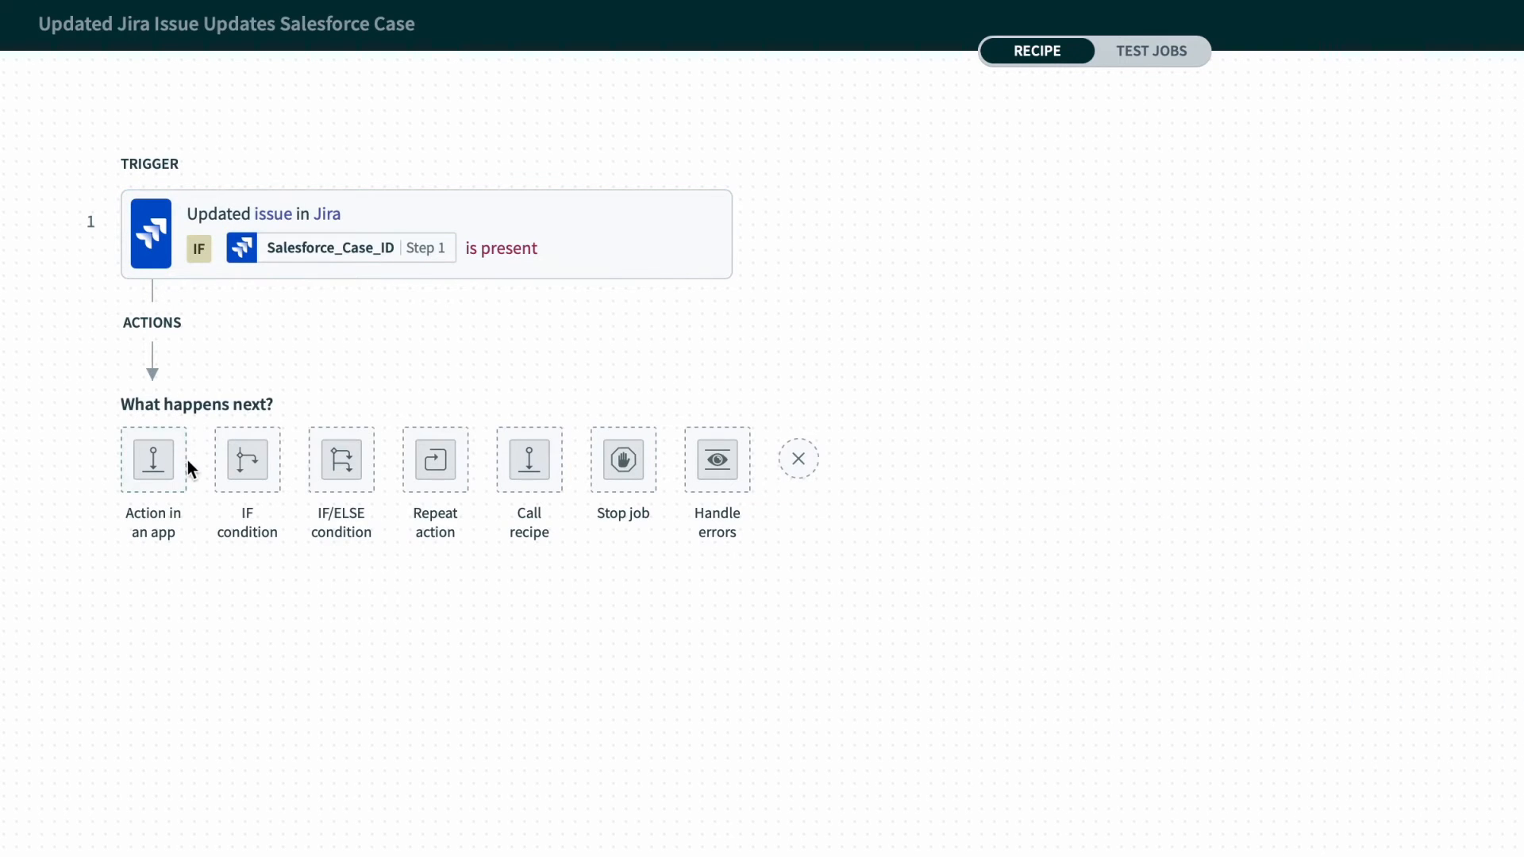
{"action": "left_click", "coordinate": [152, 459]}
{"action": "type", "text": "s"}
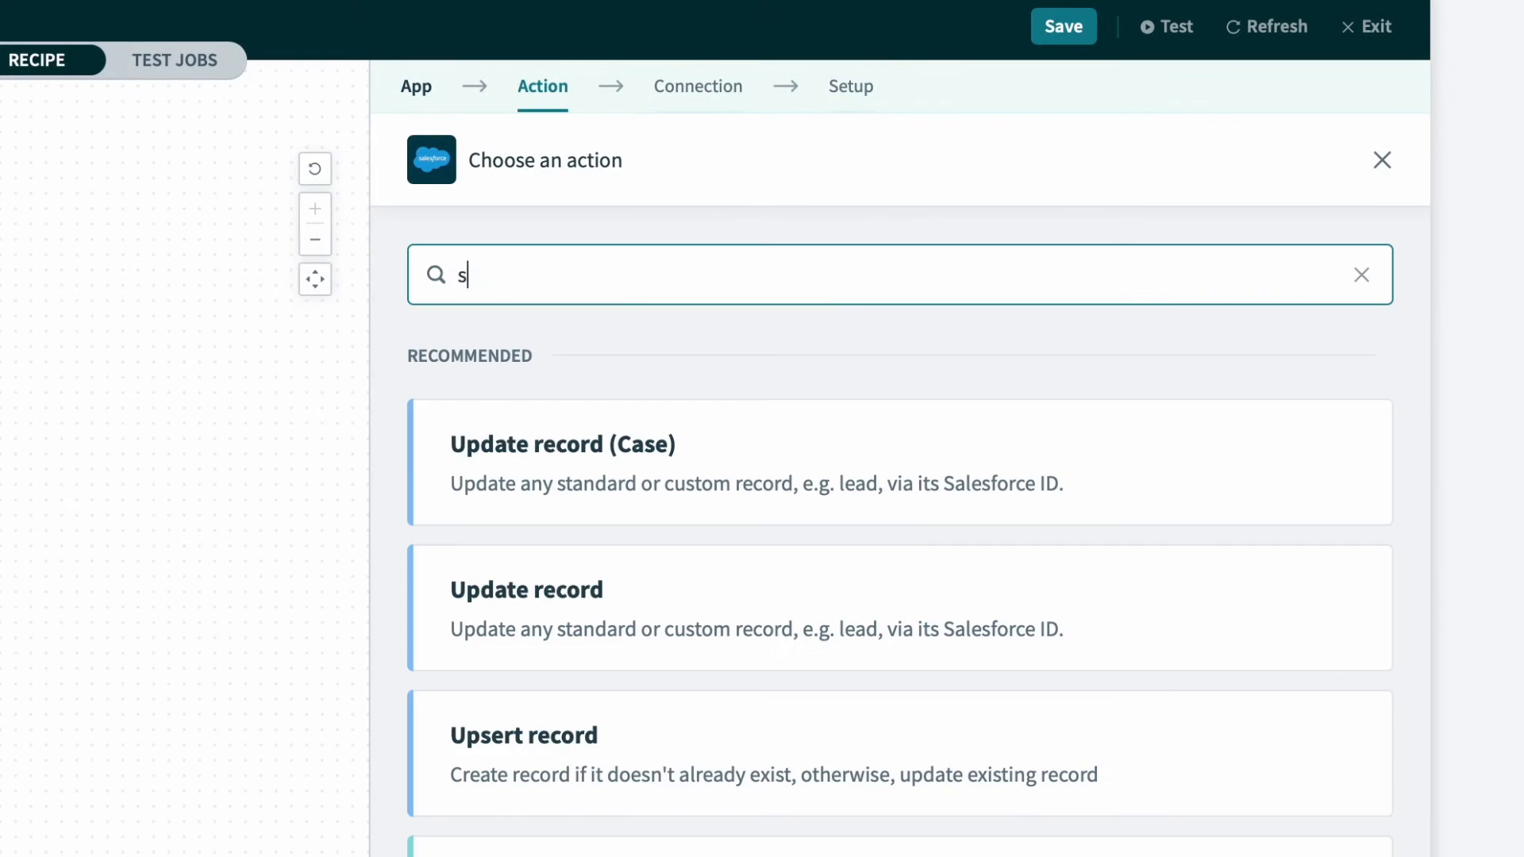
{"action": "type", "text": "earch"}
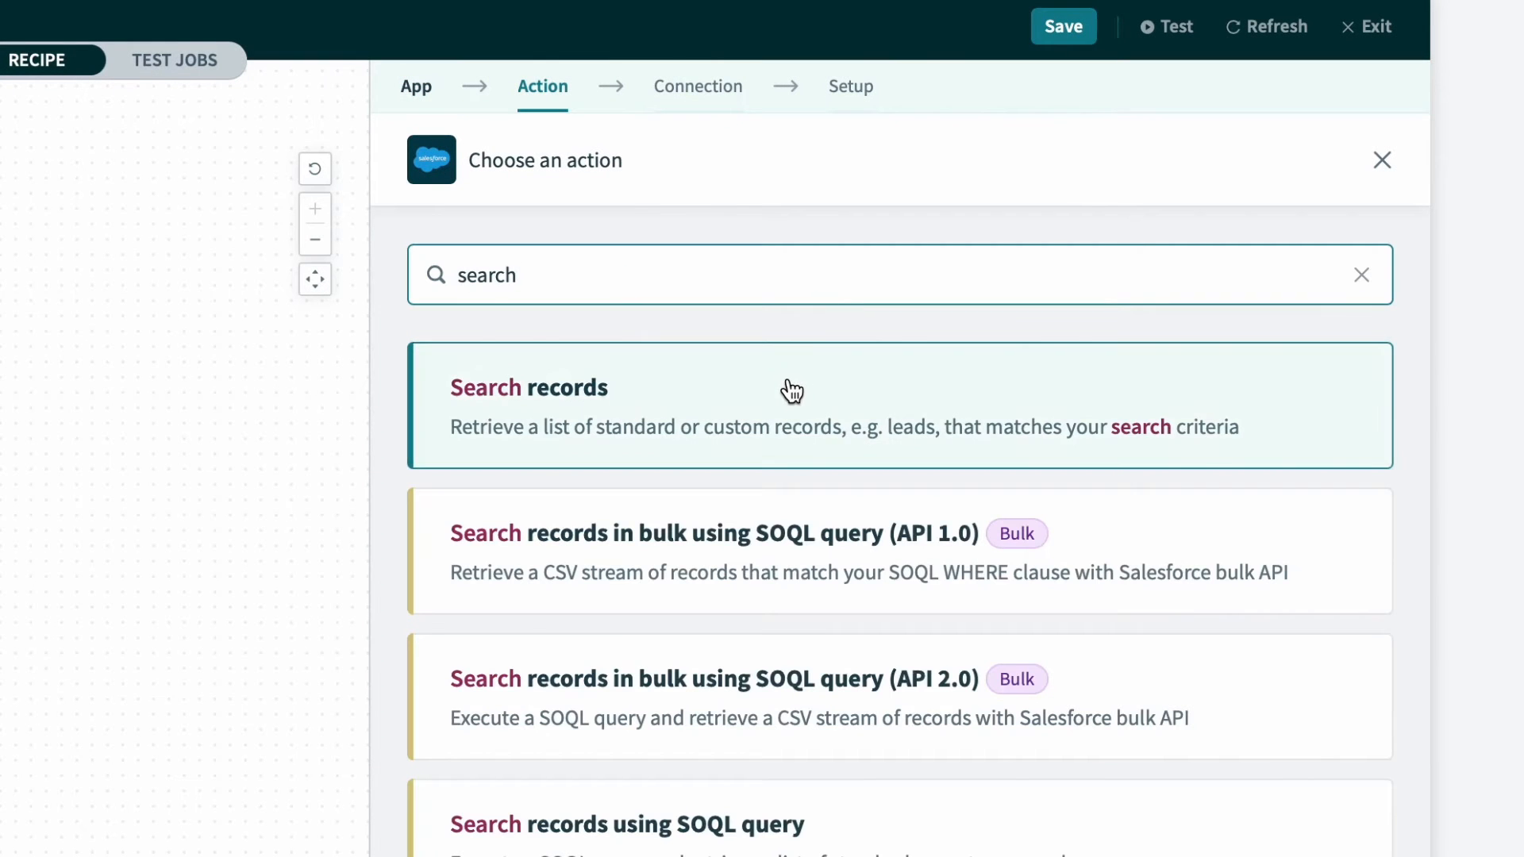
{"action": "left_click", "coordinate": [790, 405]}
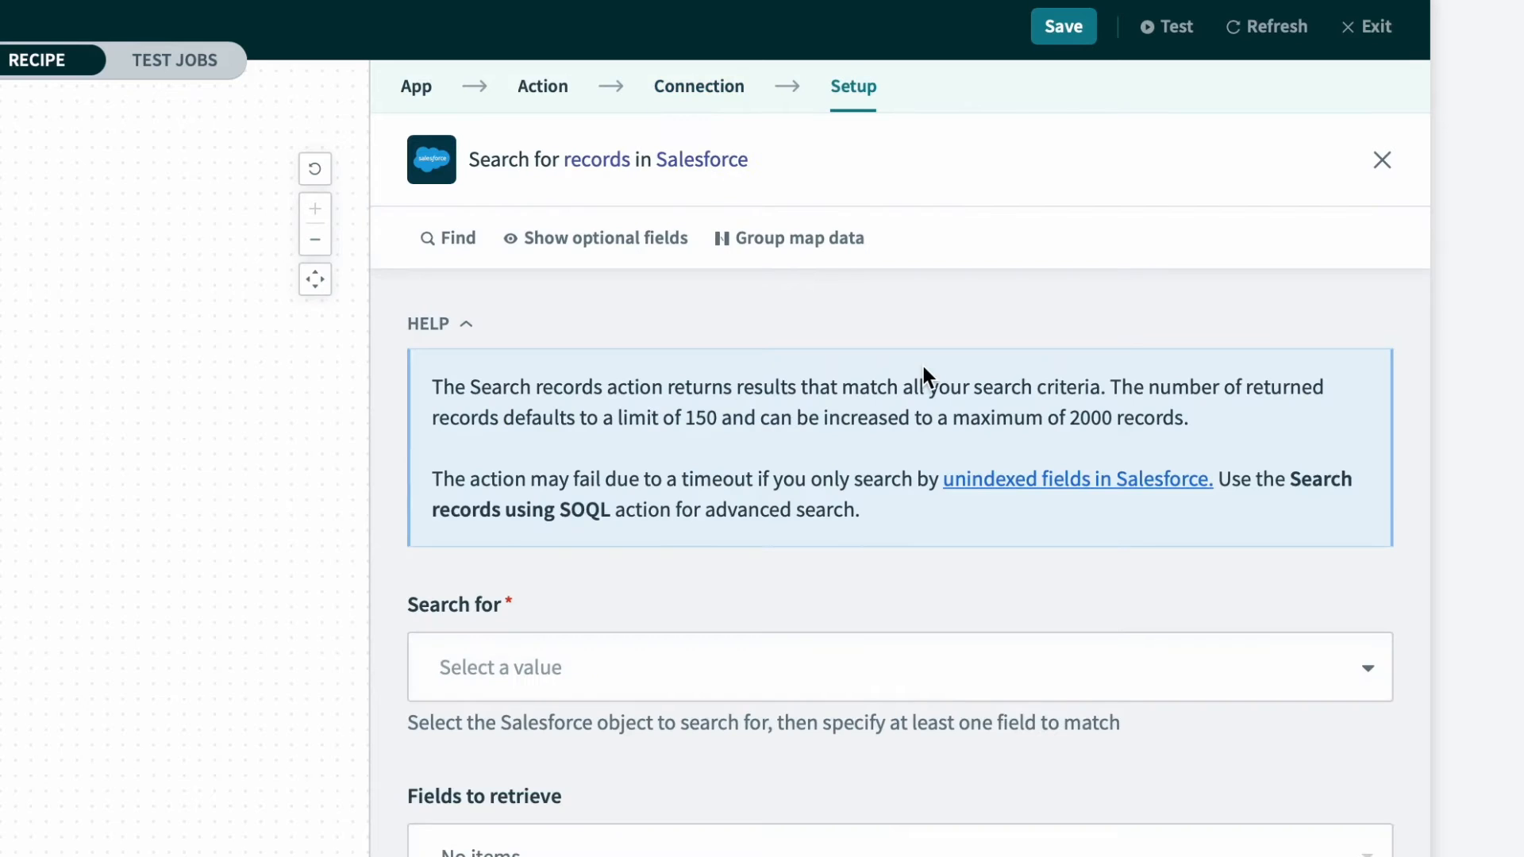
{"action": "mouse_move", "coordinate": [773, 605]}
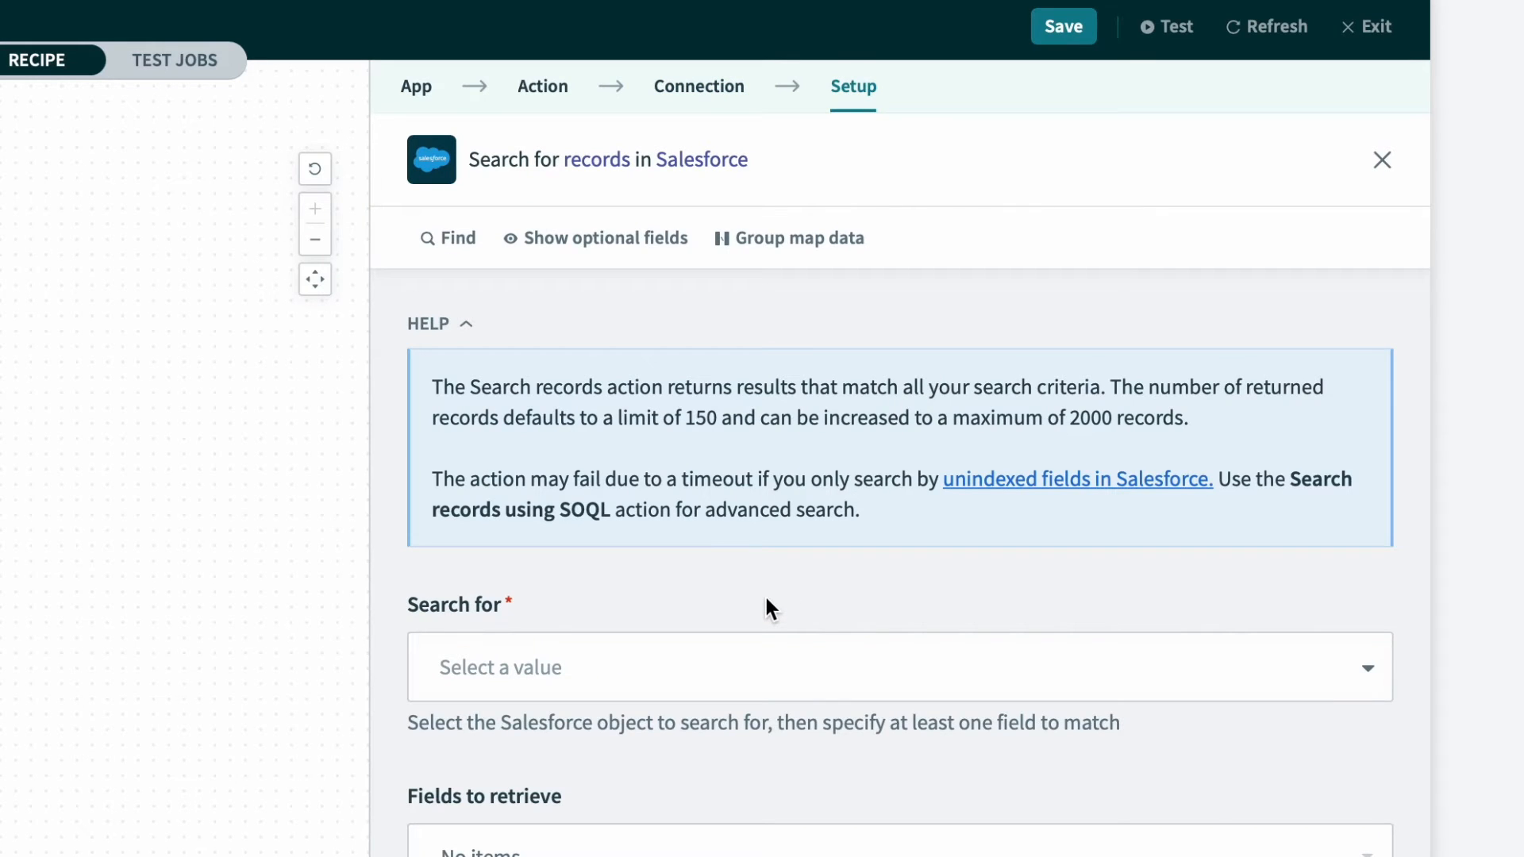
Step: Set the search object to Case and move to the Case ID match field
{"action": "scroll", "scroll_direction": "down", "scroll_amount": 3}
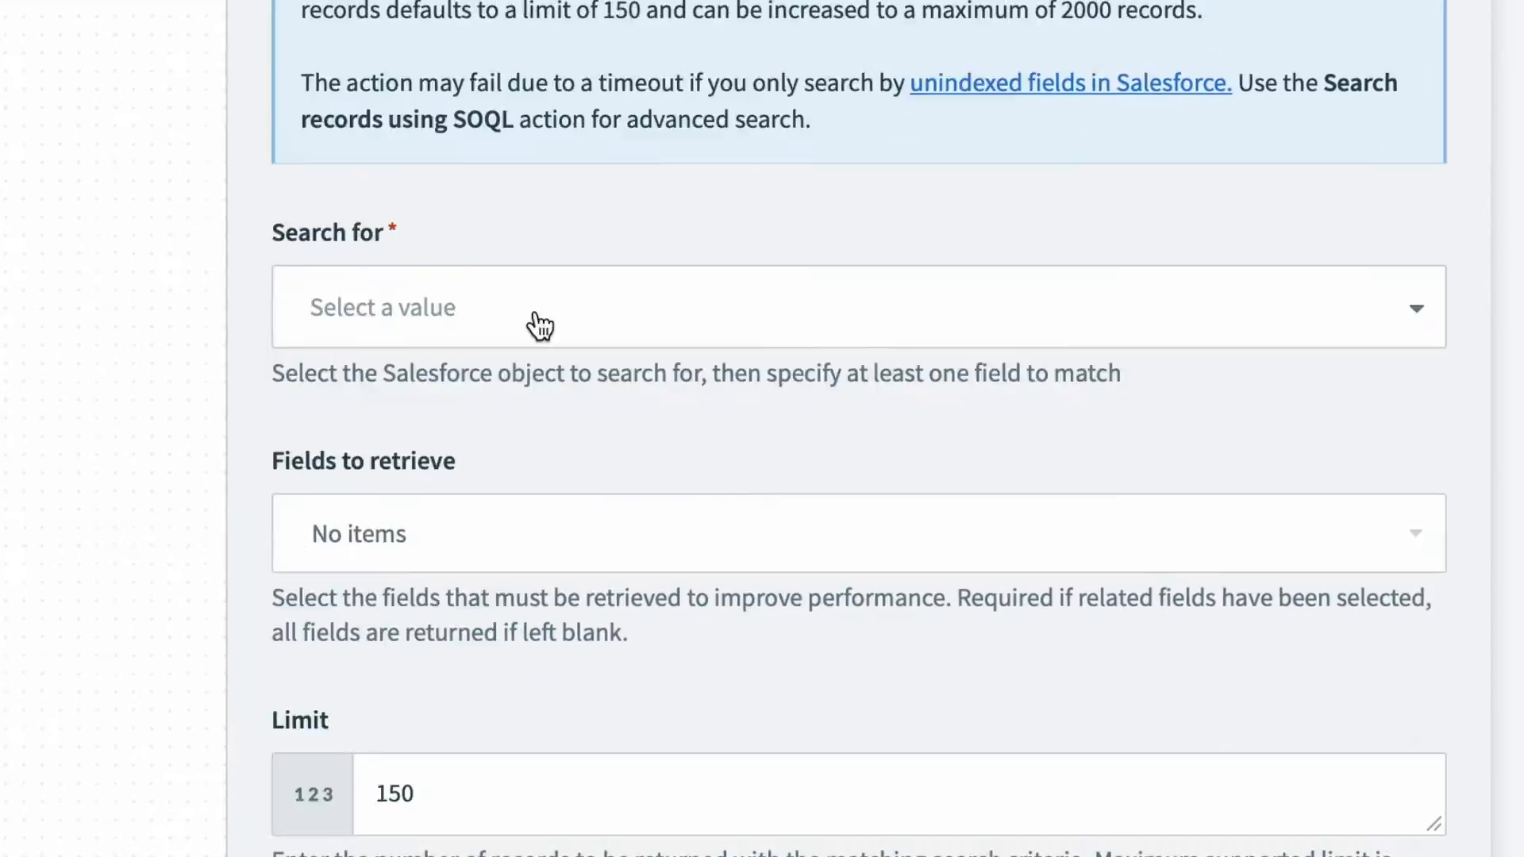
{"action": "type", "text": "case"}
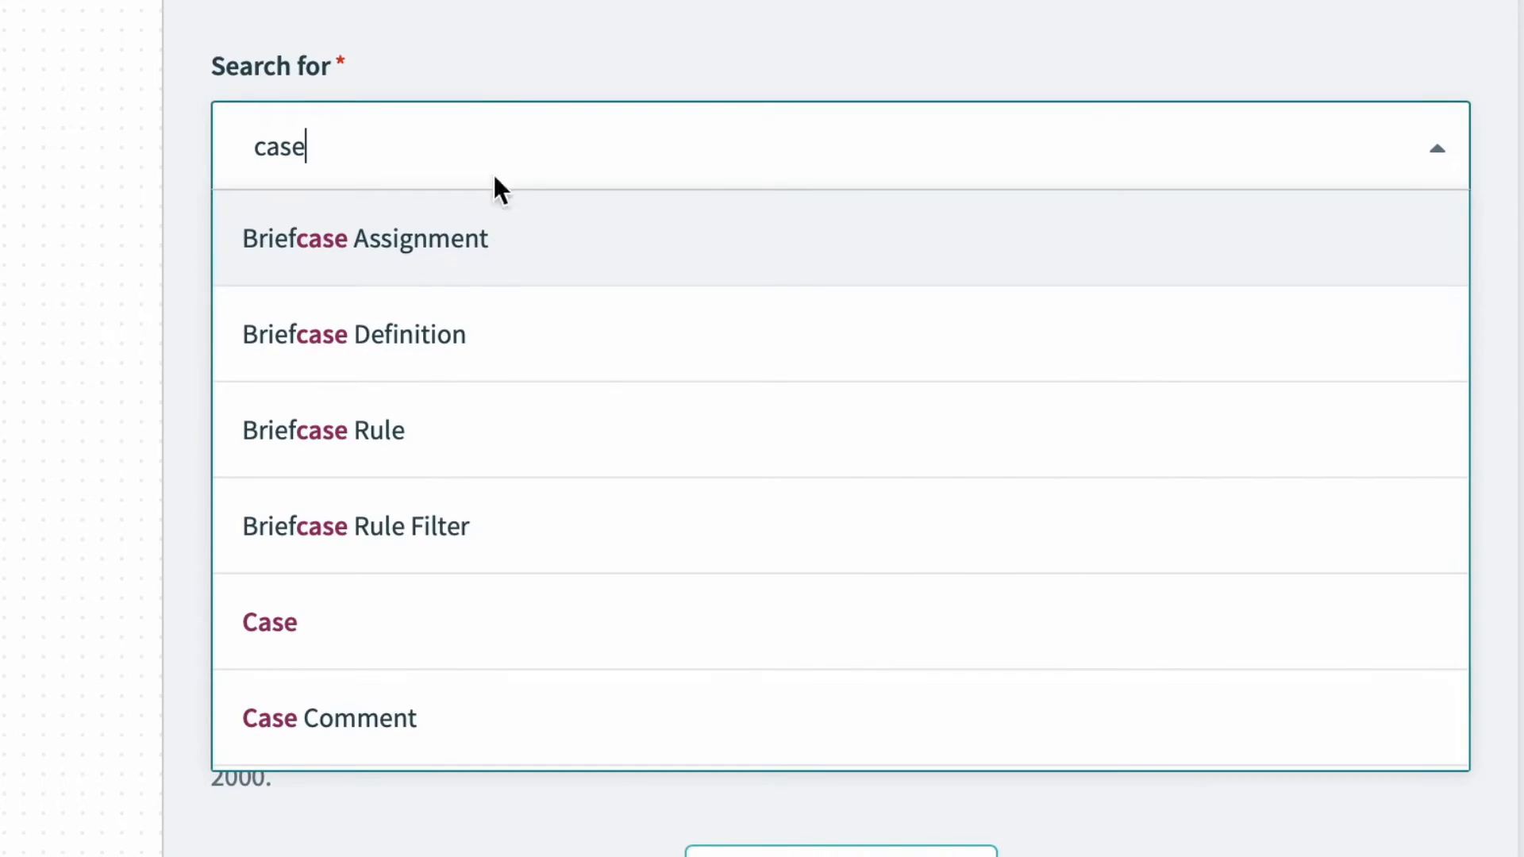
{"action": "mouse_move", "coordinate": [486, 628]}
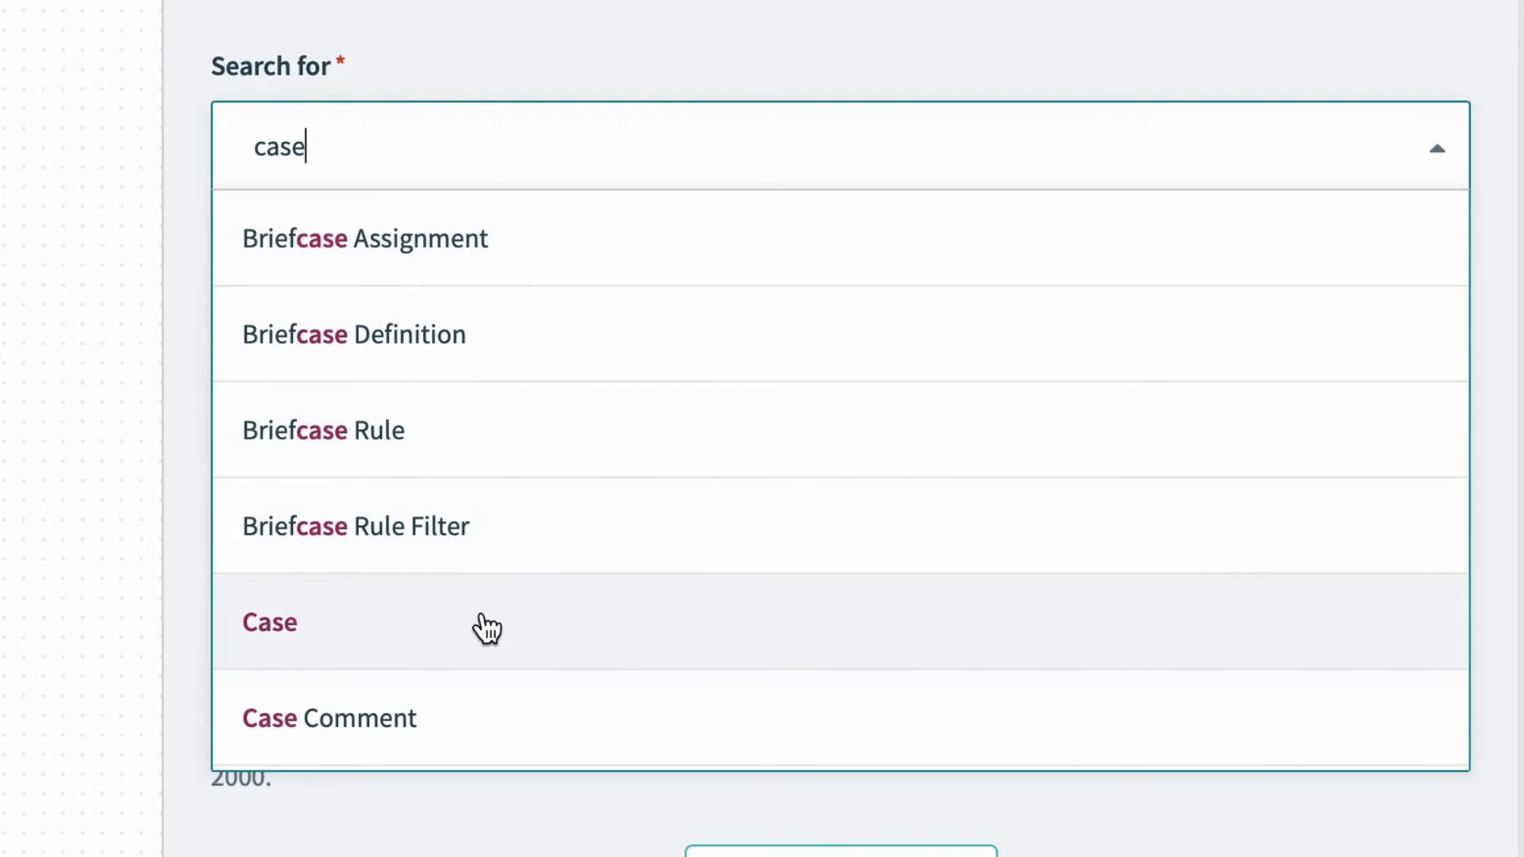
{"action": "left_click", "coordinate": [270, 622]}
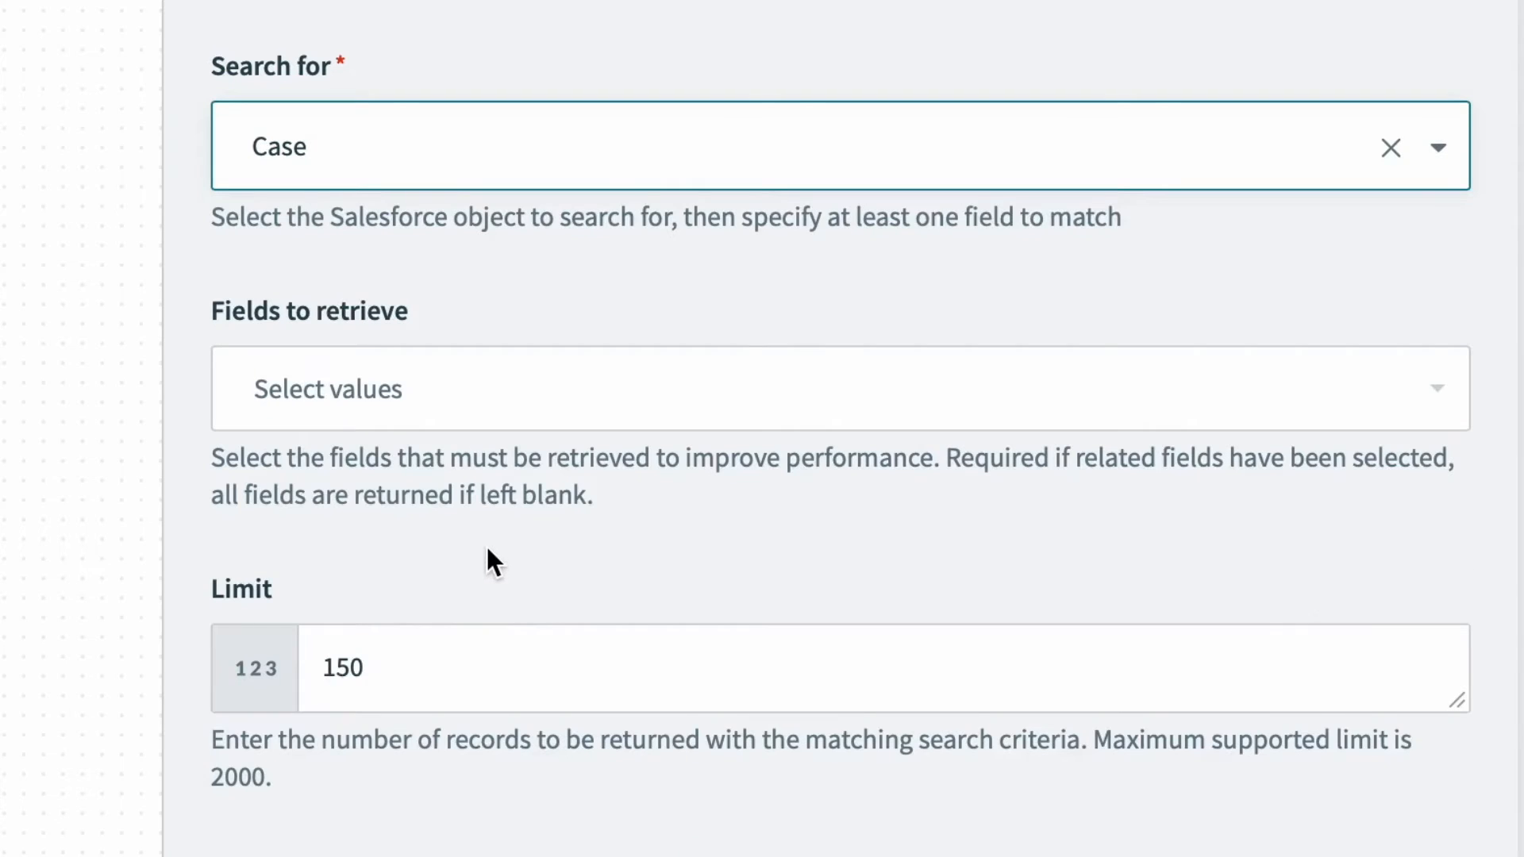
{"action": "scroll", "scroll_direction": "down", "scroll_amount": 3}
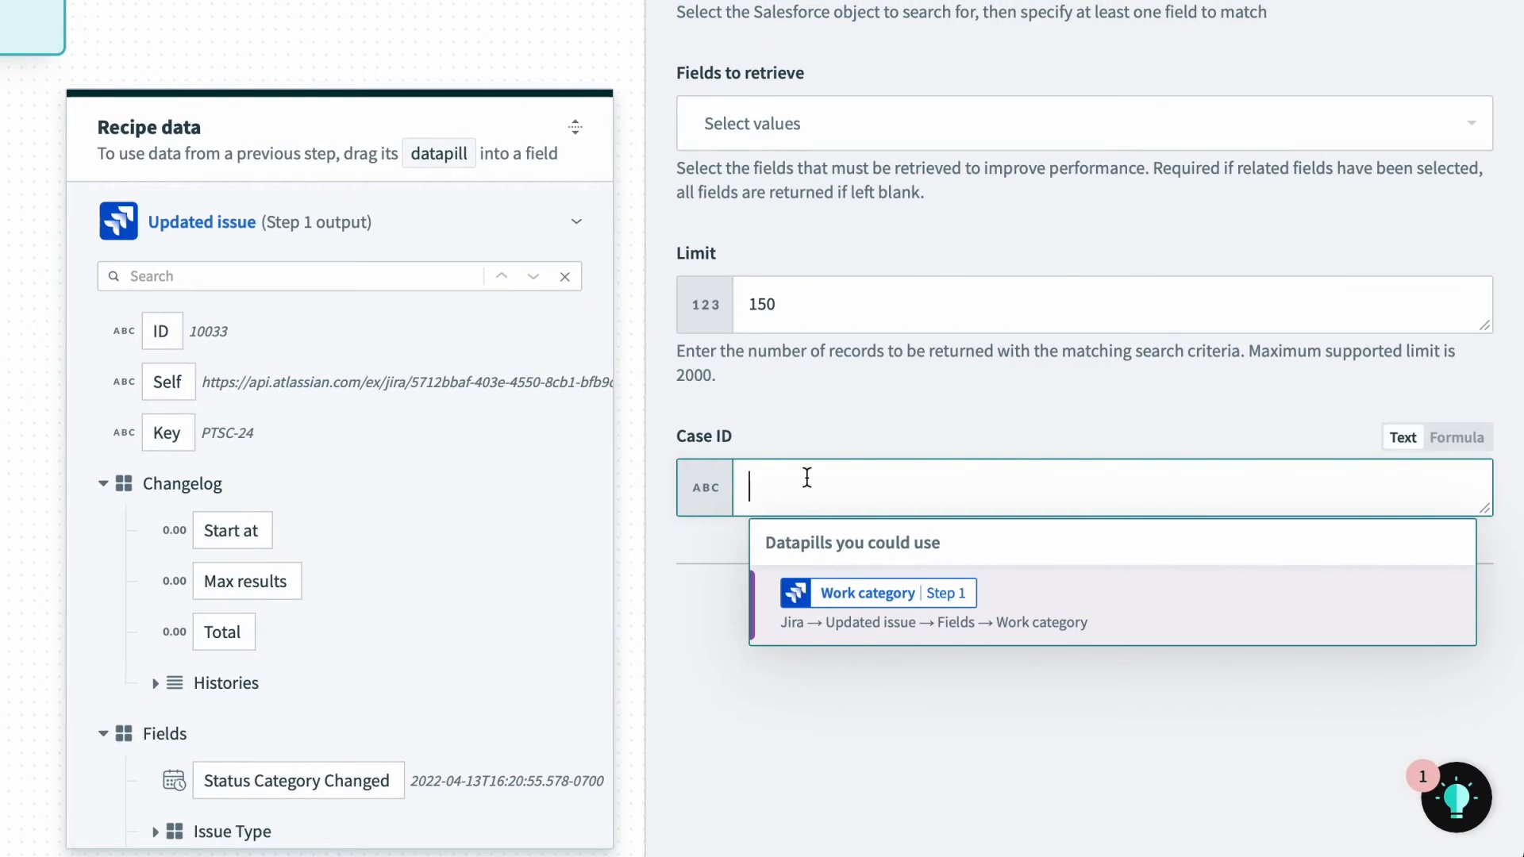
{"action": "left_click", "coordinate": [292, 276]}
{"action": "type", "text": "Salesforce"}
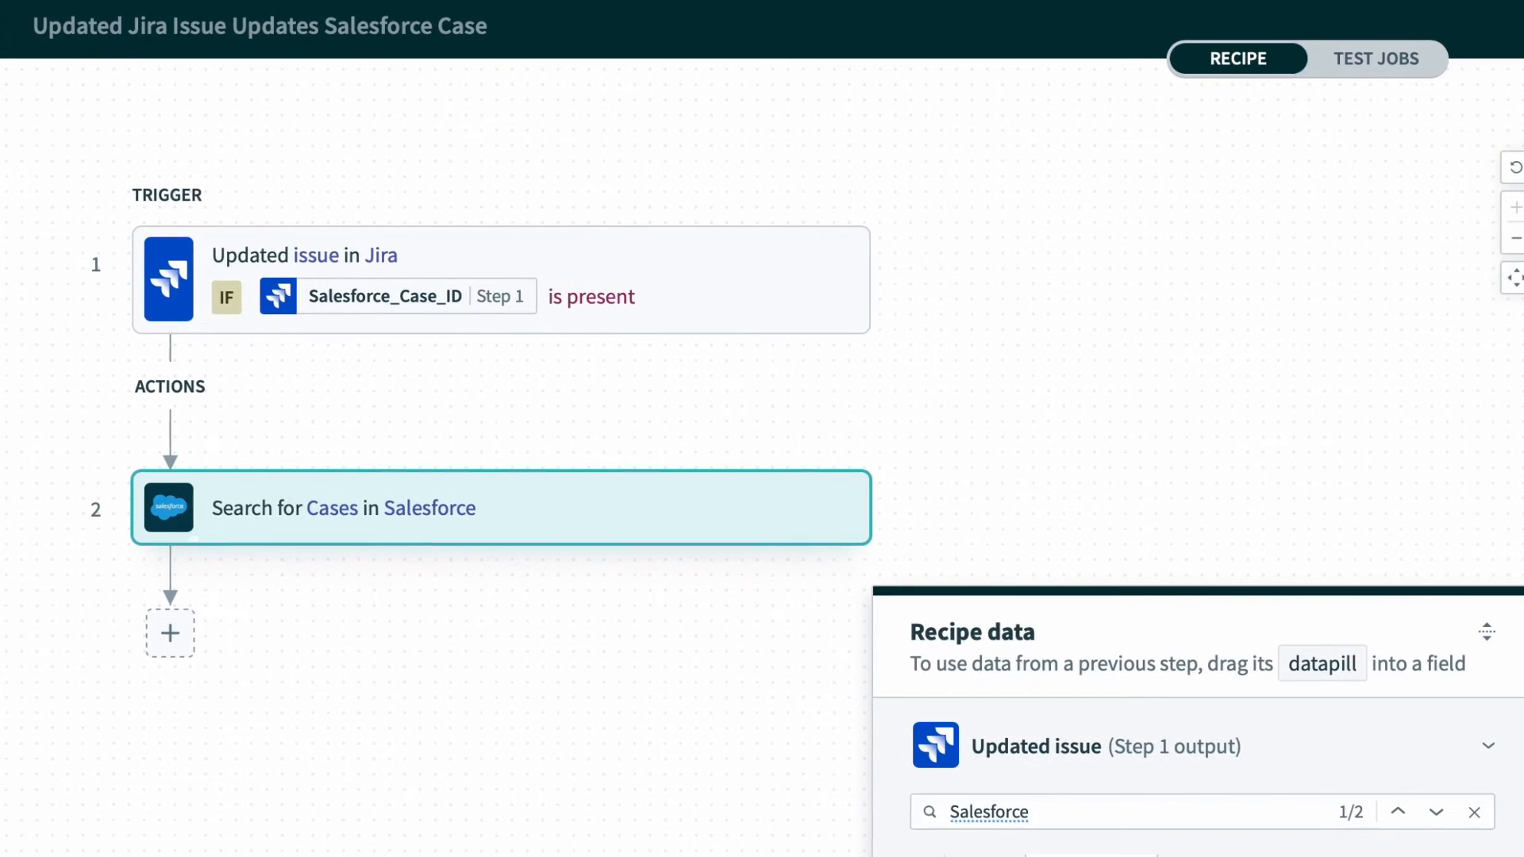
Step: Add an IF condition after the search checking that the Step 2 Case ID is present
{"action": "left_click", "coordinate": [169, 634]}
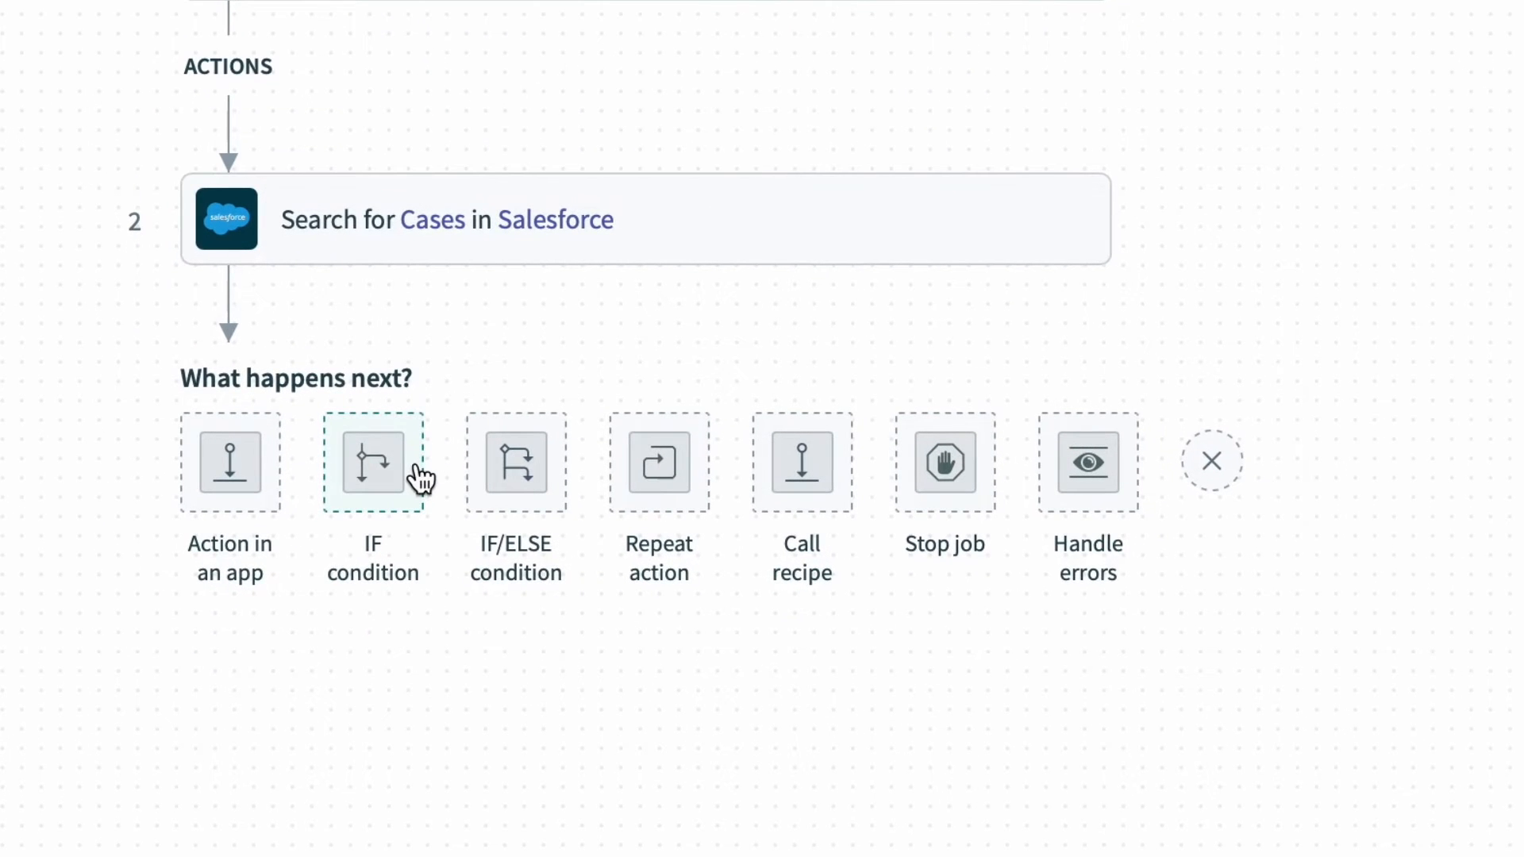
{"action": "left_click", "coordinate": [371, 462]}
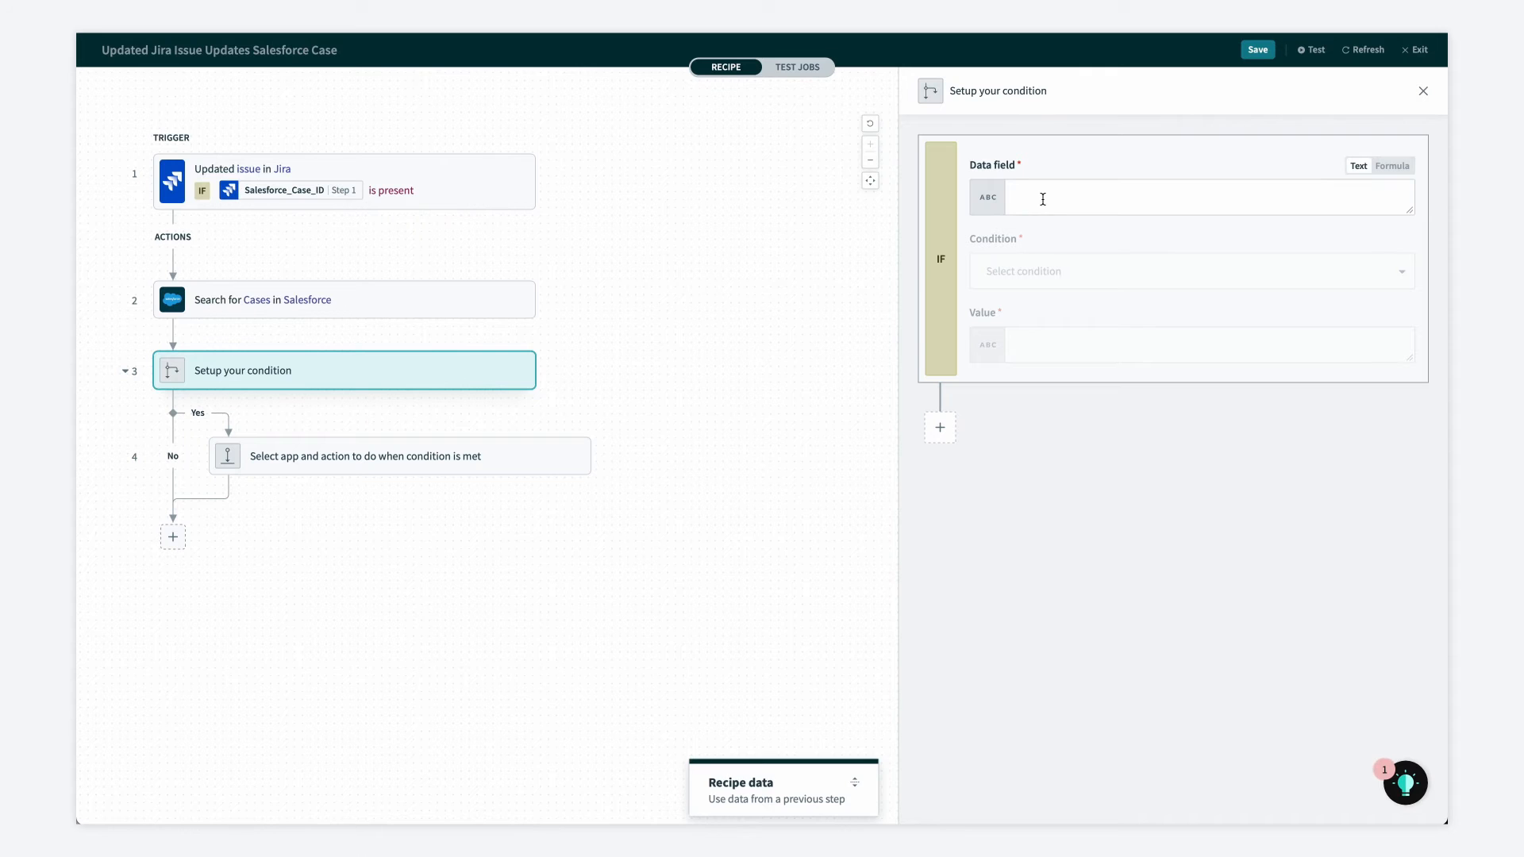
{"action": "left_click", "coordinate": [1167, 196]}
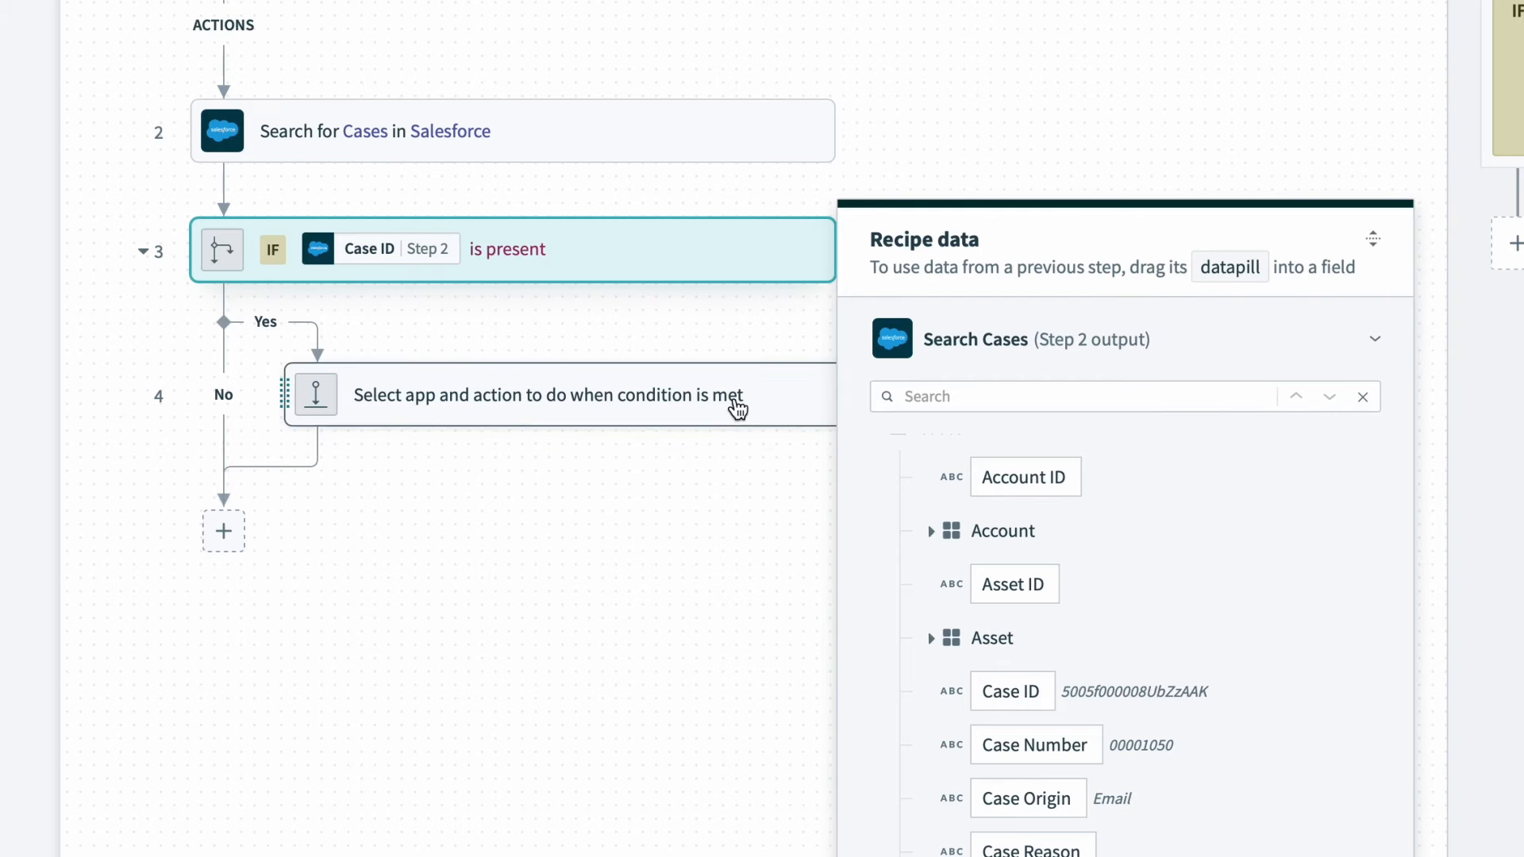
Step: Start a Salesforce action for the condition's Yes branch
{"action": "left_click", "coordinate": [550, 395]}
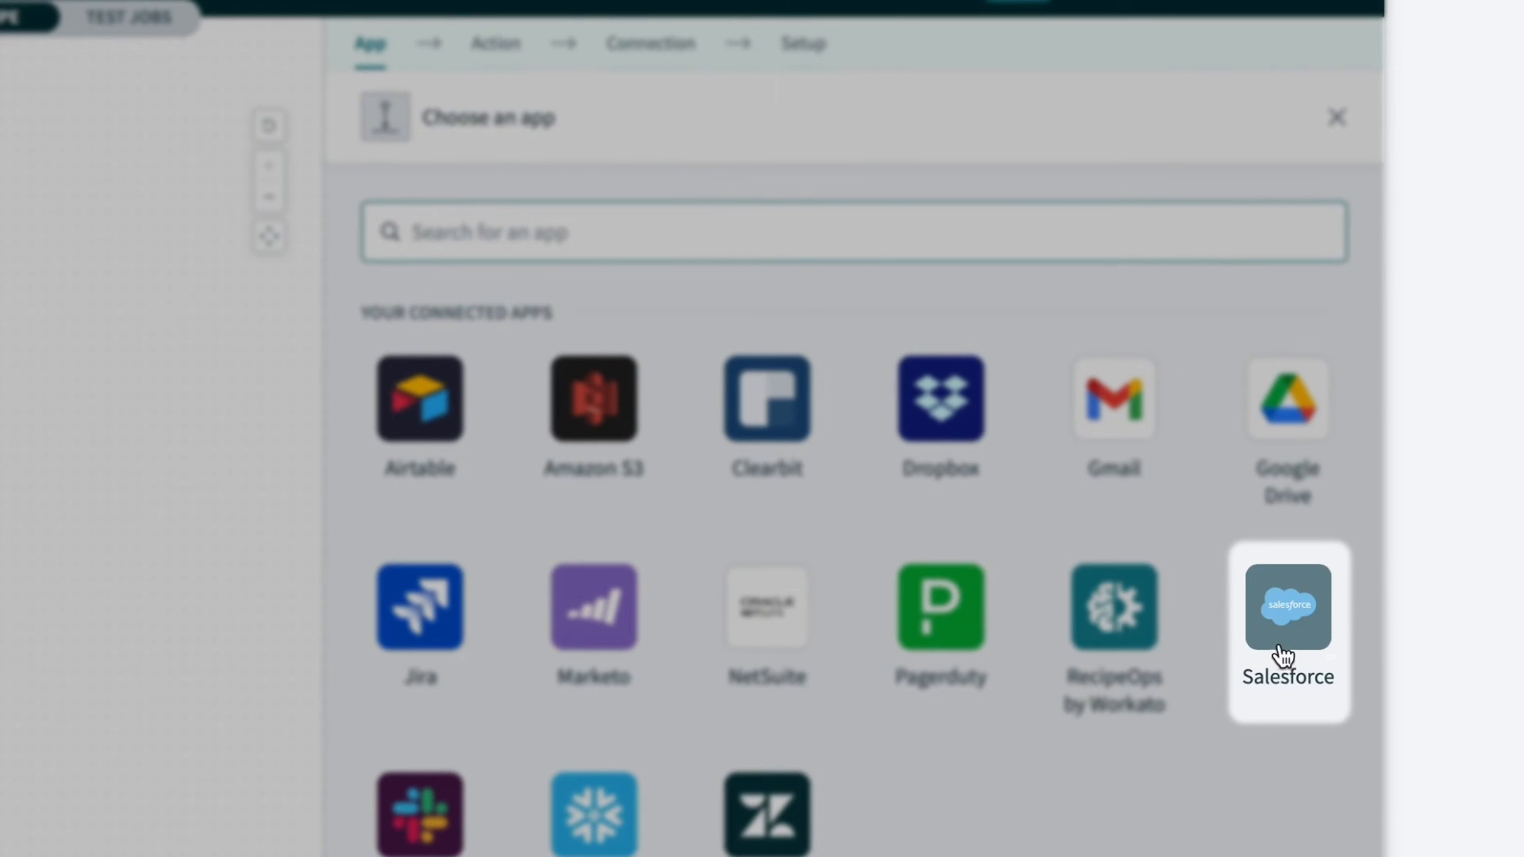
{"action": "left_click", "coordinate": [1287, 605]}
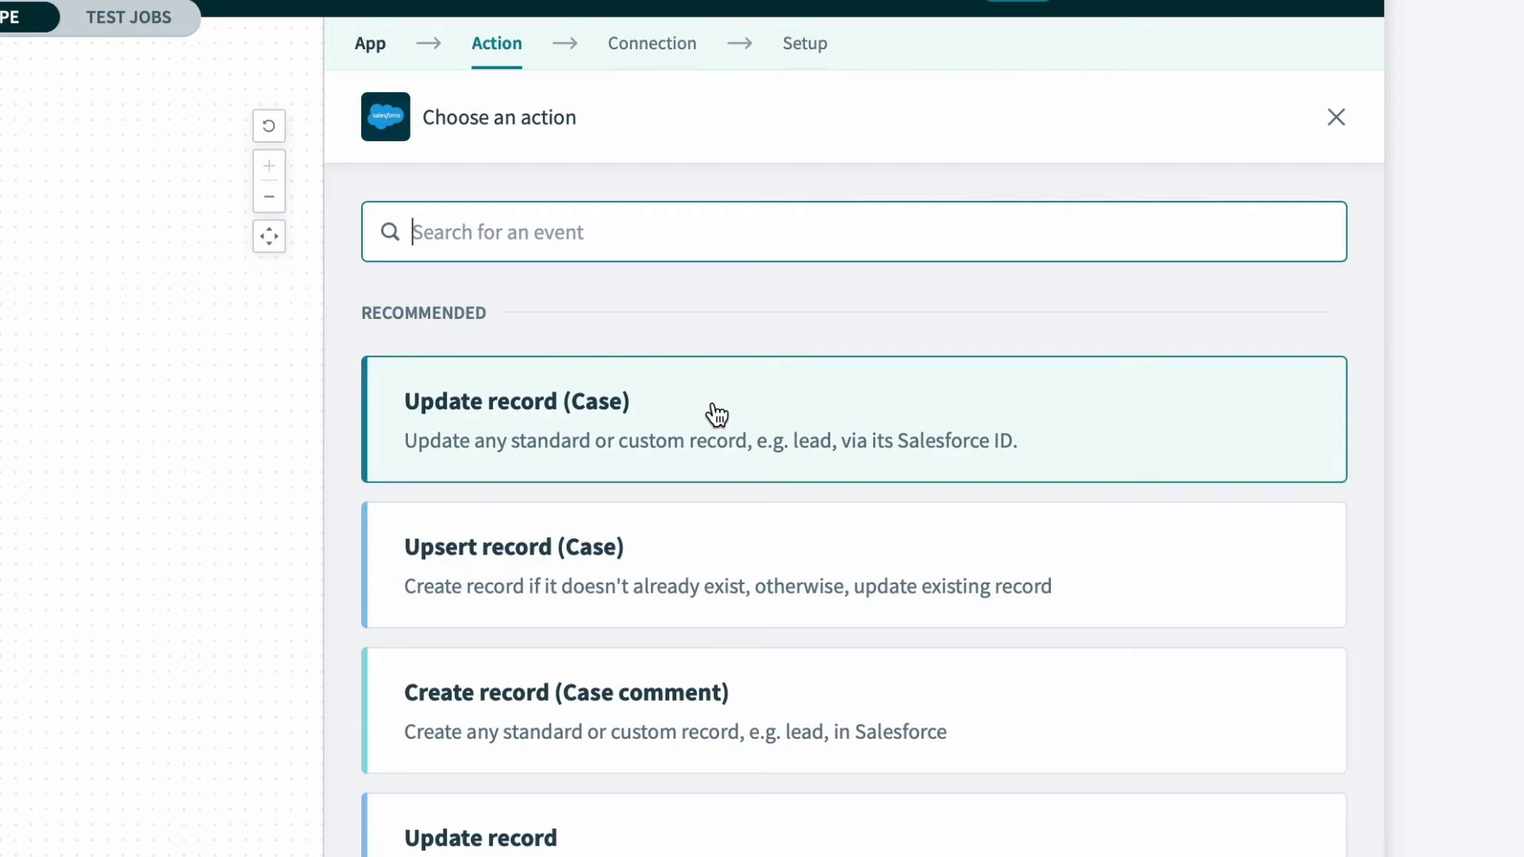
Step: Update the found Case with Step 2 Case ID, Jira description, and assignee display name as Assigned Engineer
{"action": "left_click", "coordinate": [710, 418]}
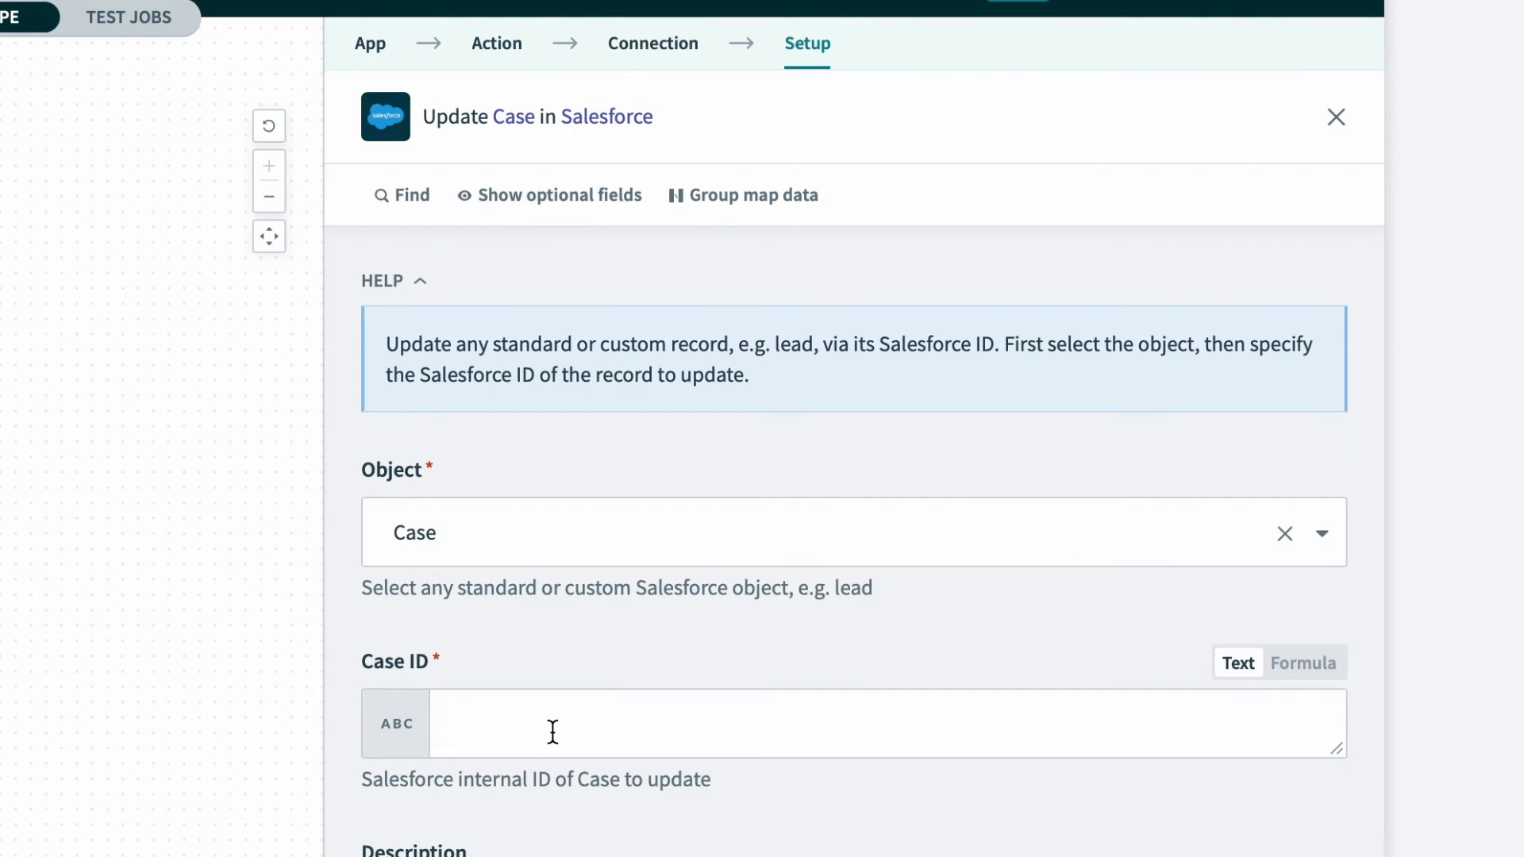
{"action": "left_click", "coordinate": [855, 724]}
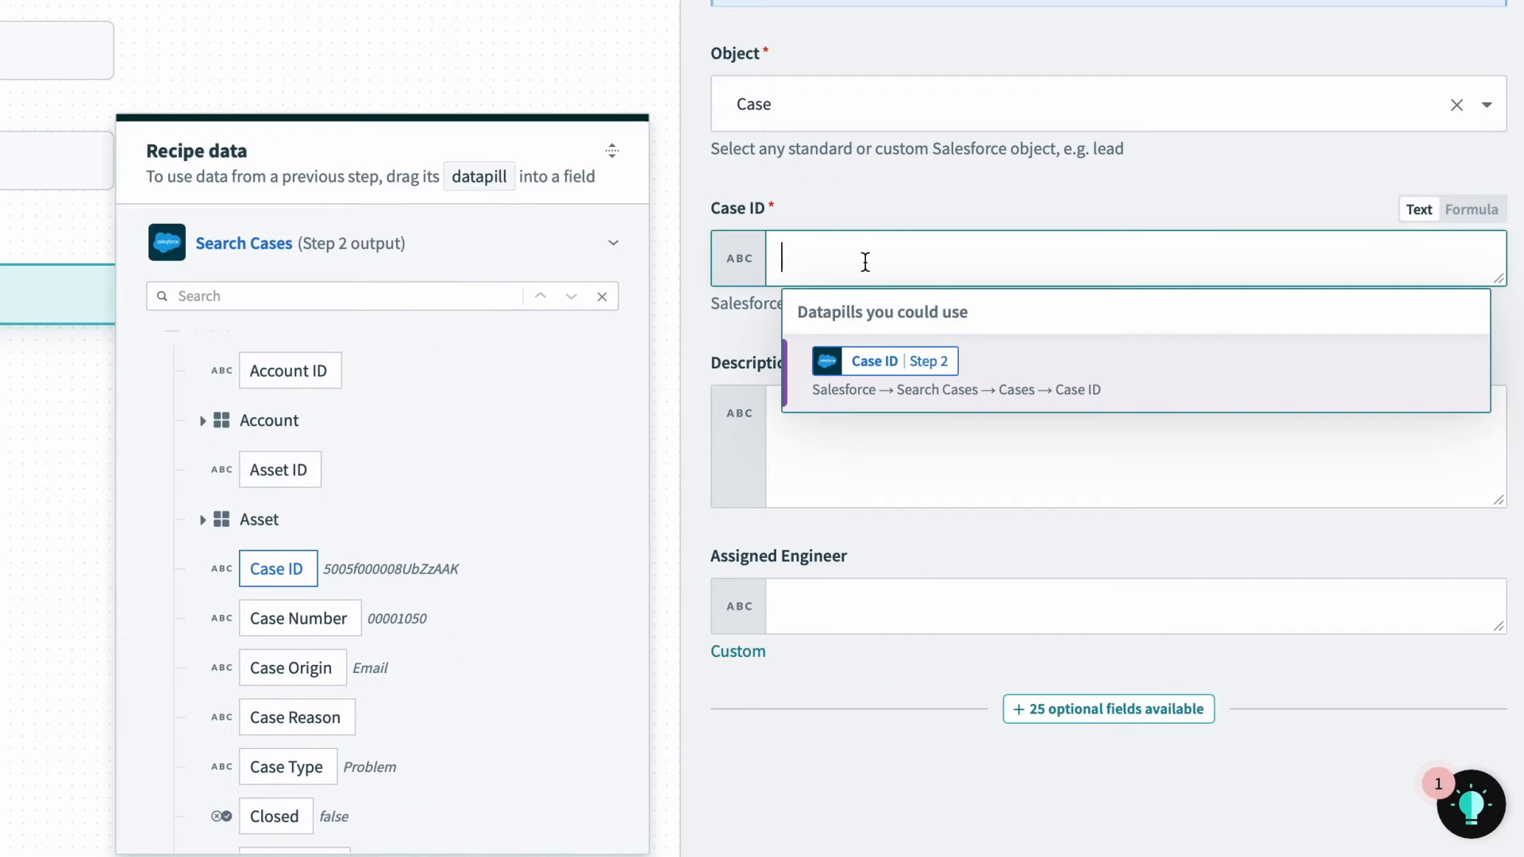
{"action": "left_click", "coordinate": [882, 361]}
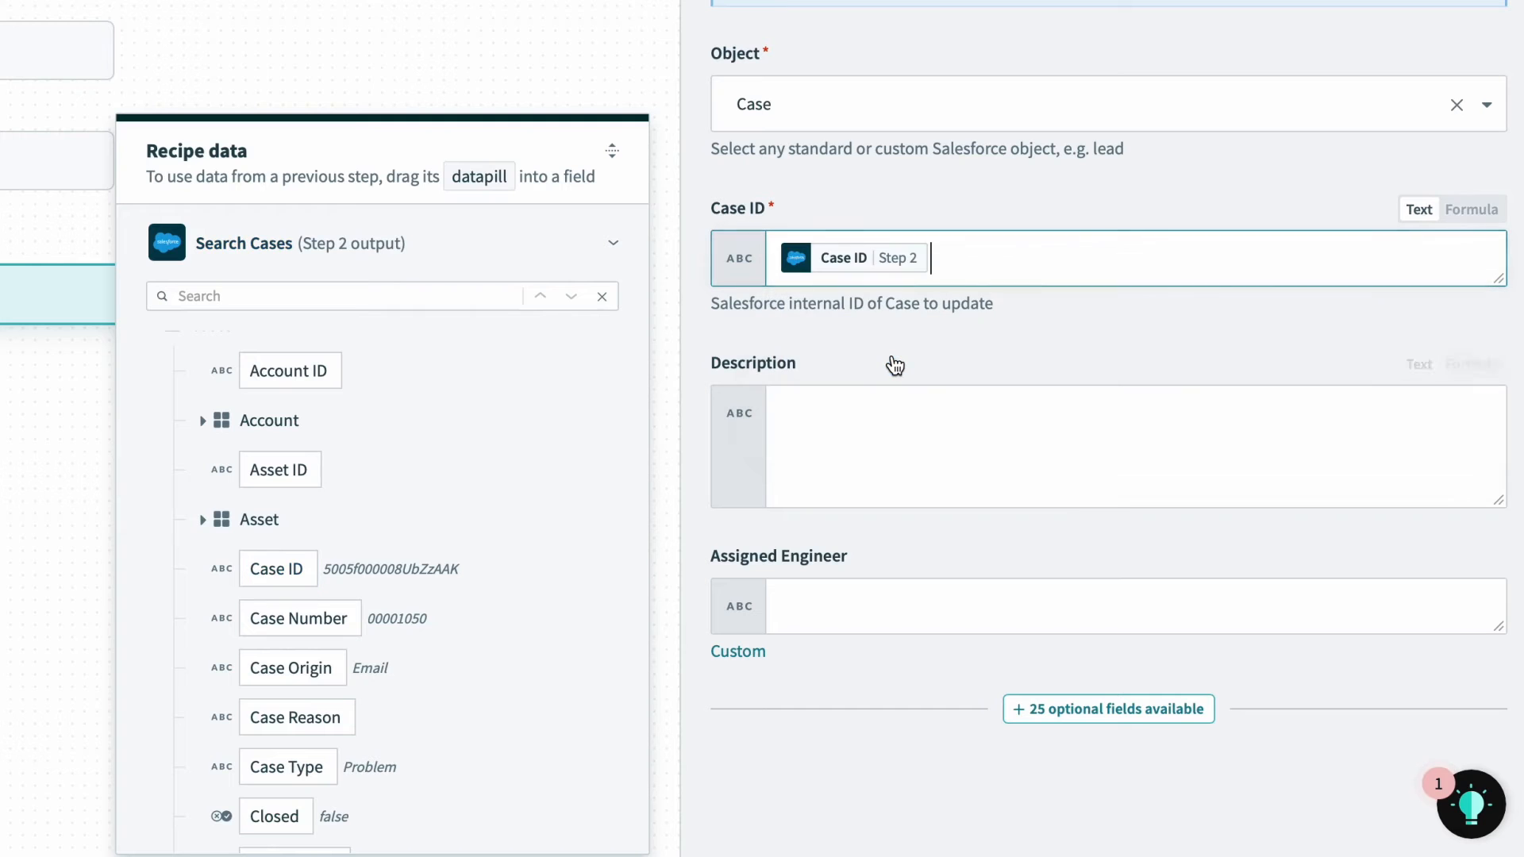
{"action": "left_click", "coordinate": [1068, 447]}
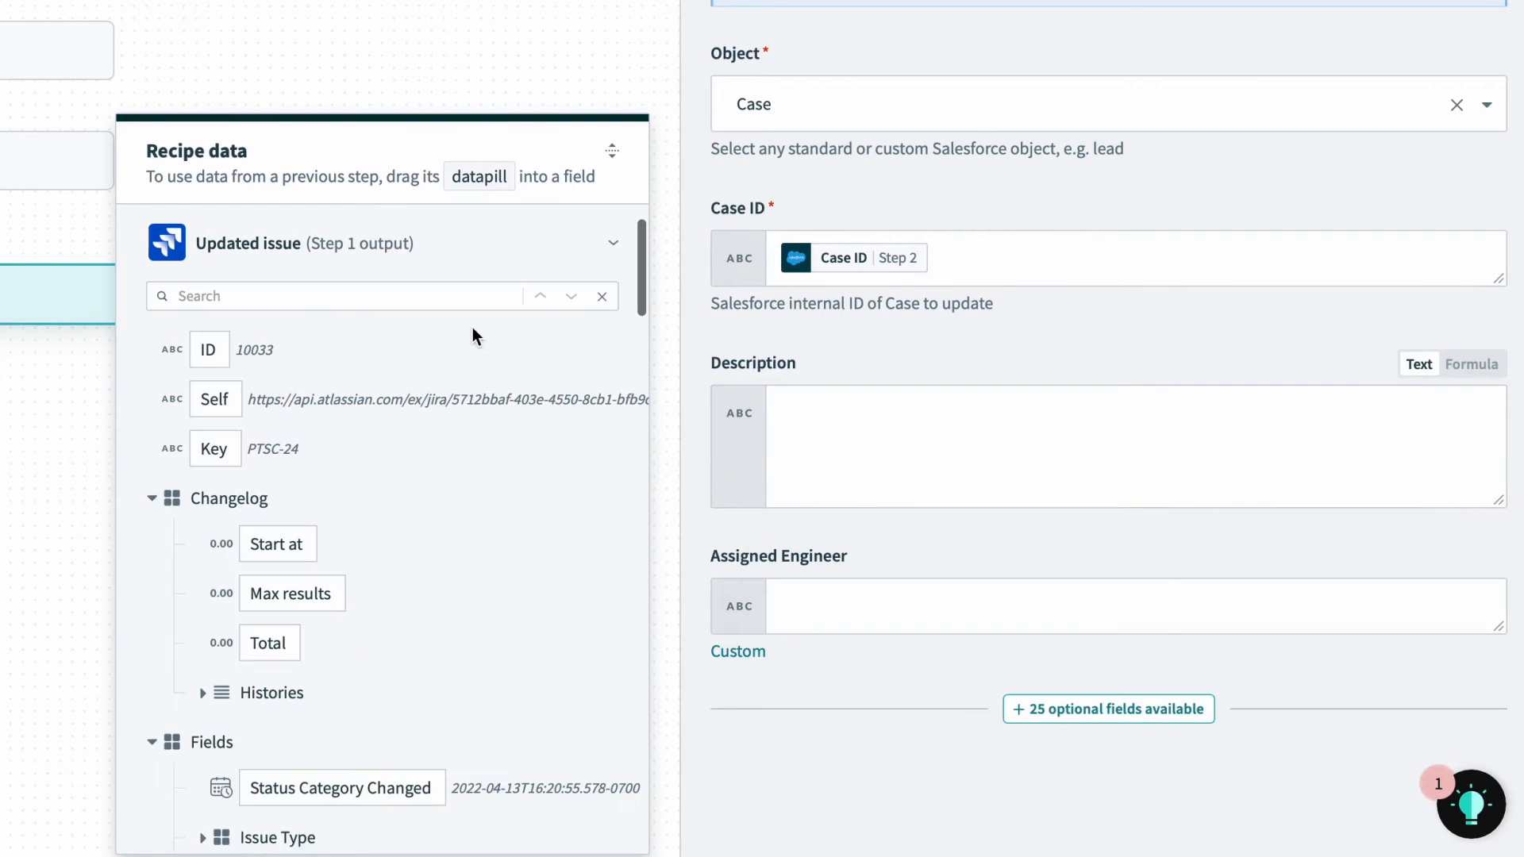
{"action": "type", "text": "description"}
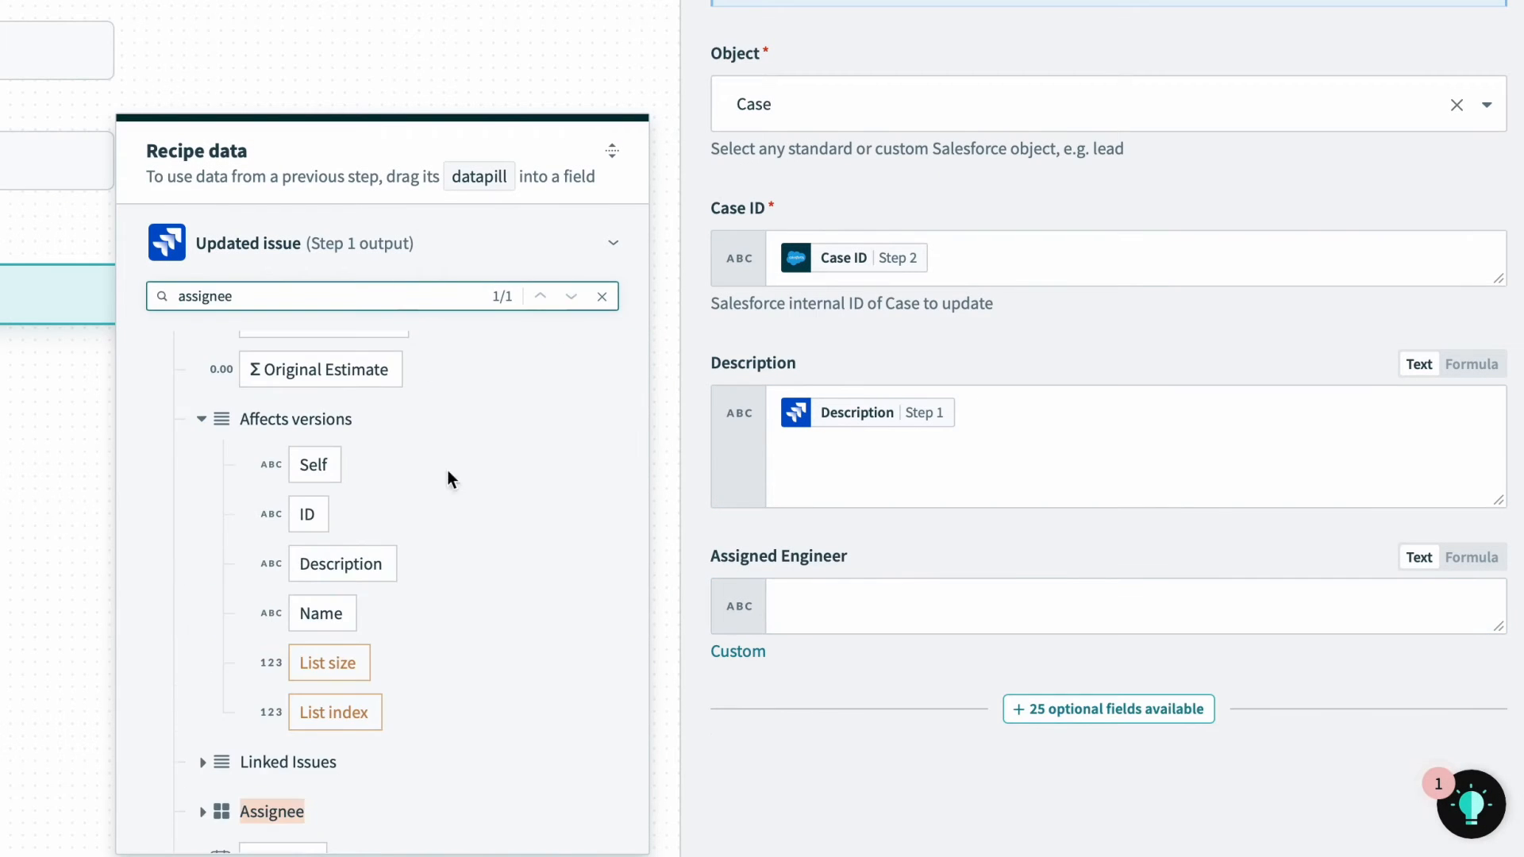
{"action": "scroll", "scroll_direction": "down", "scroll_amount": 3}
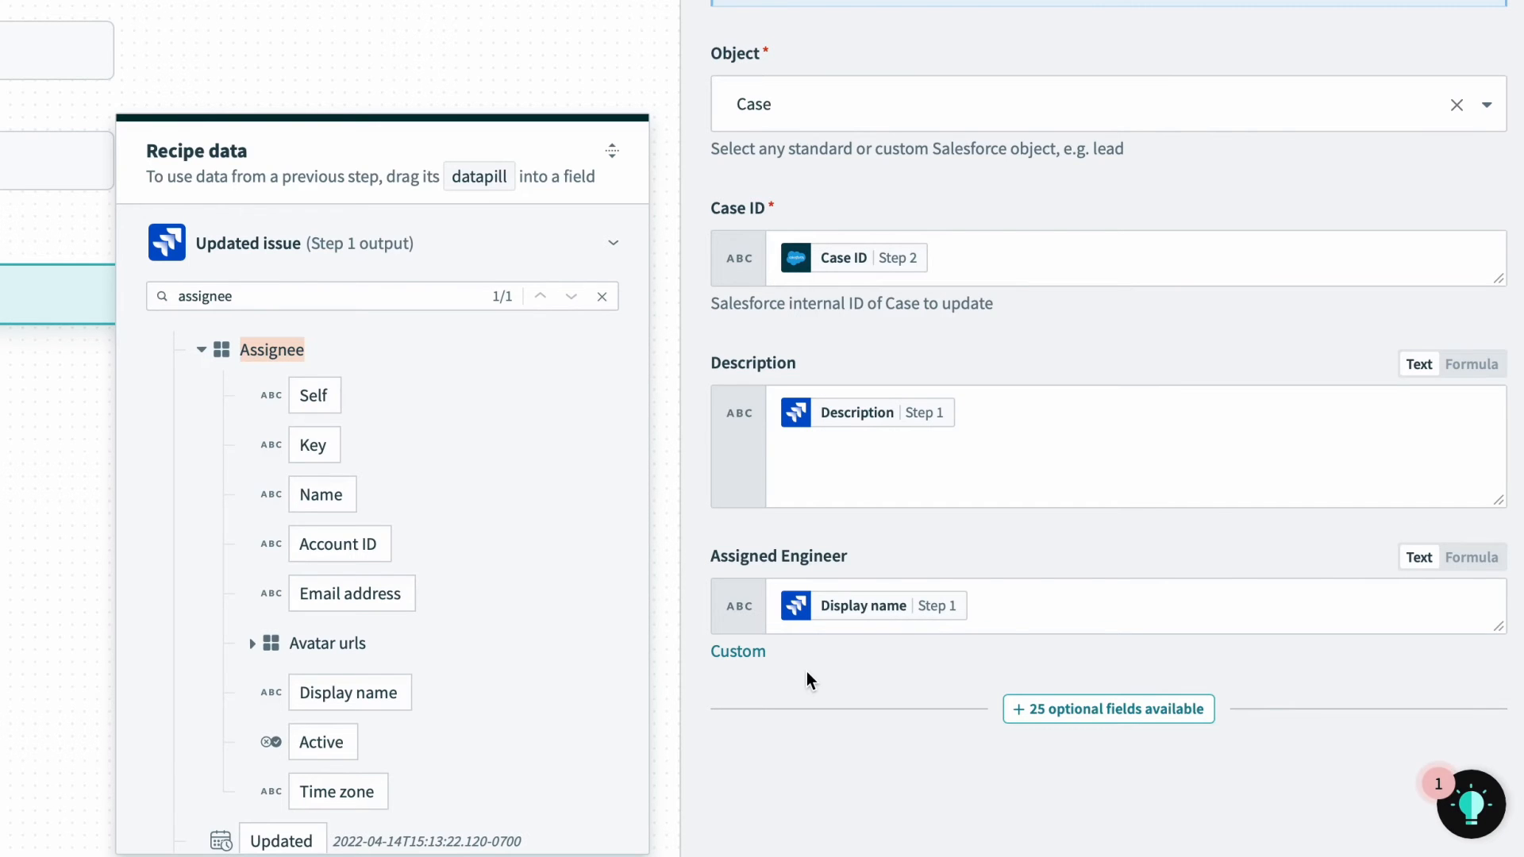
{"action": "scroll", "scroll_direction": "up", "scroll_amount": 3}
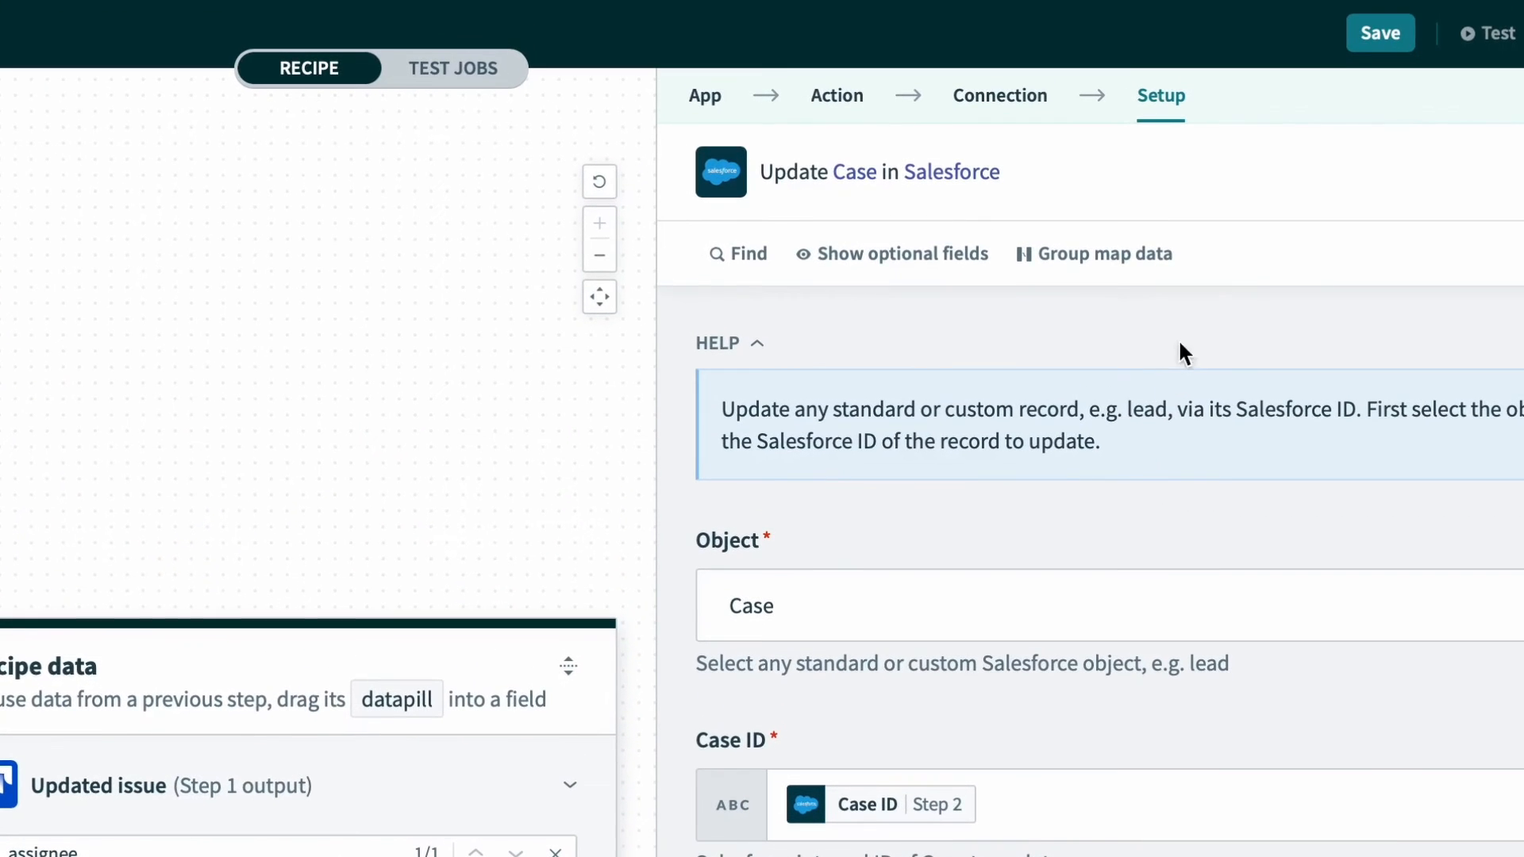
Step: Return to the recipe canvas to review the full Jira-to-Salesforce flow
{"action": "left_click", "coordinate": [1379, 31]}
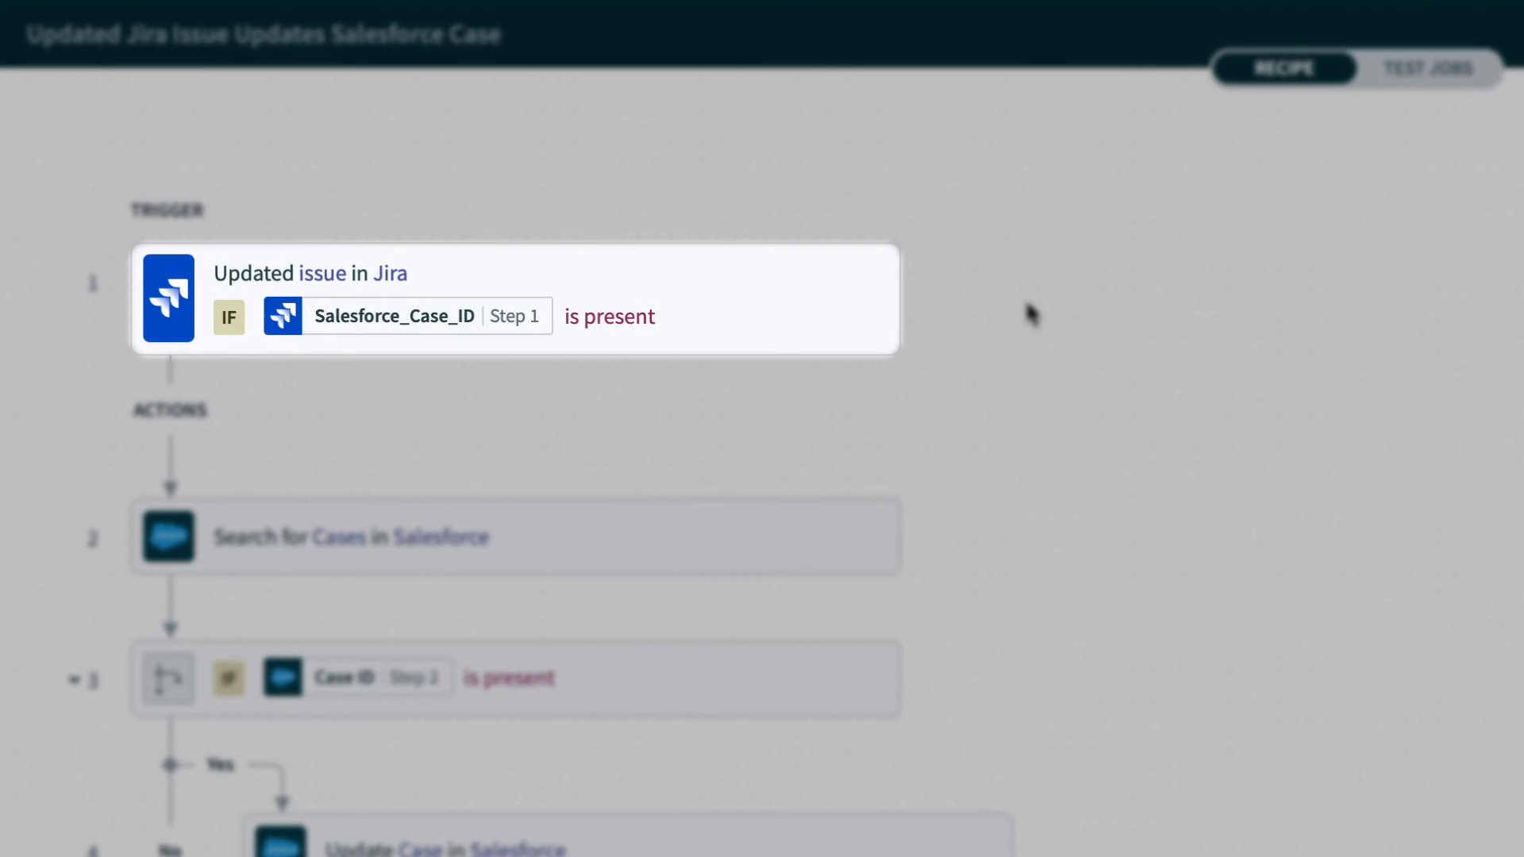
{"action": "mouse_move", "coordinate": [1022, 313]}
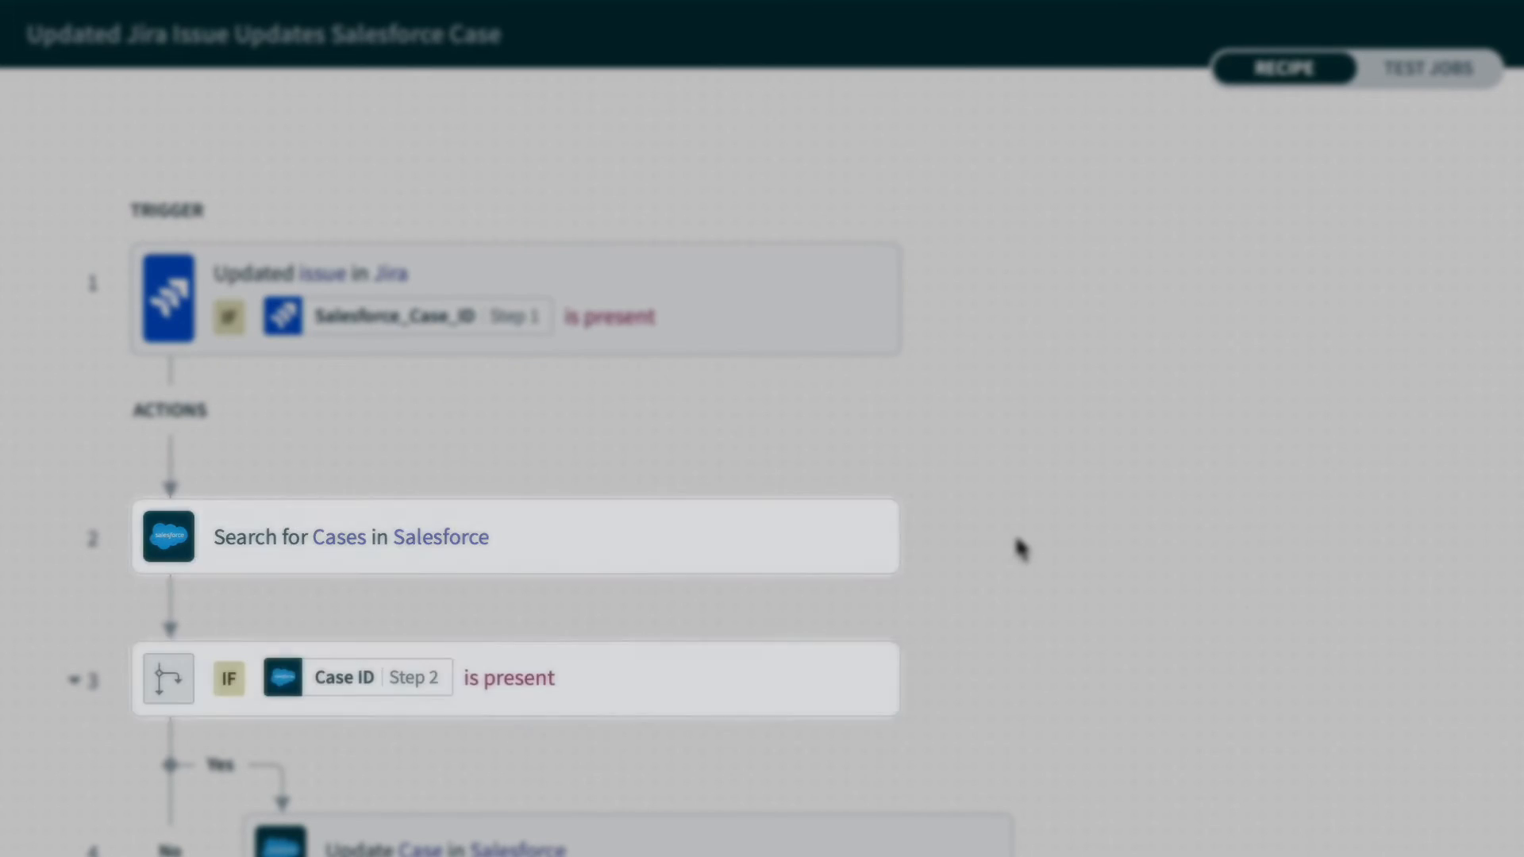
{"action": "scroll", "scroll_direction": "down", "scroll_amount": 3}
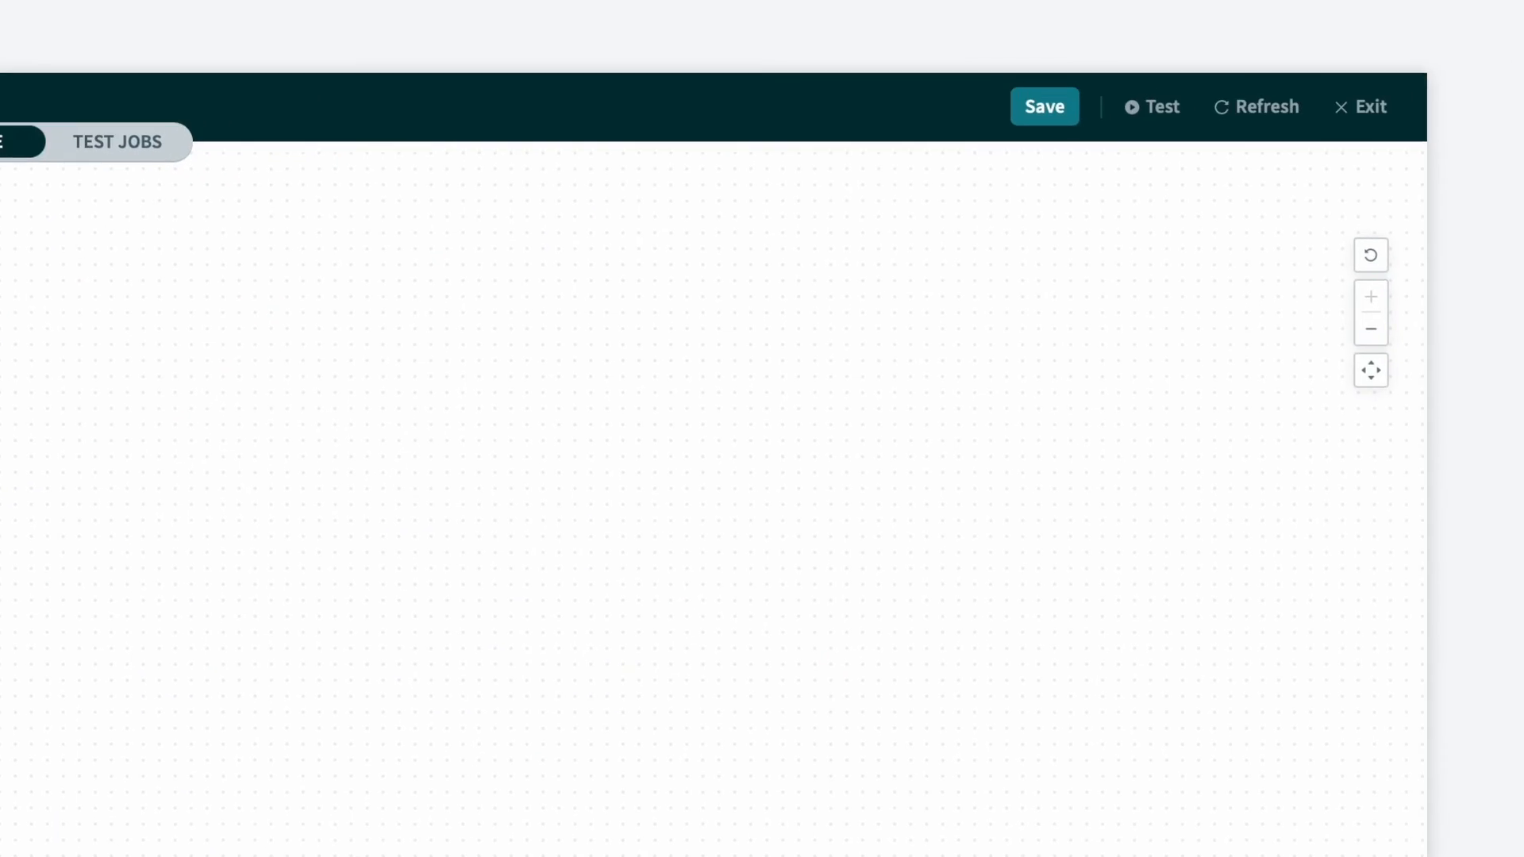
{"action": "mouse_move", "coordinate": [1153, 106]}
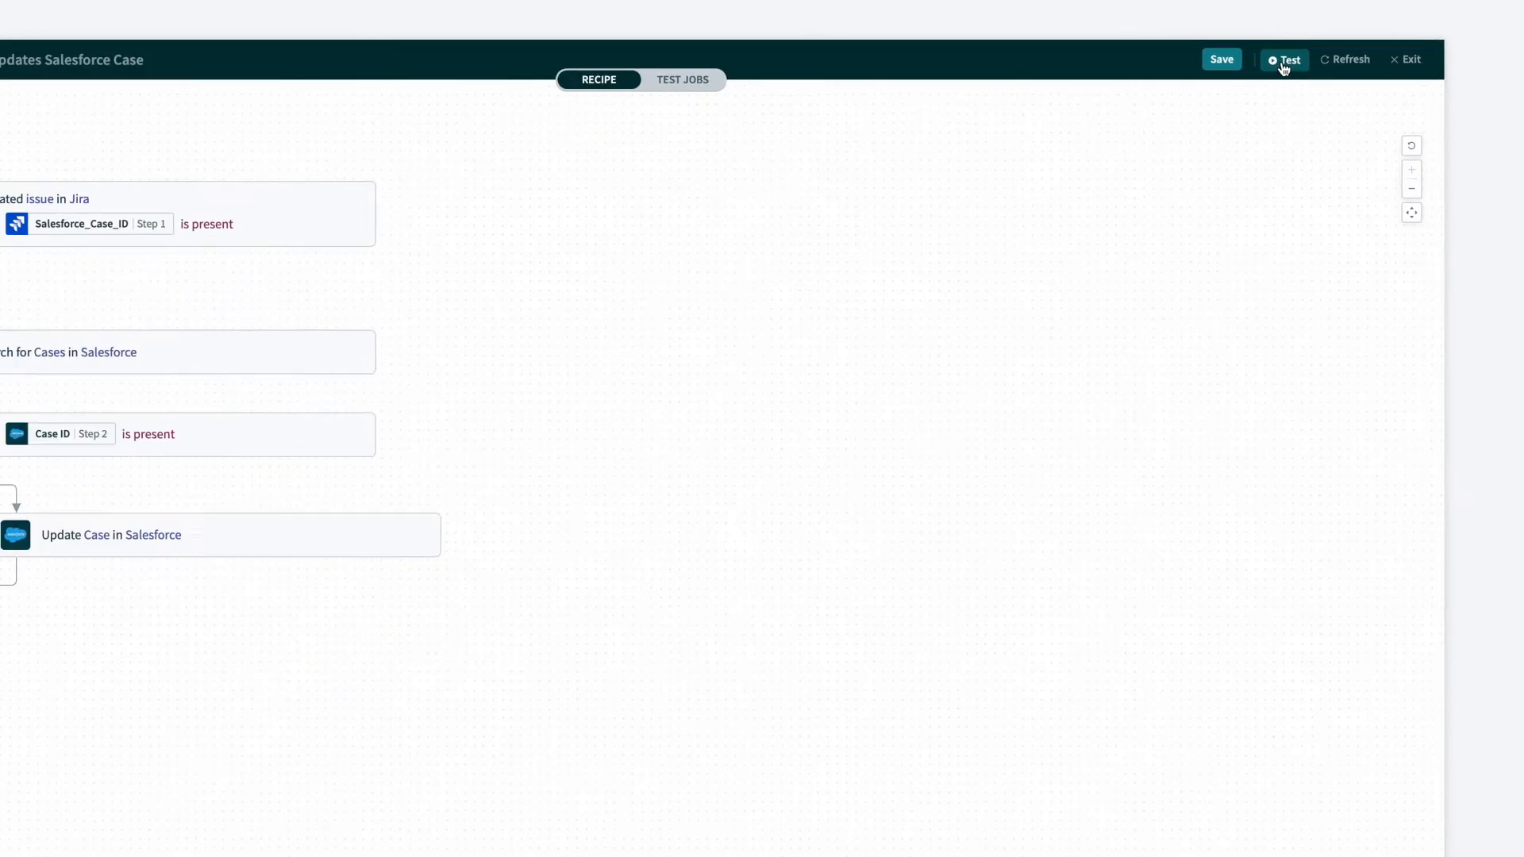
Step: Start a test run and scroll the Salesforce case details to the empty Assigned Engineer field
{"action": "left_click", "coordinate": [1285, 59]}
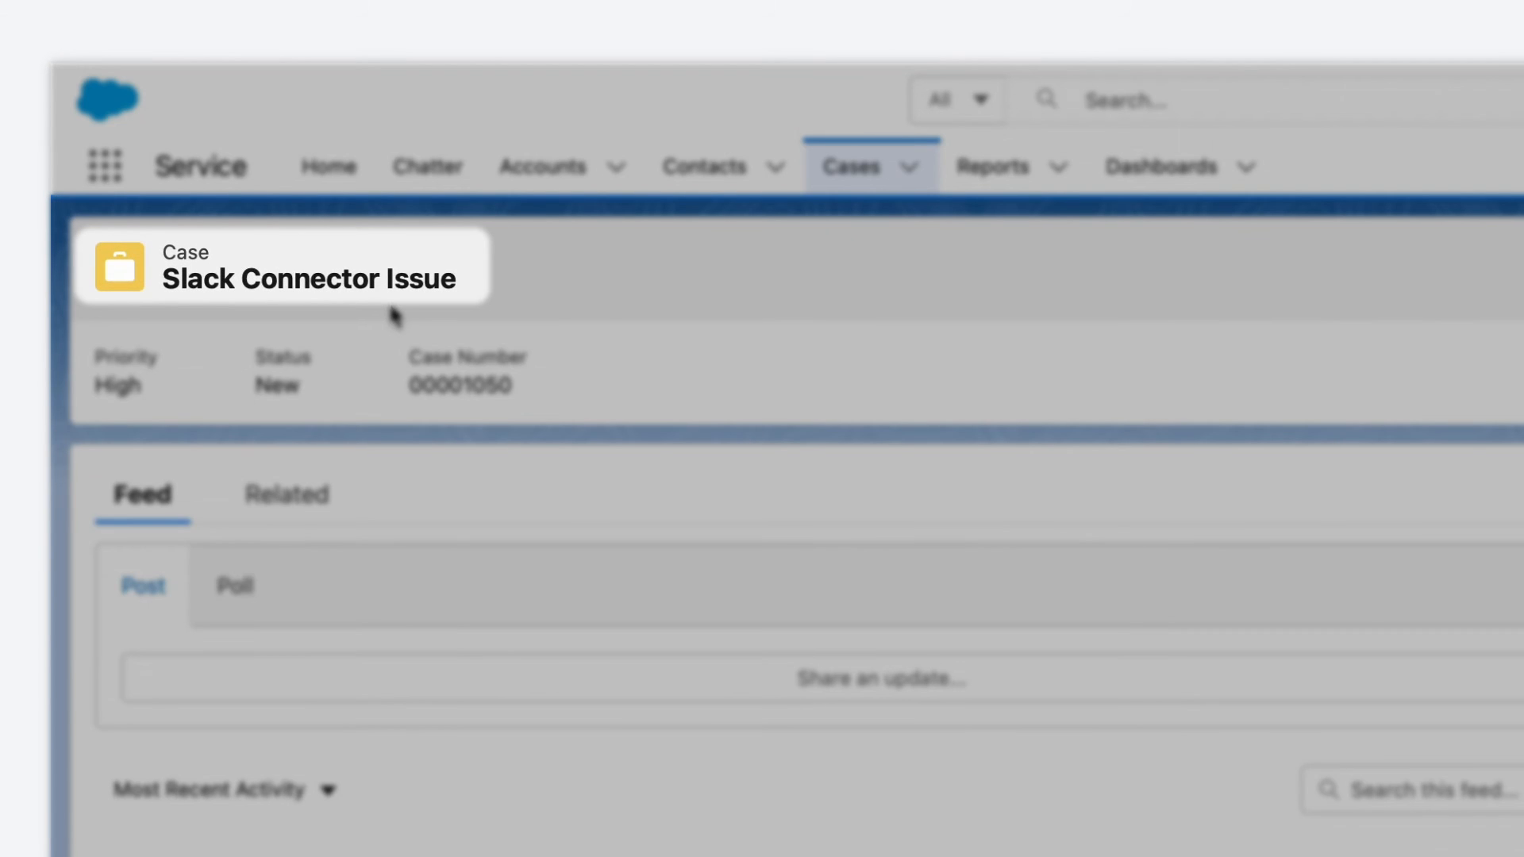
{"action": "mouse_move", "coordinate": [531, 402]}
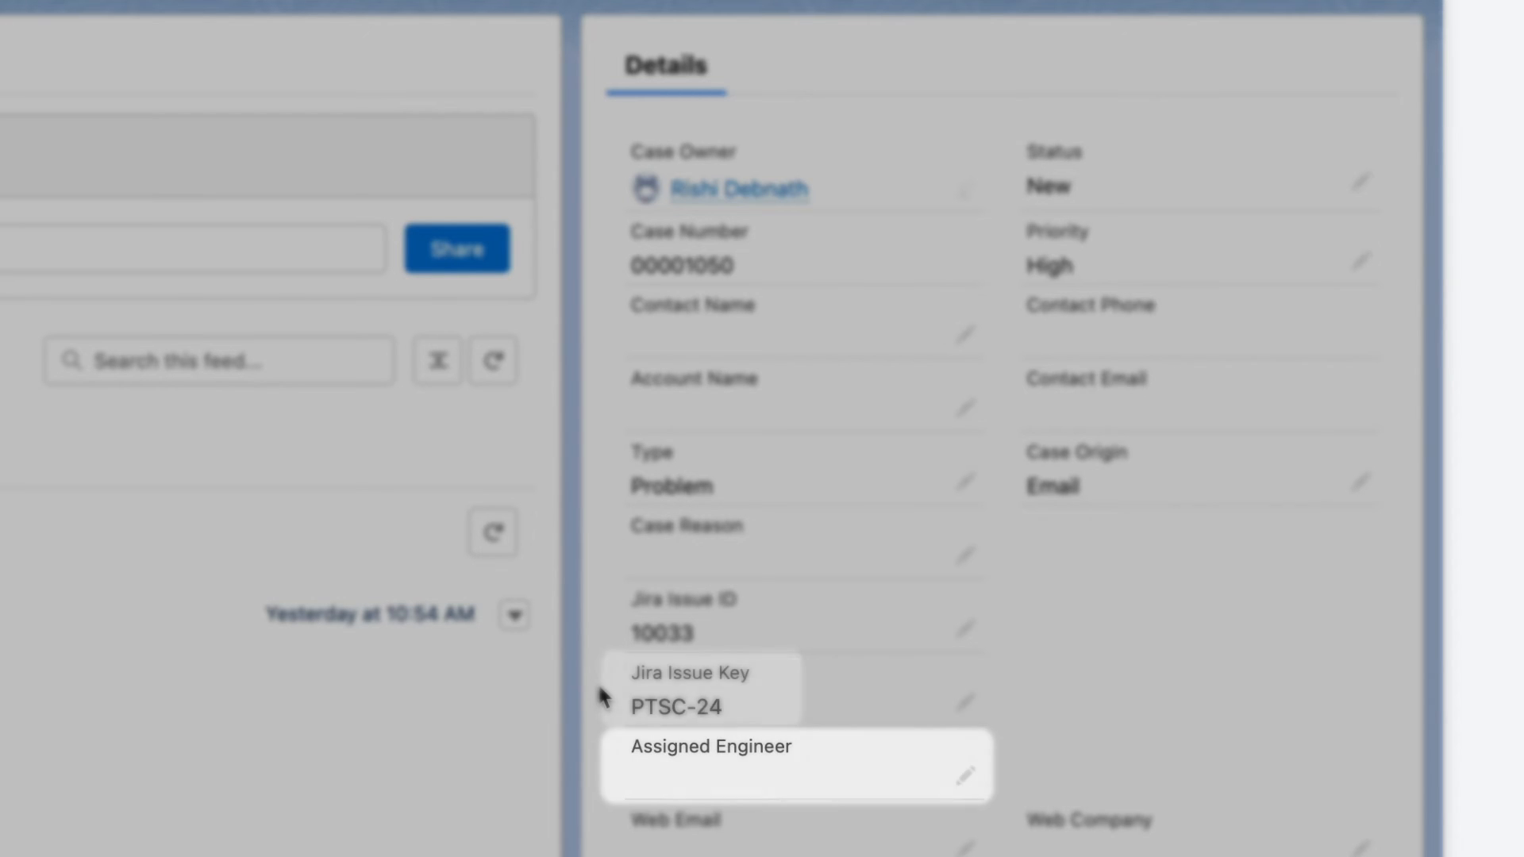
{"action": "scroll", "scroll_direction": "down", "scroll_amount": 3}
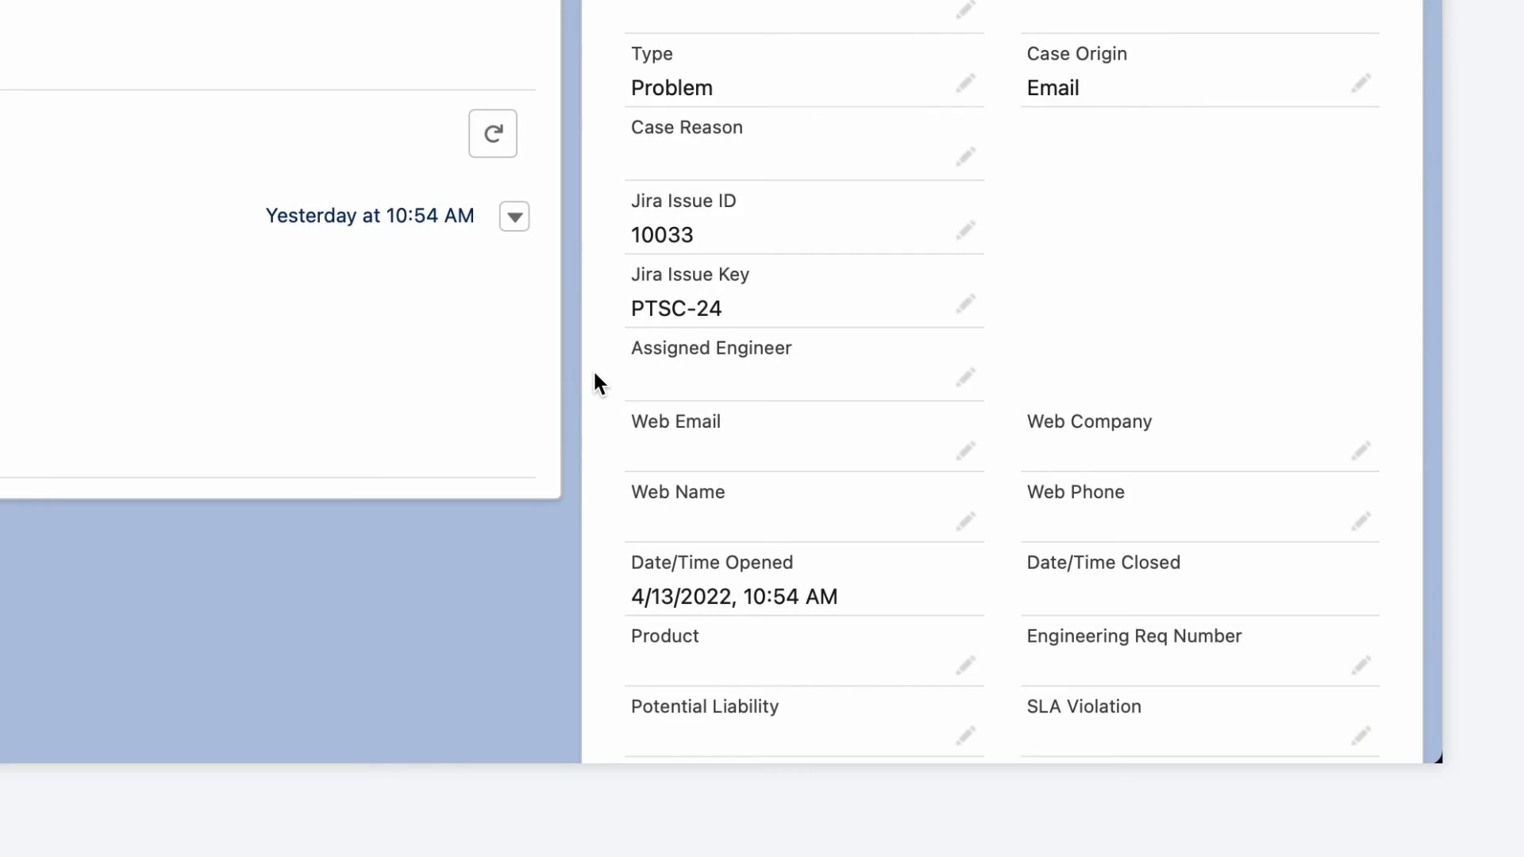
{"action": "scroll", "scroll_direction": "down", "scroll_amount": 3}
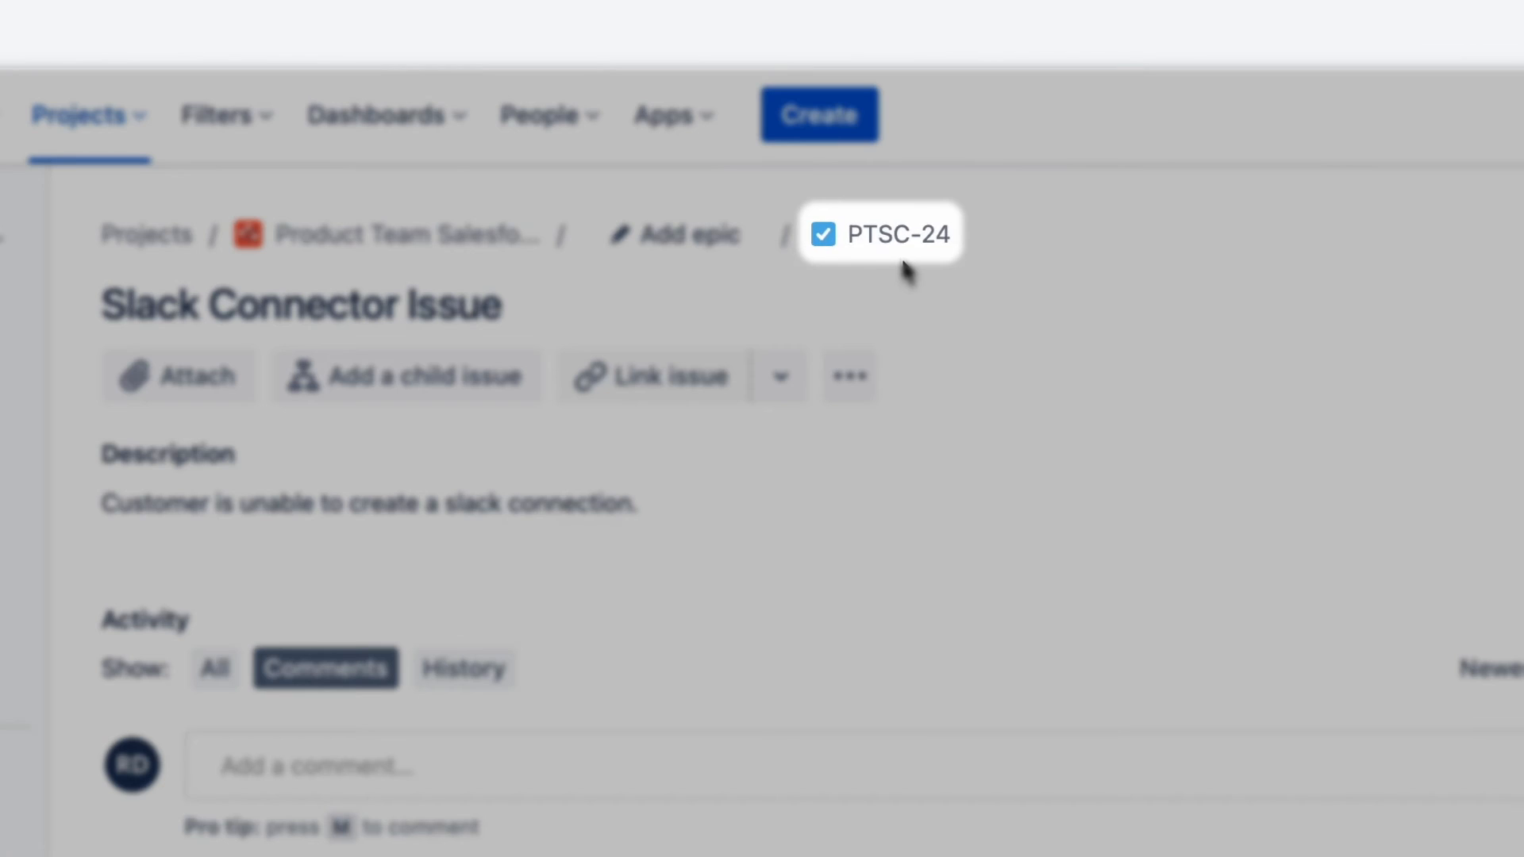
{"action": "mouse_move", "coordinate": [1511, 509]}
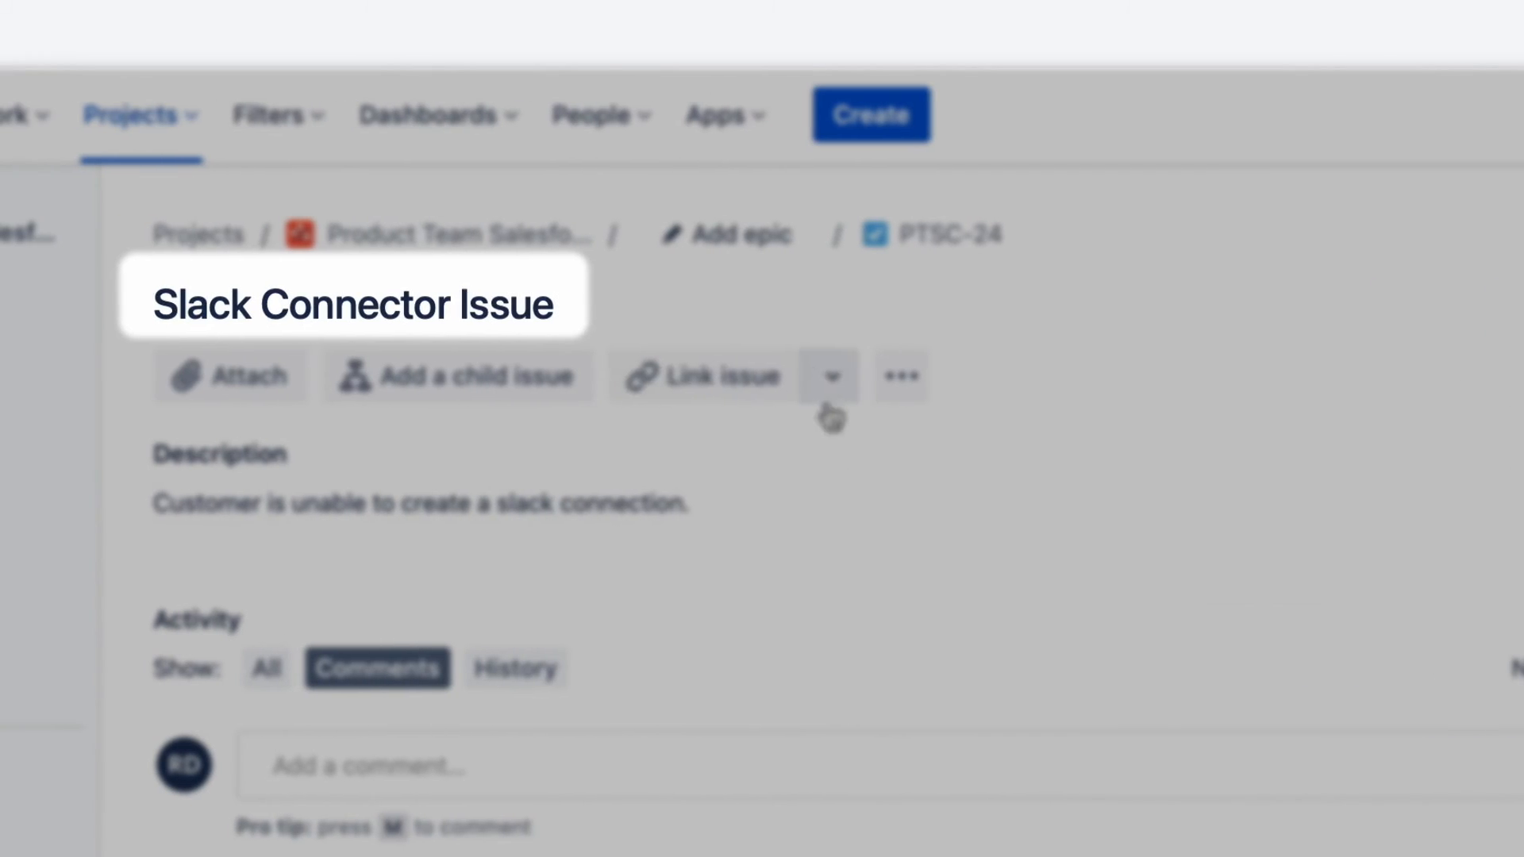
{"action": "mouse_move", "coordinate": [568, 549]}
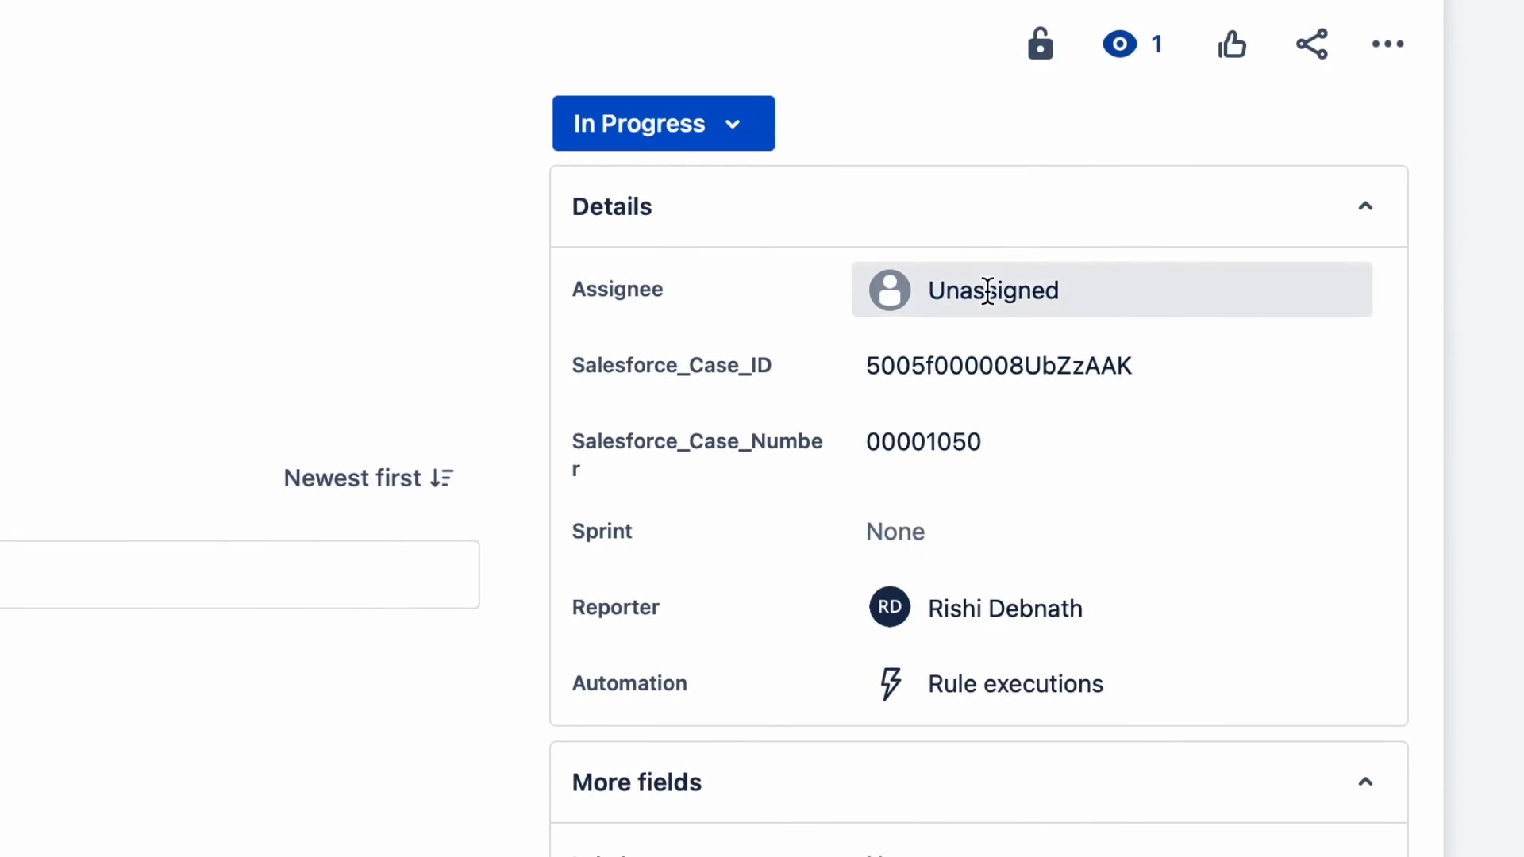
{"action": "type", "text": "drew"}
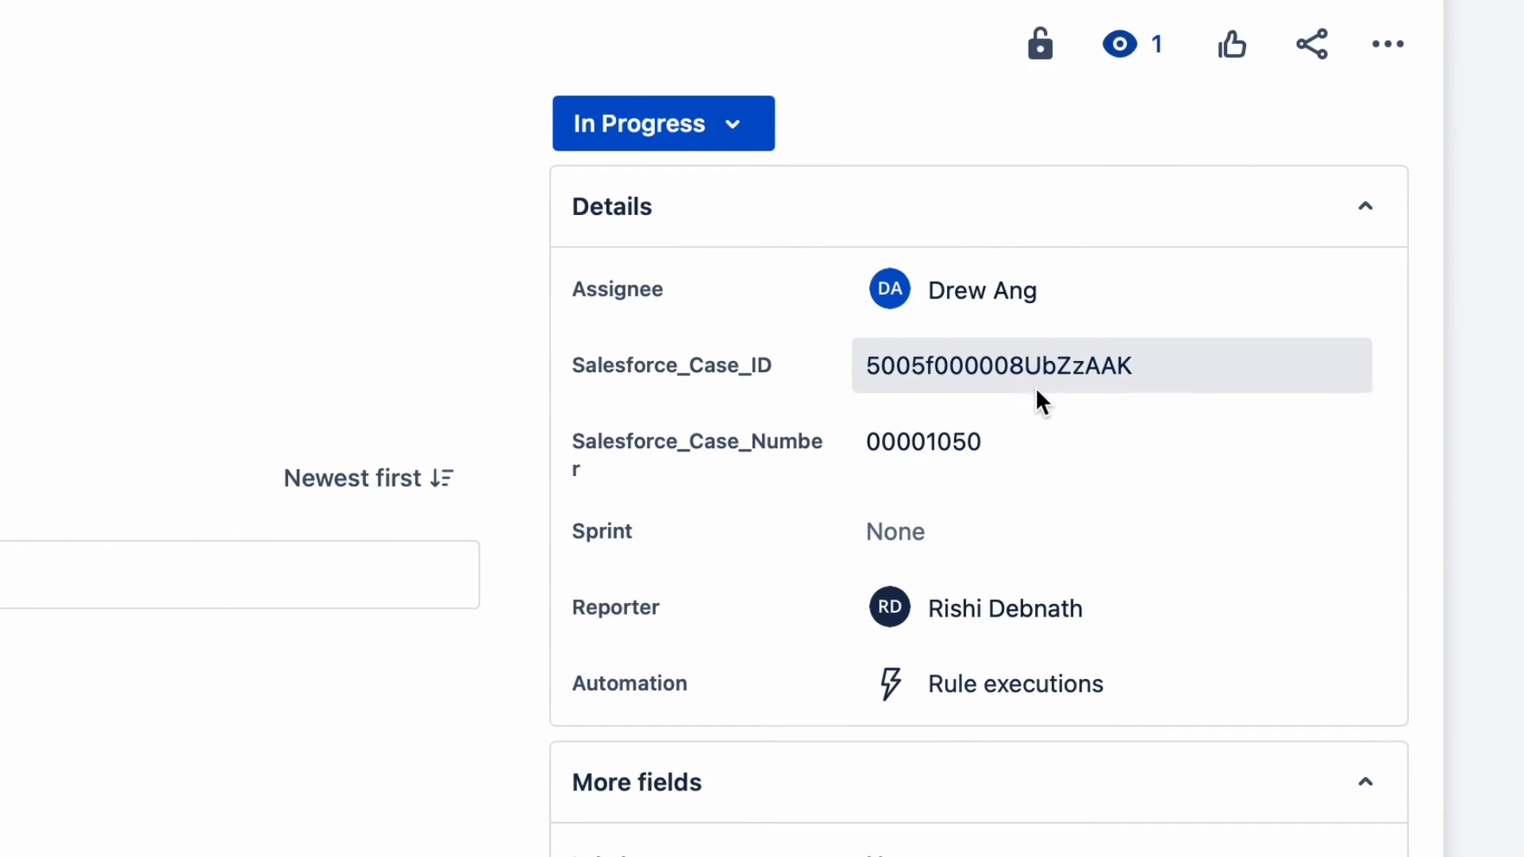
{"action": "scroll", "scroll_direction": "up", "scroll_amount": 3}
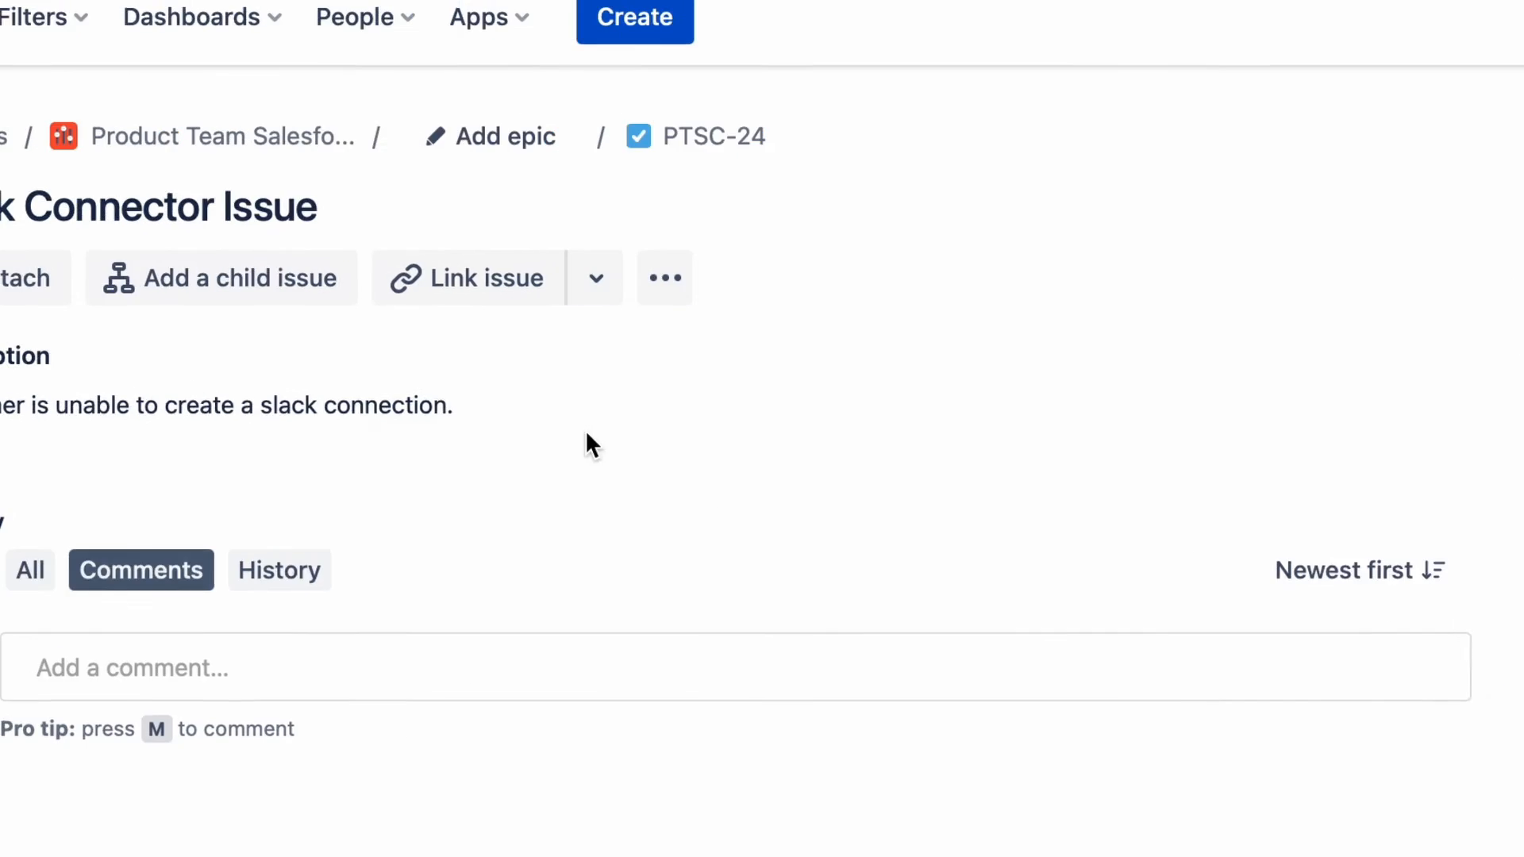
{"action": "type", "text": "Issue has been assigned and is currently being inves"}
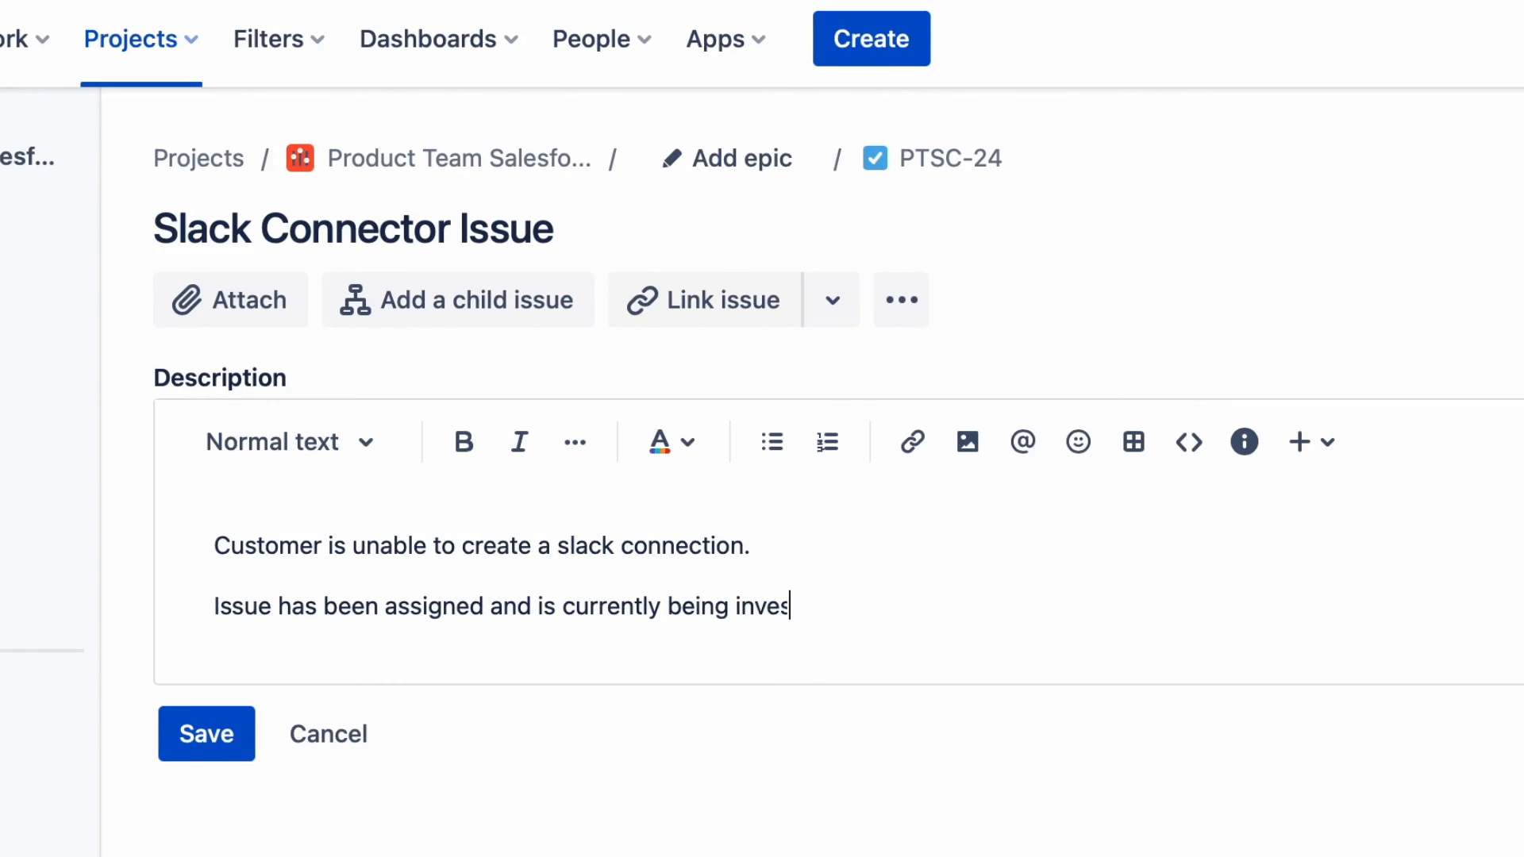
{"action": "type", "text": "tigated."}
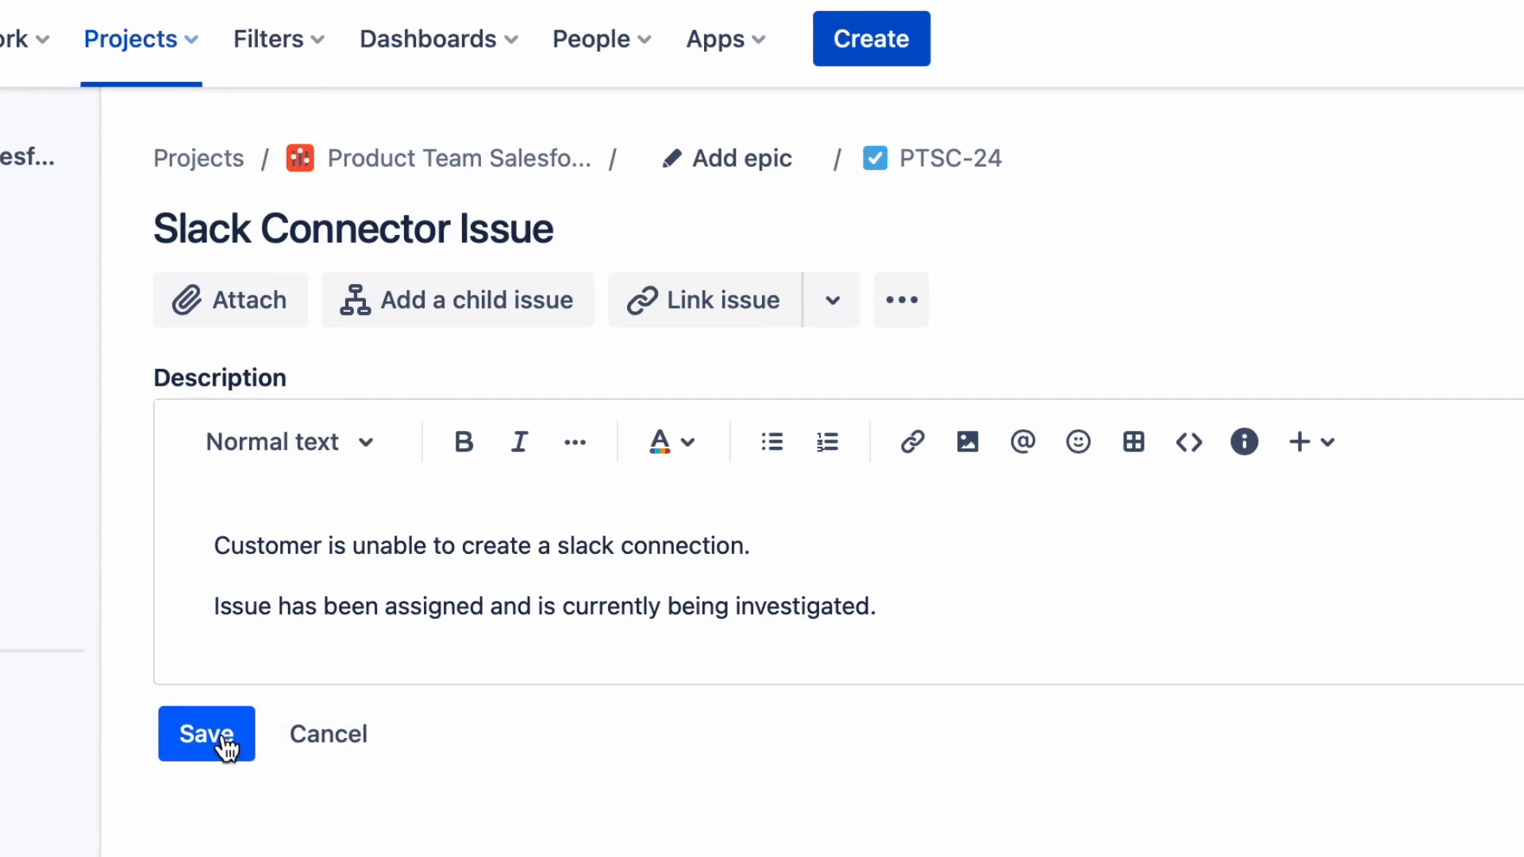
{"action": "left_click", "coordinate": [206, 733]}
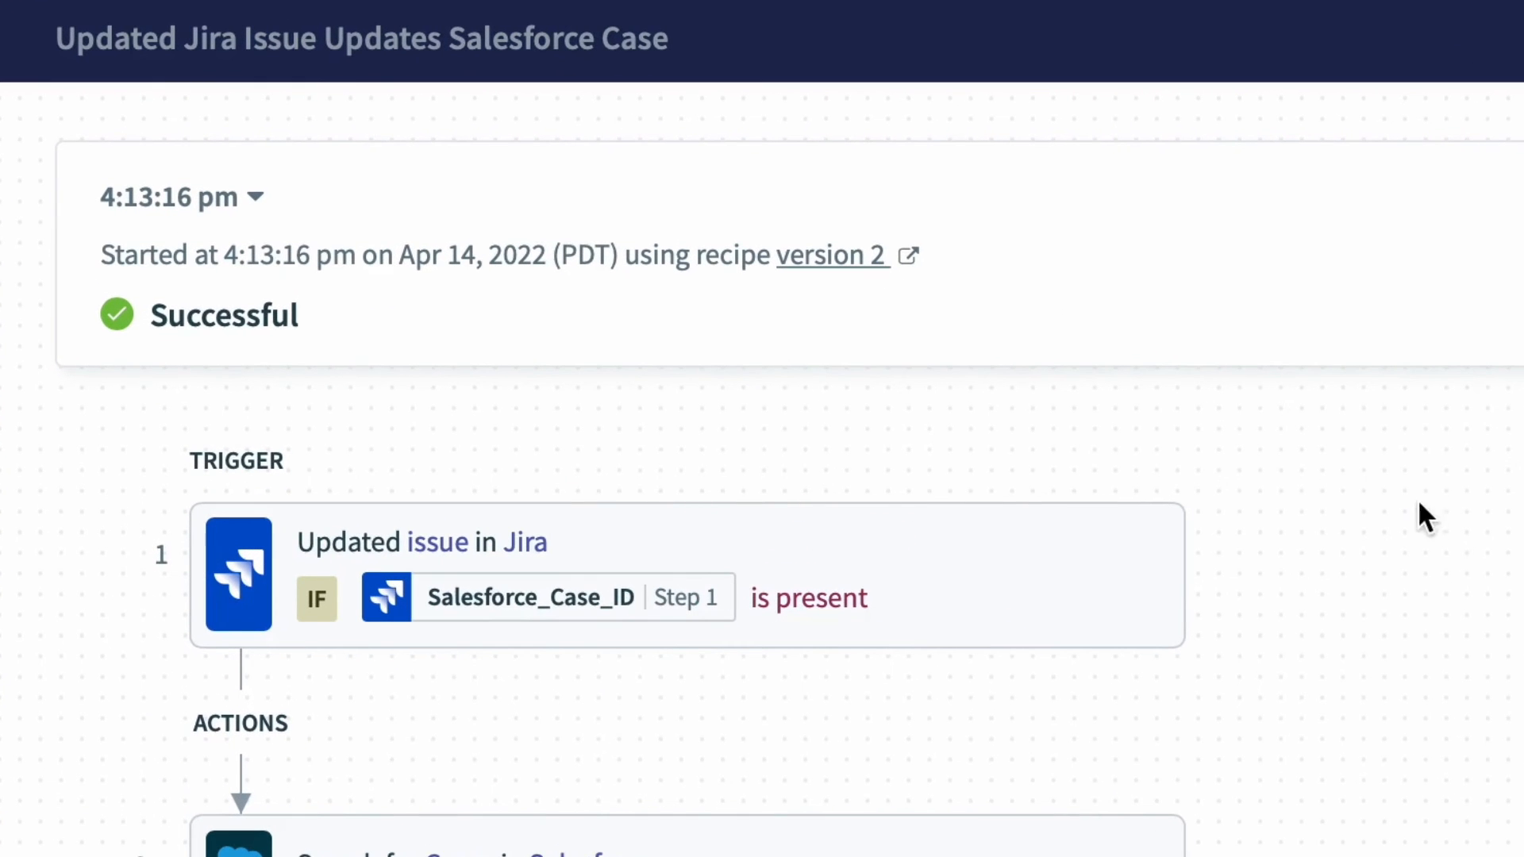
{"action": "mouse_move", "coordinate": [1331, 593]}
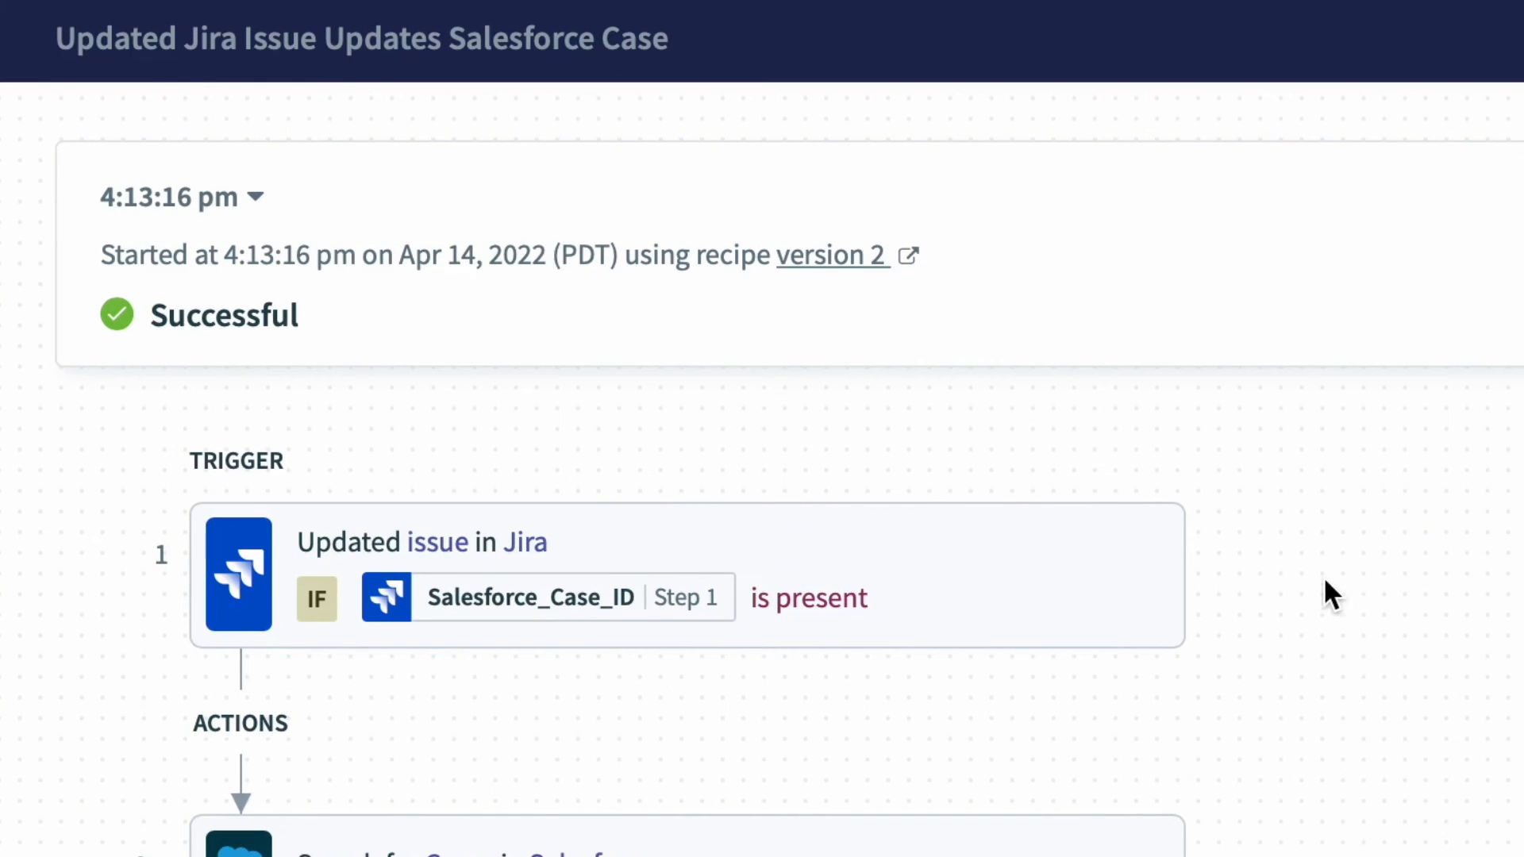
{"action": "scroll", "scroll_direction": "down", "scroll_amount": 3}
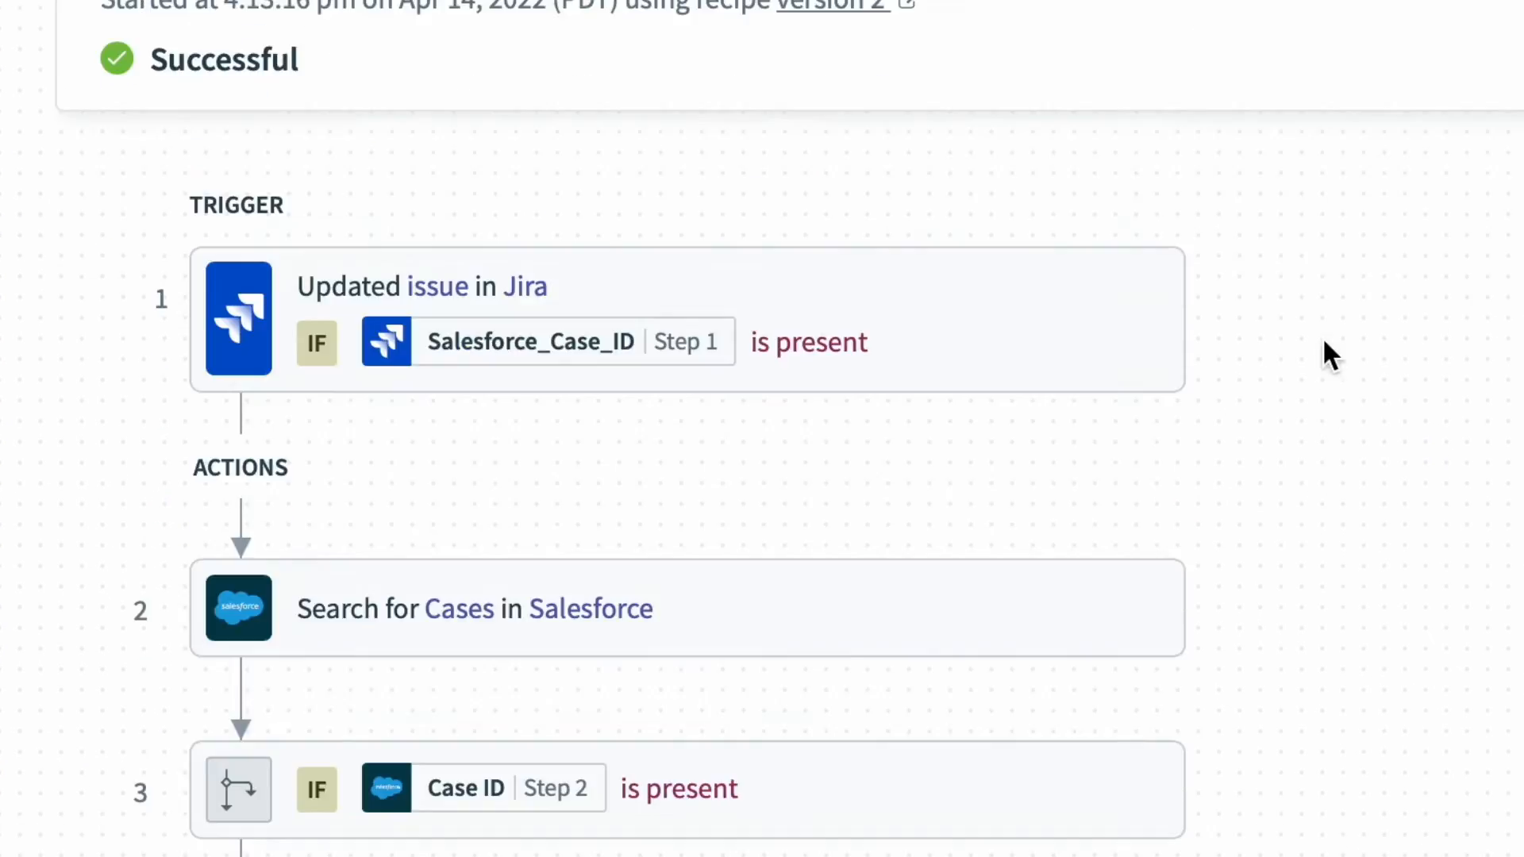
{"action": "scroll", "scroll_direction": "down", "scroll_amount": 3}
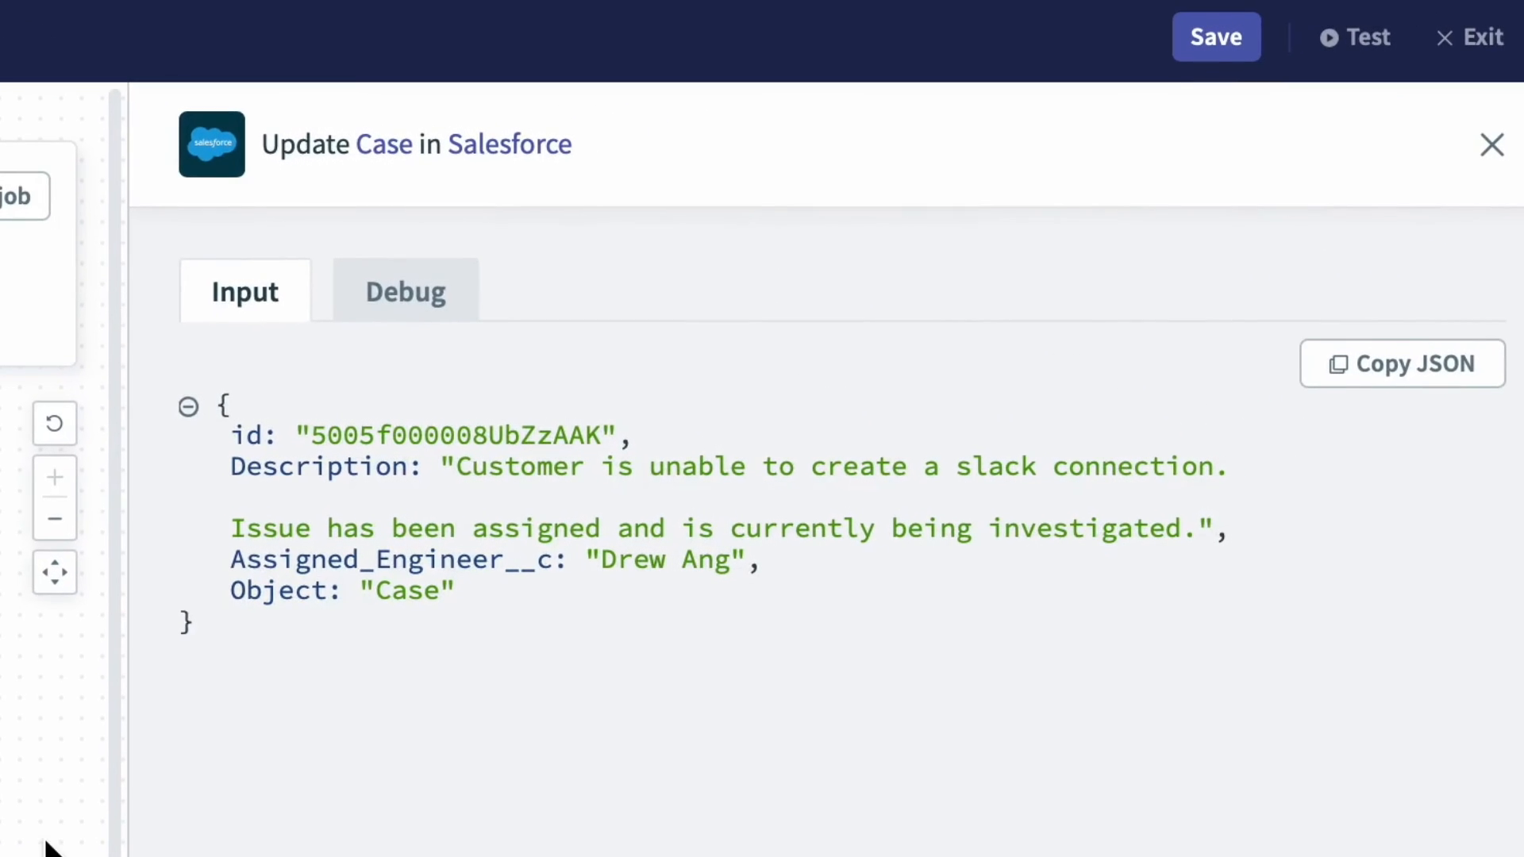
{"action": "mouse_move", "coordinate": [287, 673]}
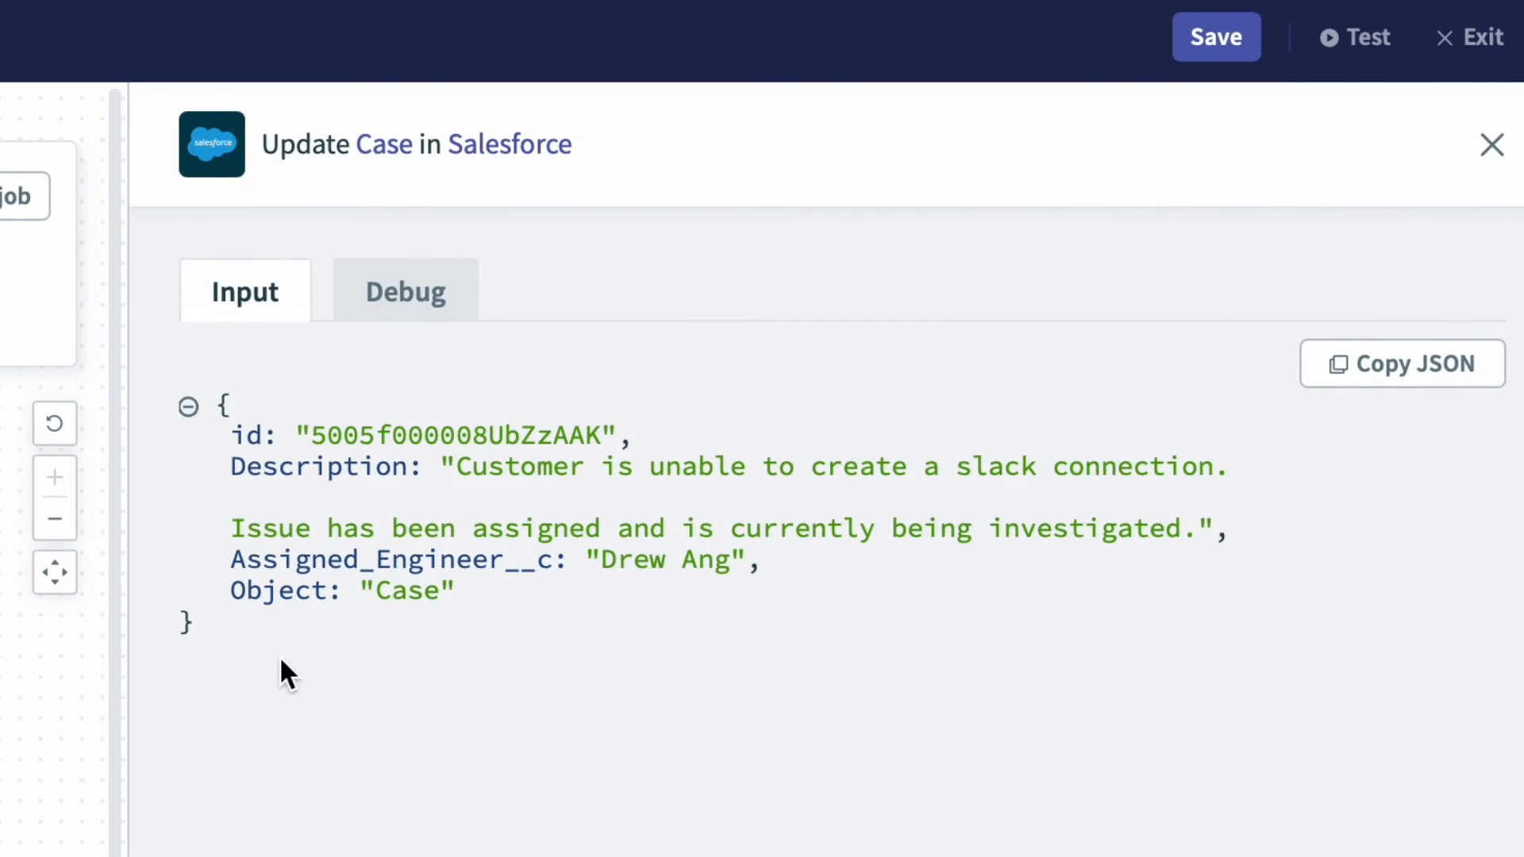
{"action": "mouse_move", "coordinate": [284, 655]}
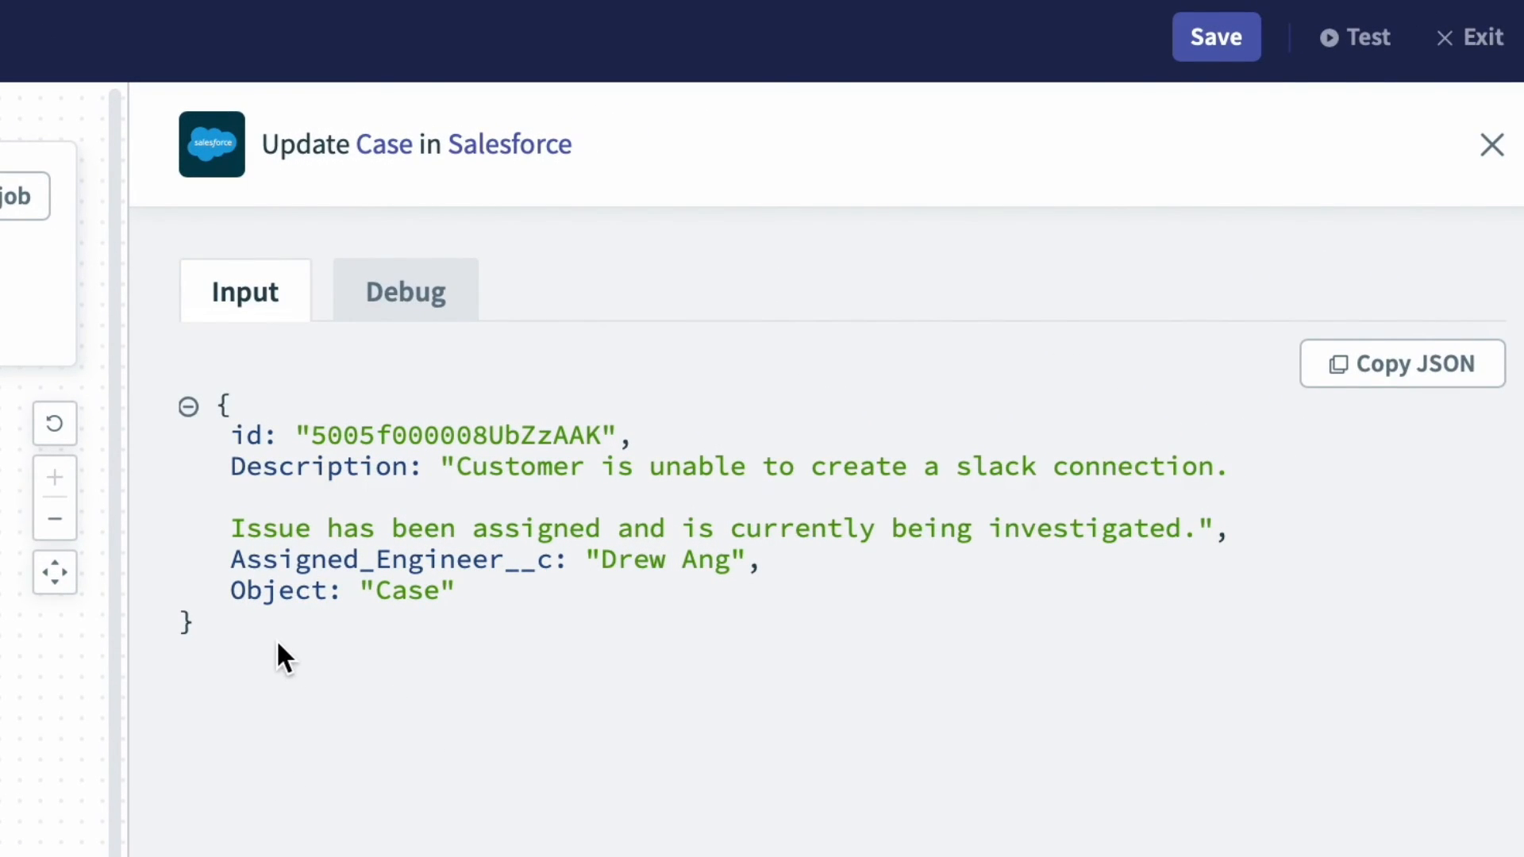
{"action": "mouse_move", "coordinate": [288, 647]}
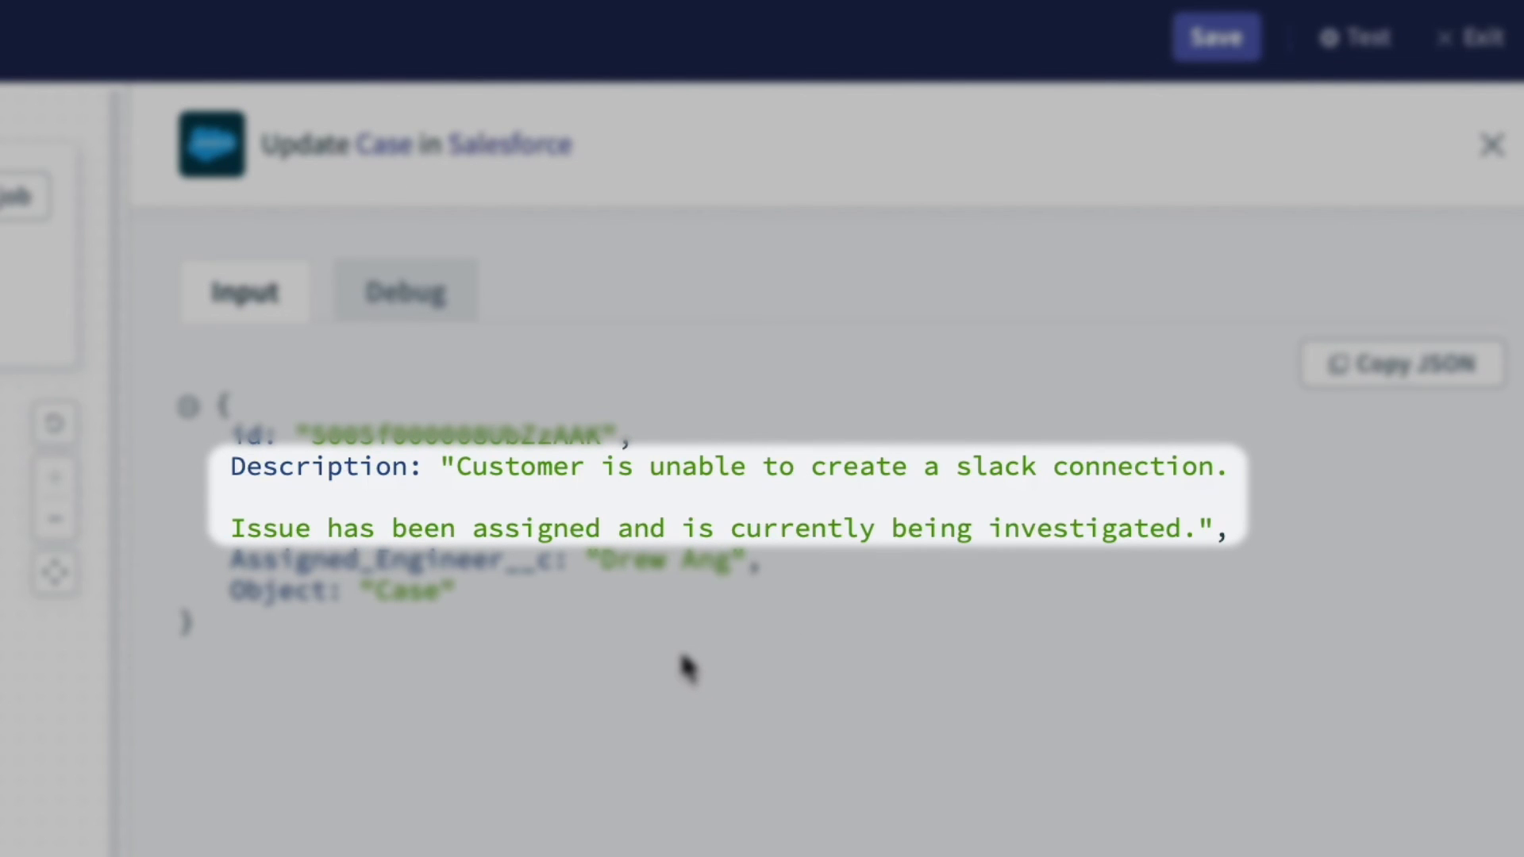
{"action": "mouse_move", "coordinate": [727, 668]}
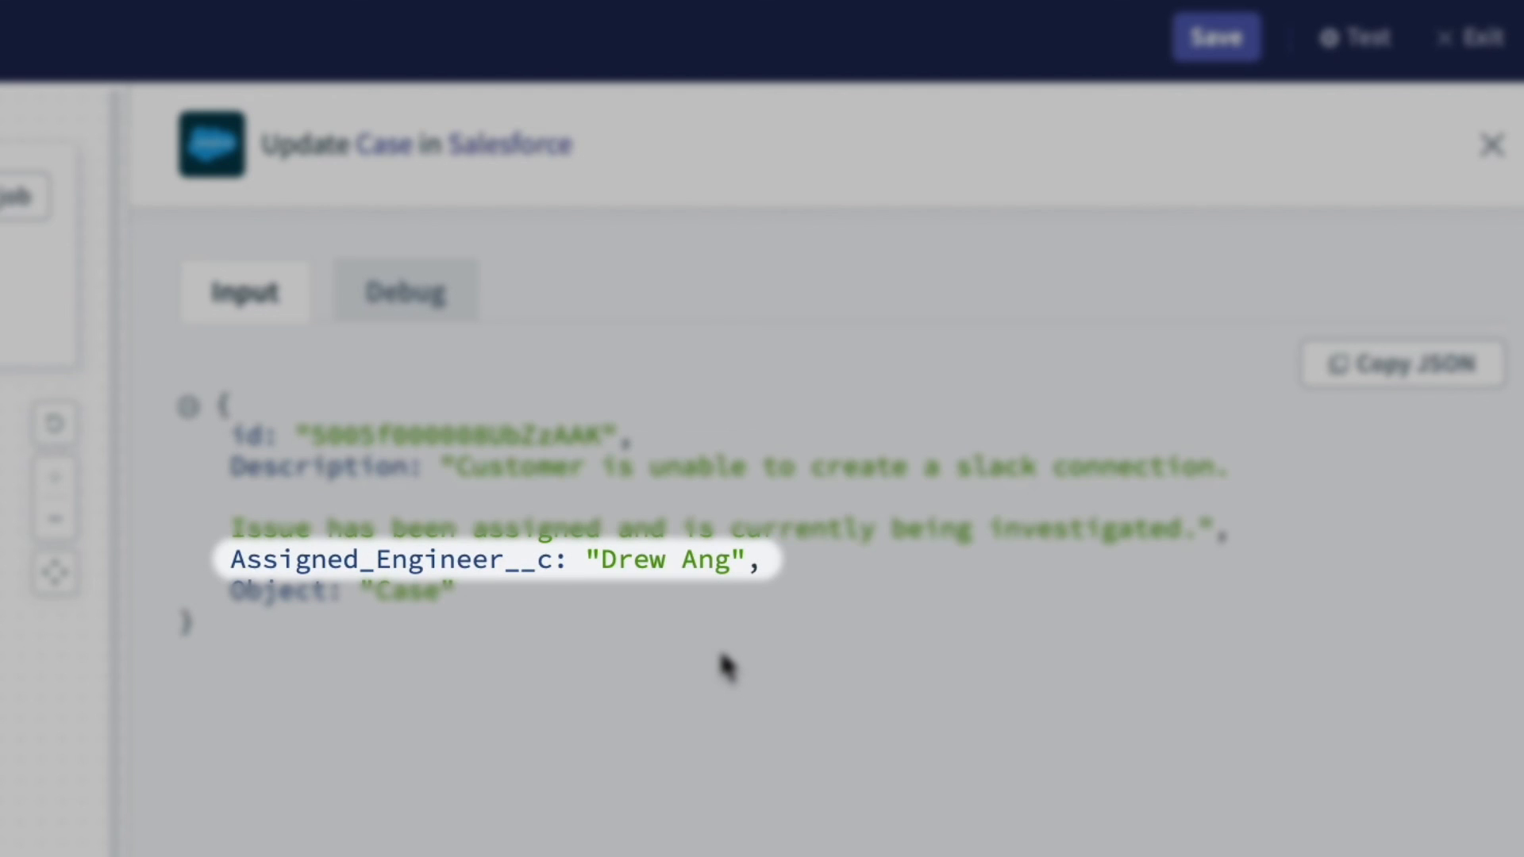
{"action": "left_click", "coordinate": [1491, 145]}
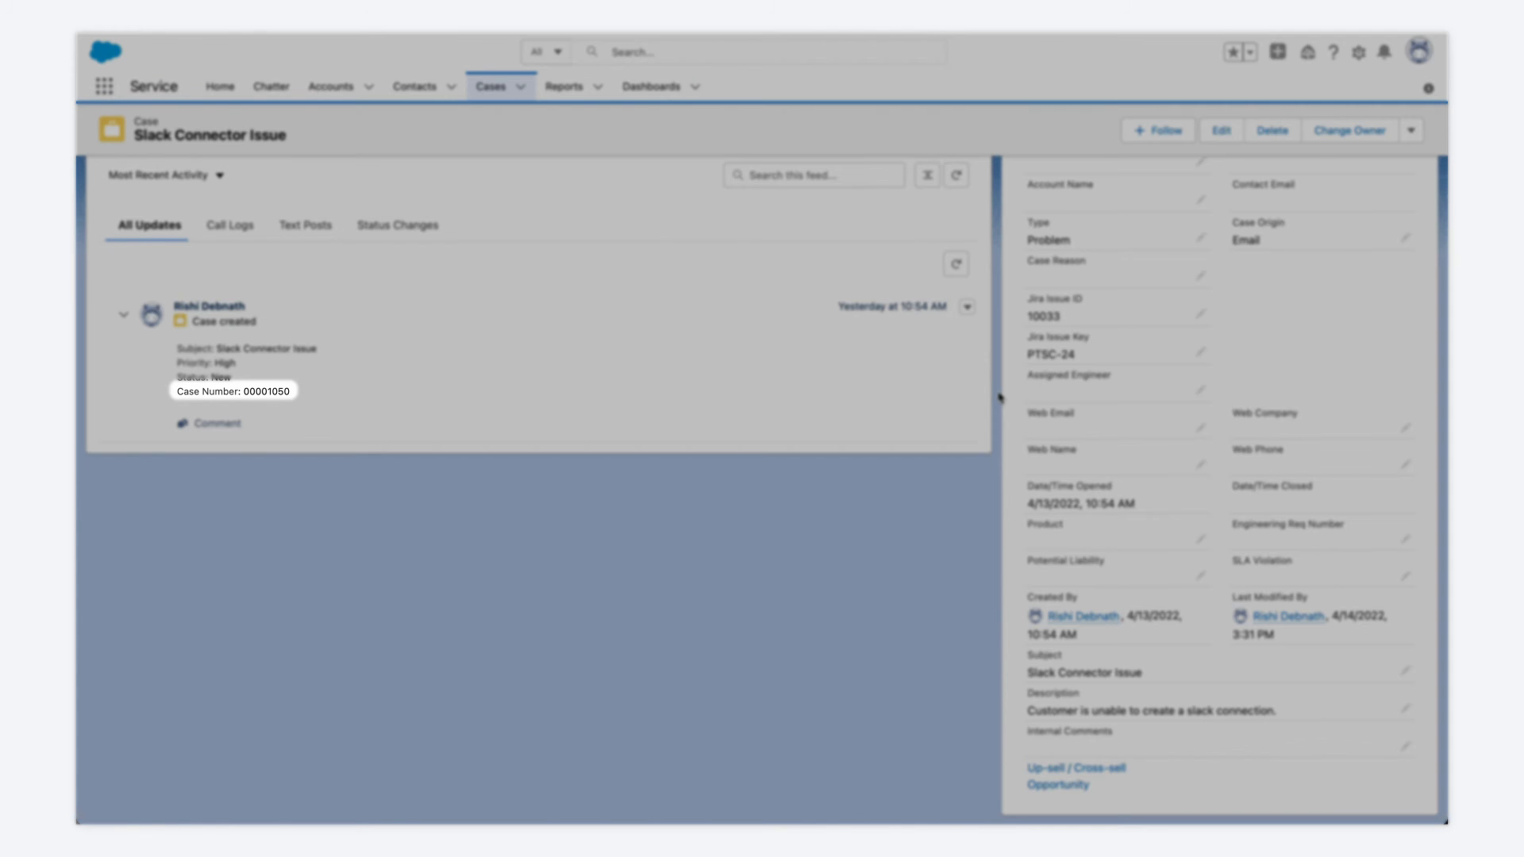
{"action": "mouse_move", "coordinate": [1008, 395]}
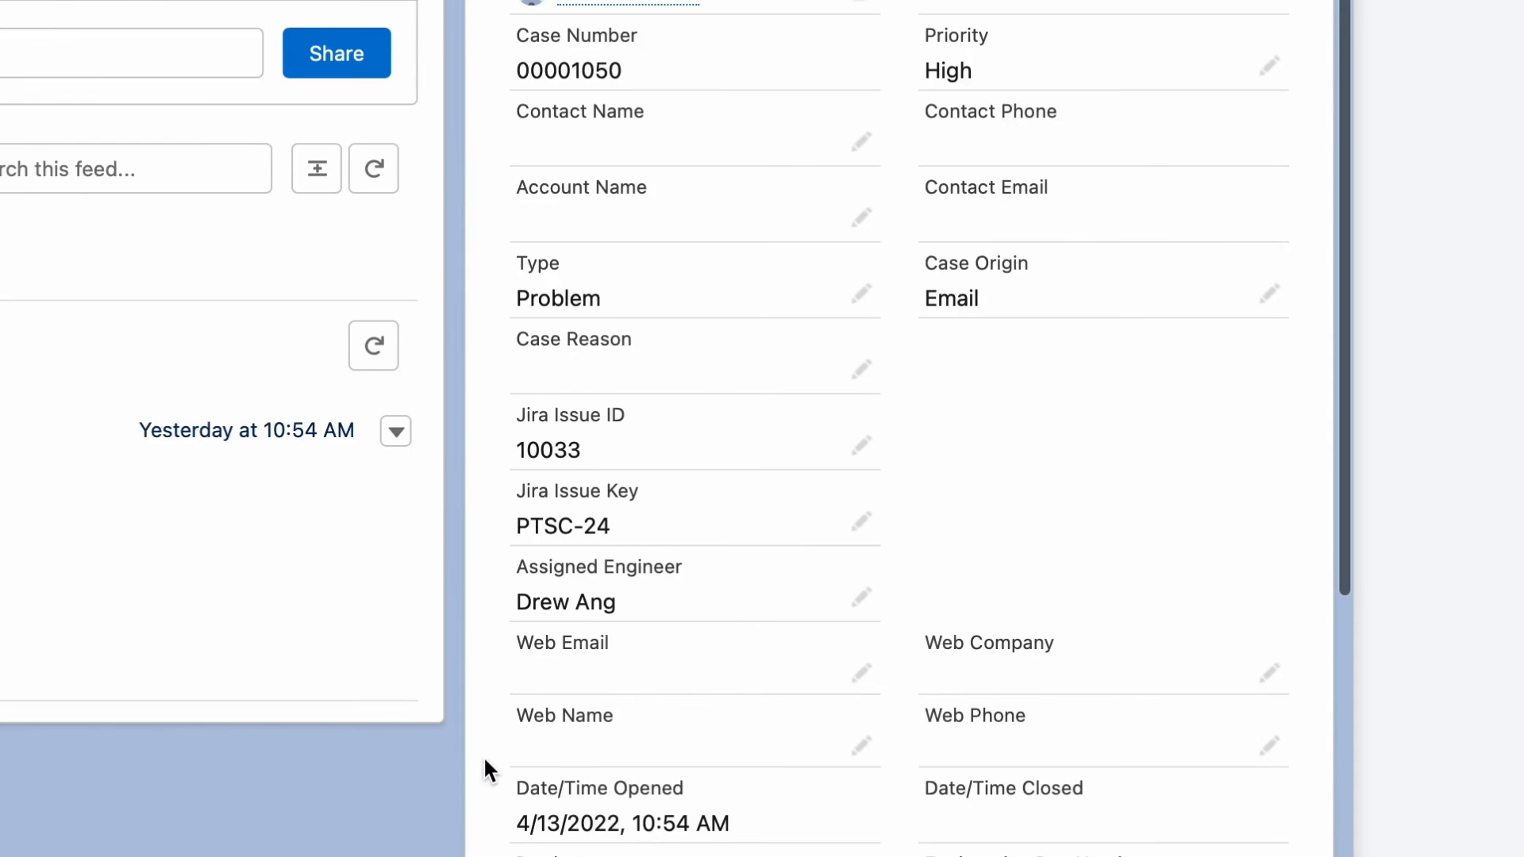
{"action": "scroll", "scroll_direction": "down", "scroll_amount": 3}
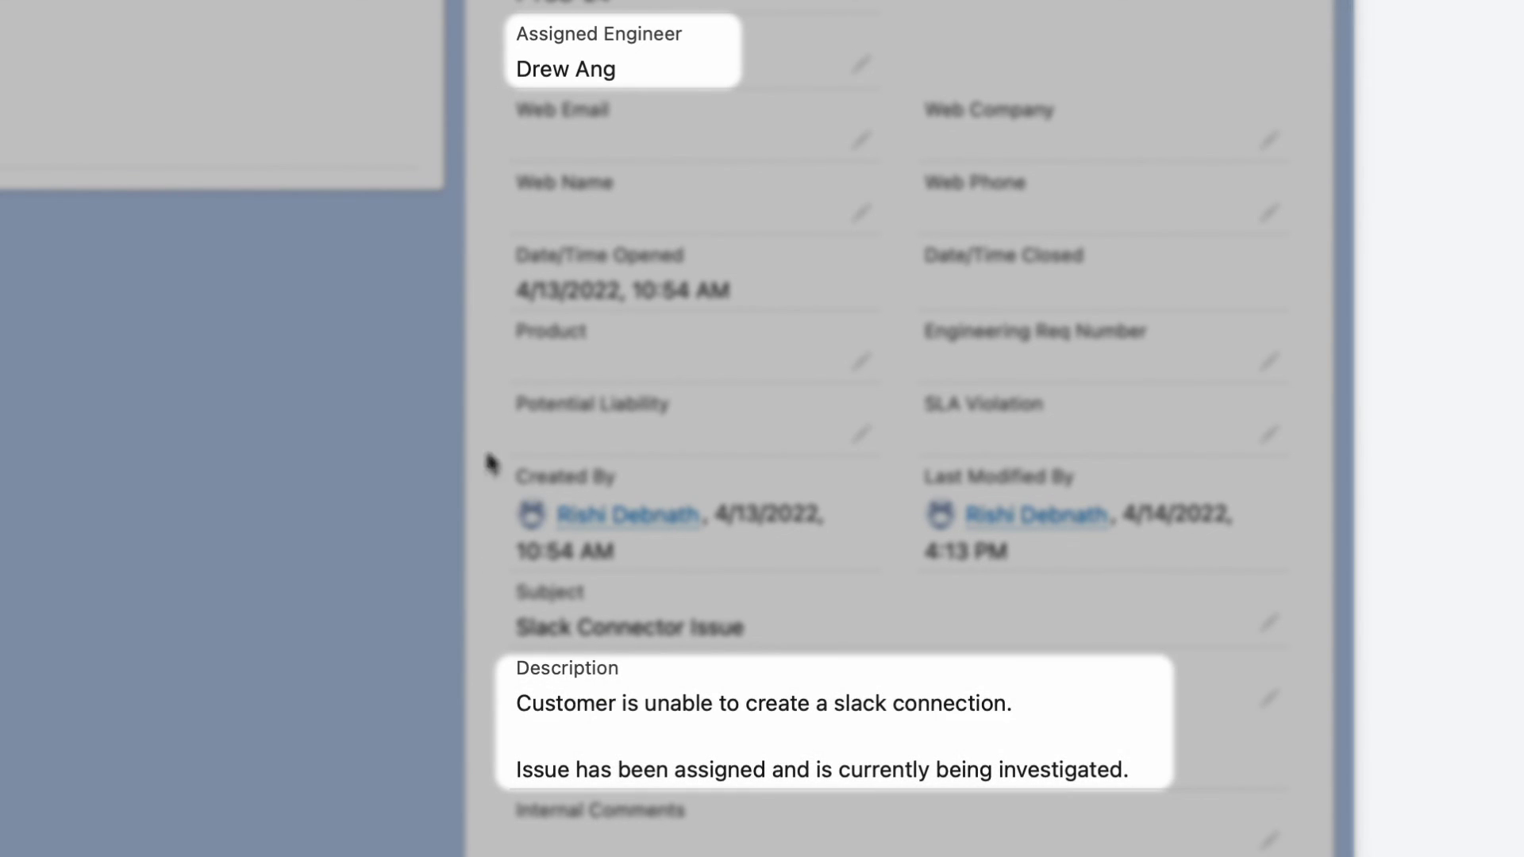
{"action": "mouse_move", "coordinate": [801, 808]}
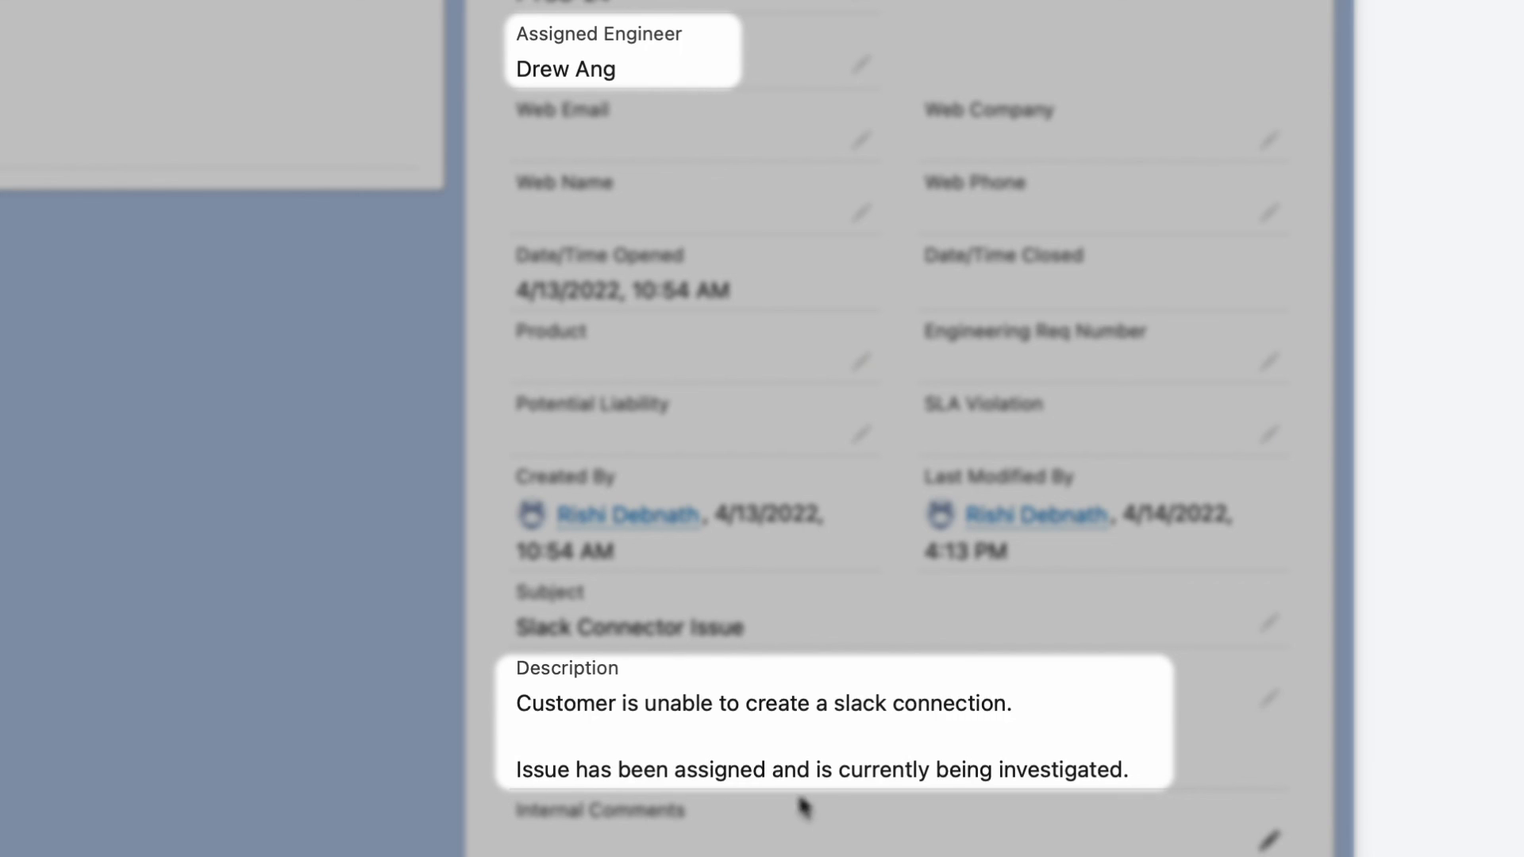